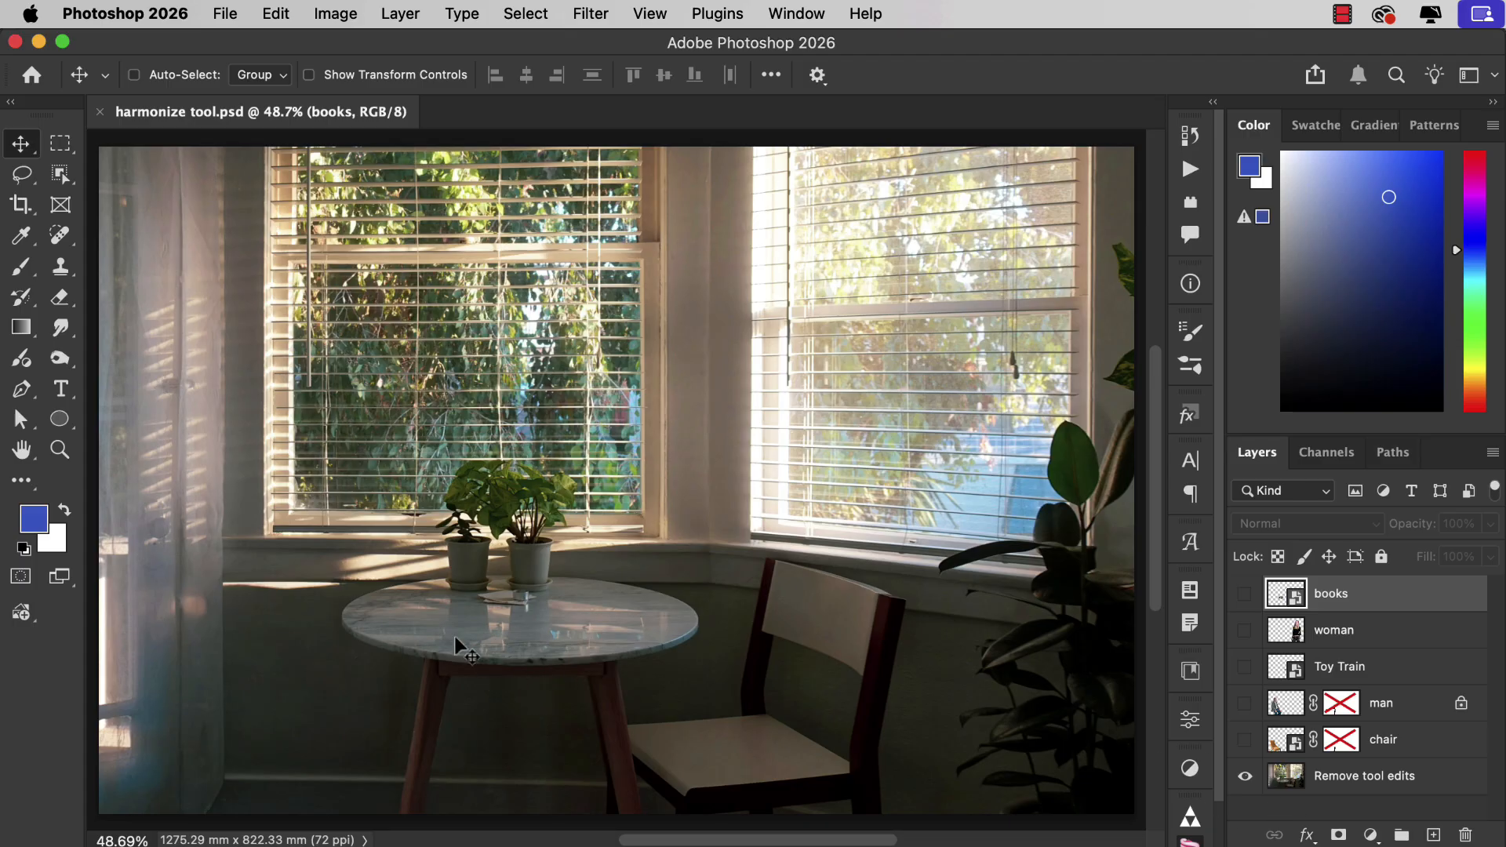
pyautogui.moveTo(1028, 233)
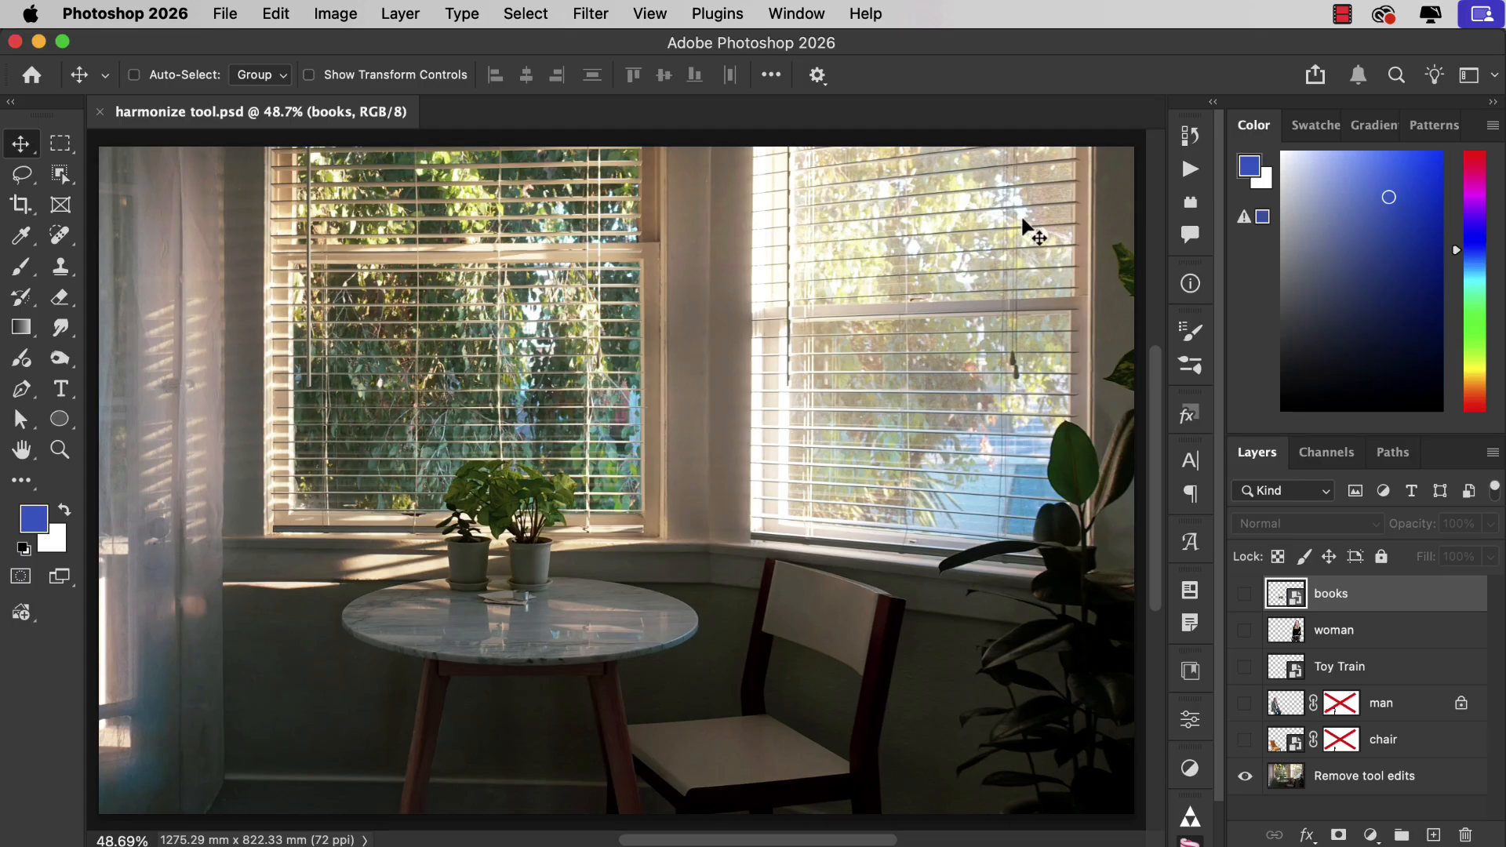
pyautogui.moveTo(968, 401)
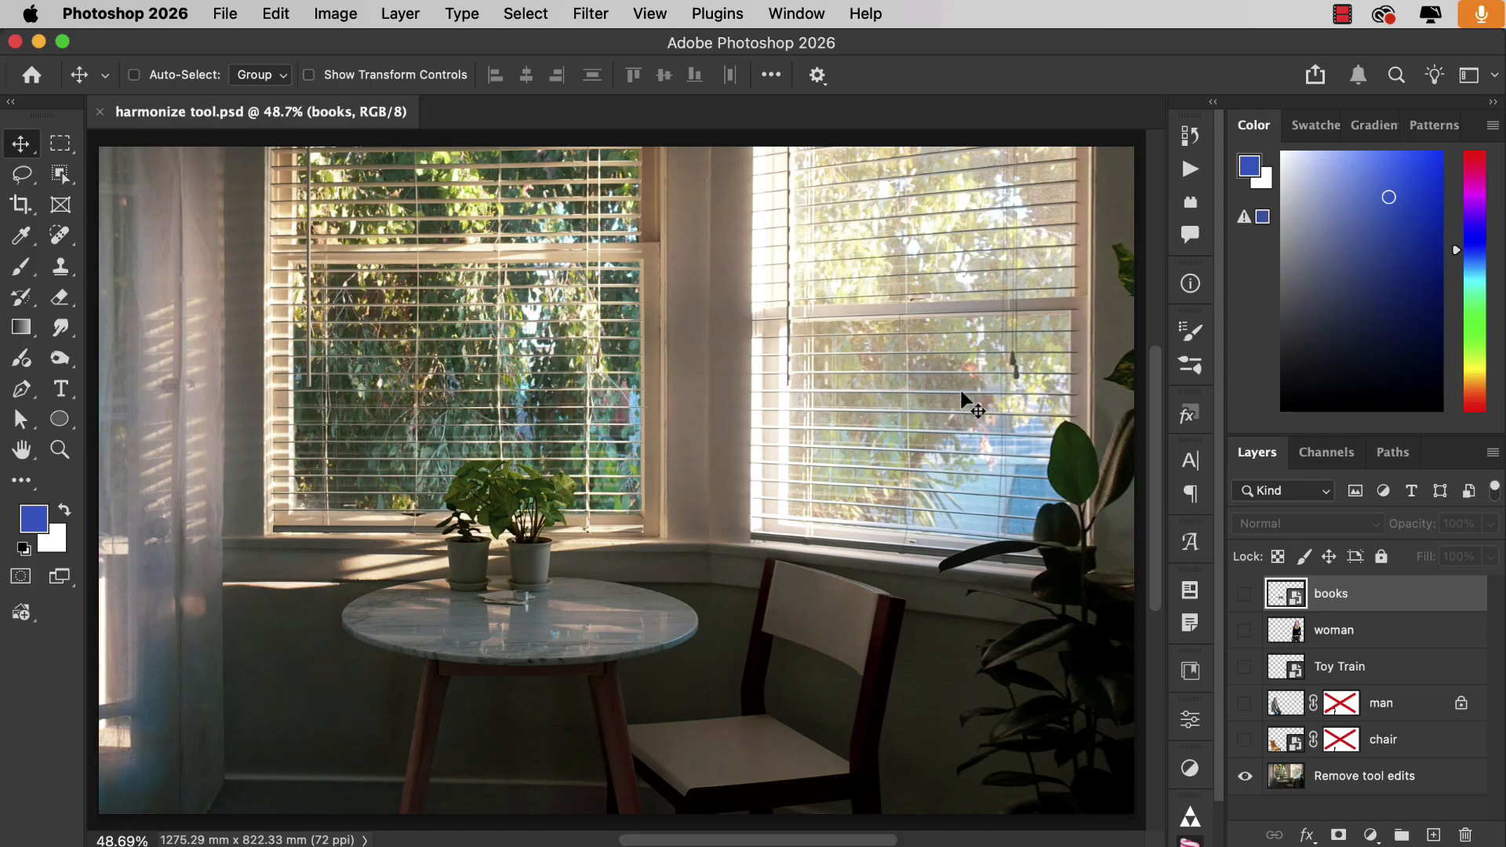
pyautogui.moveTo(248, 777)
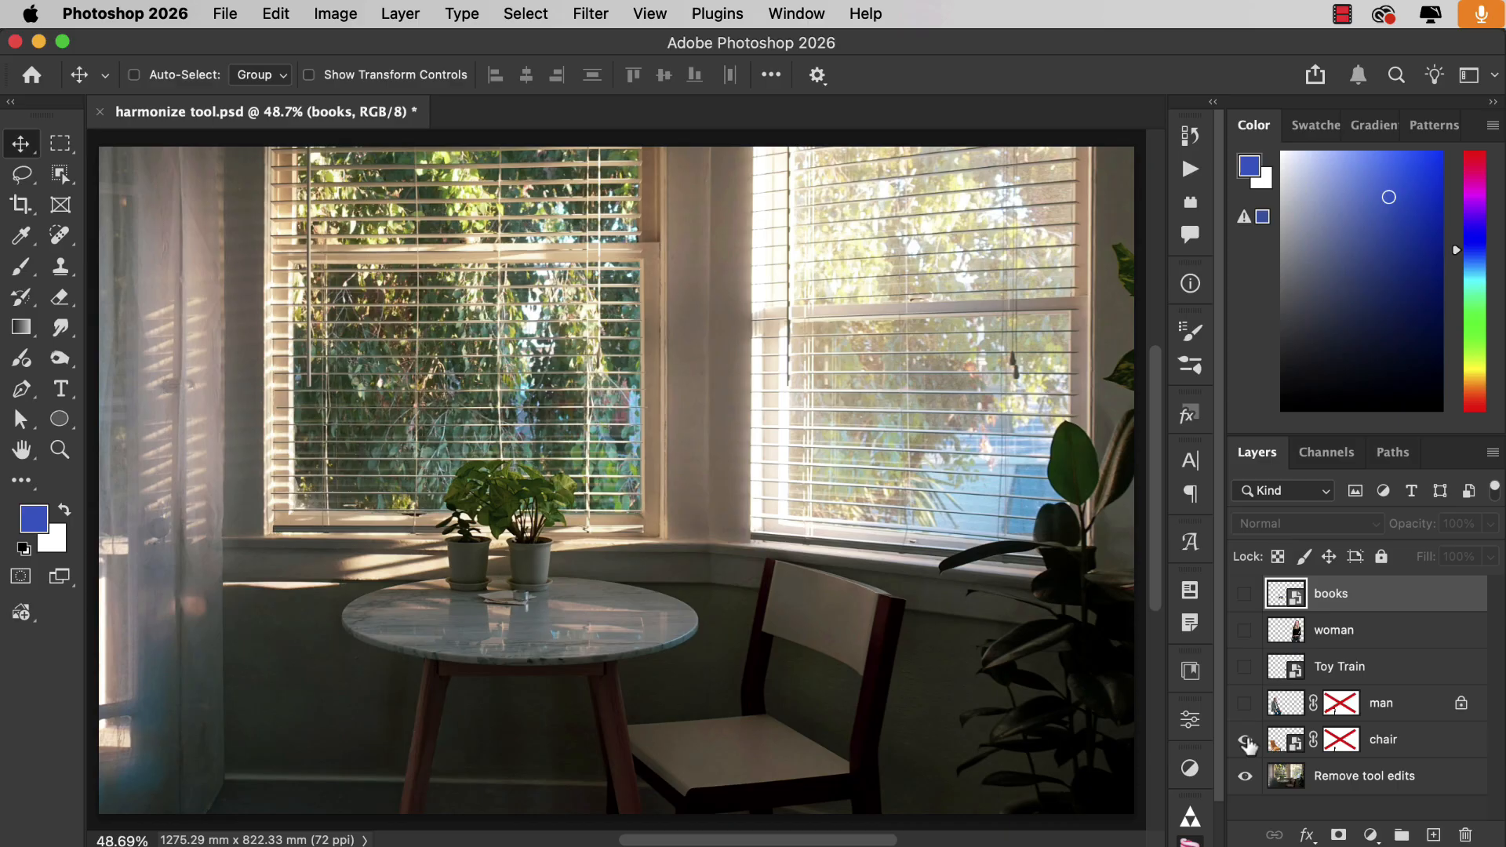
# Show the orange armchair layer with its mask and make it the active layer.
pyautogui.click(1245, 739)
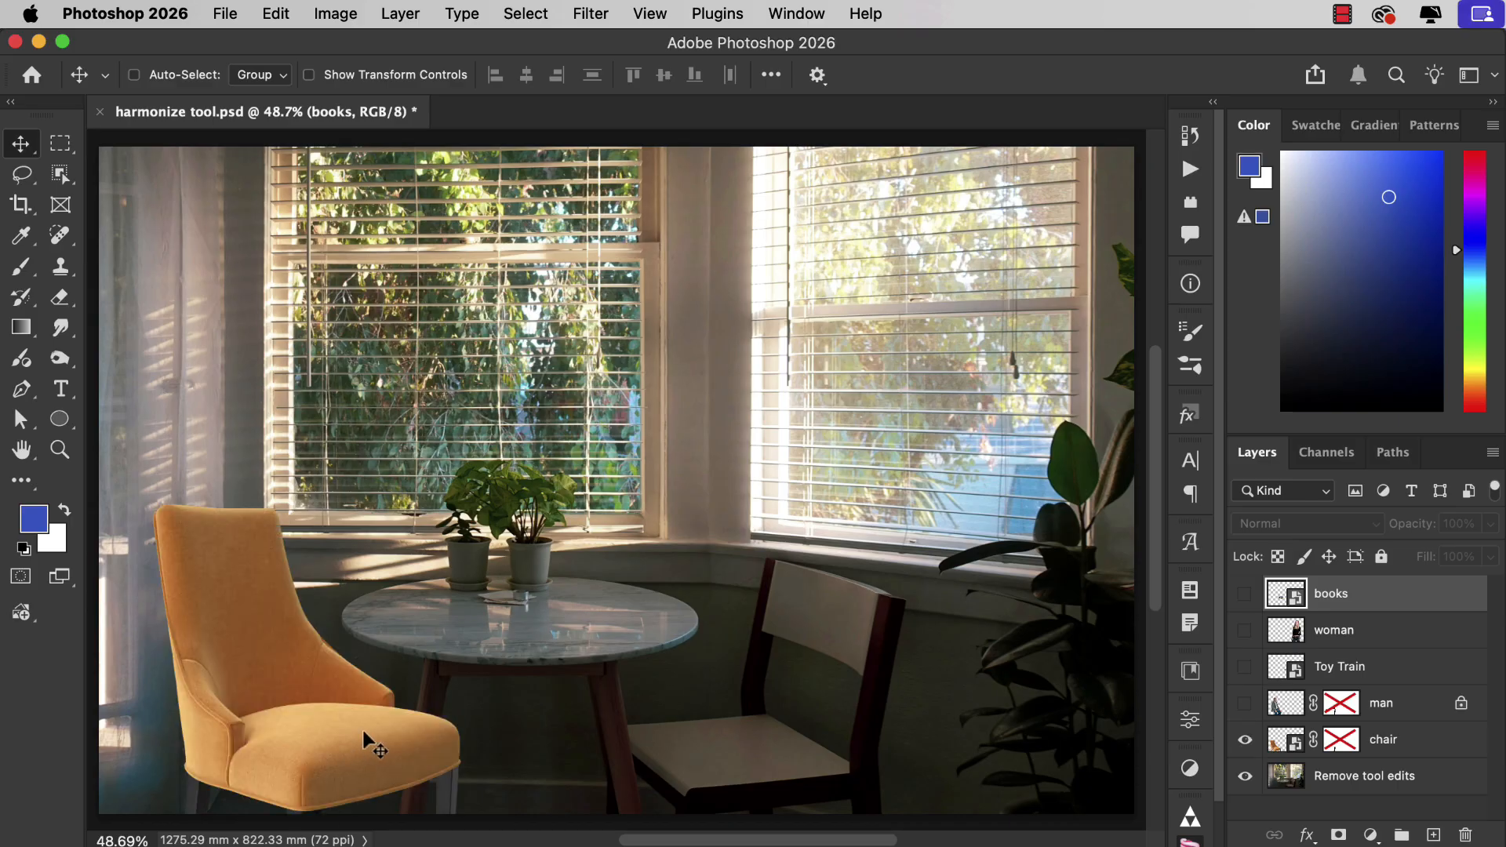
pyautogui.moveTo(1238, 789)
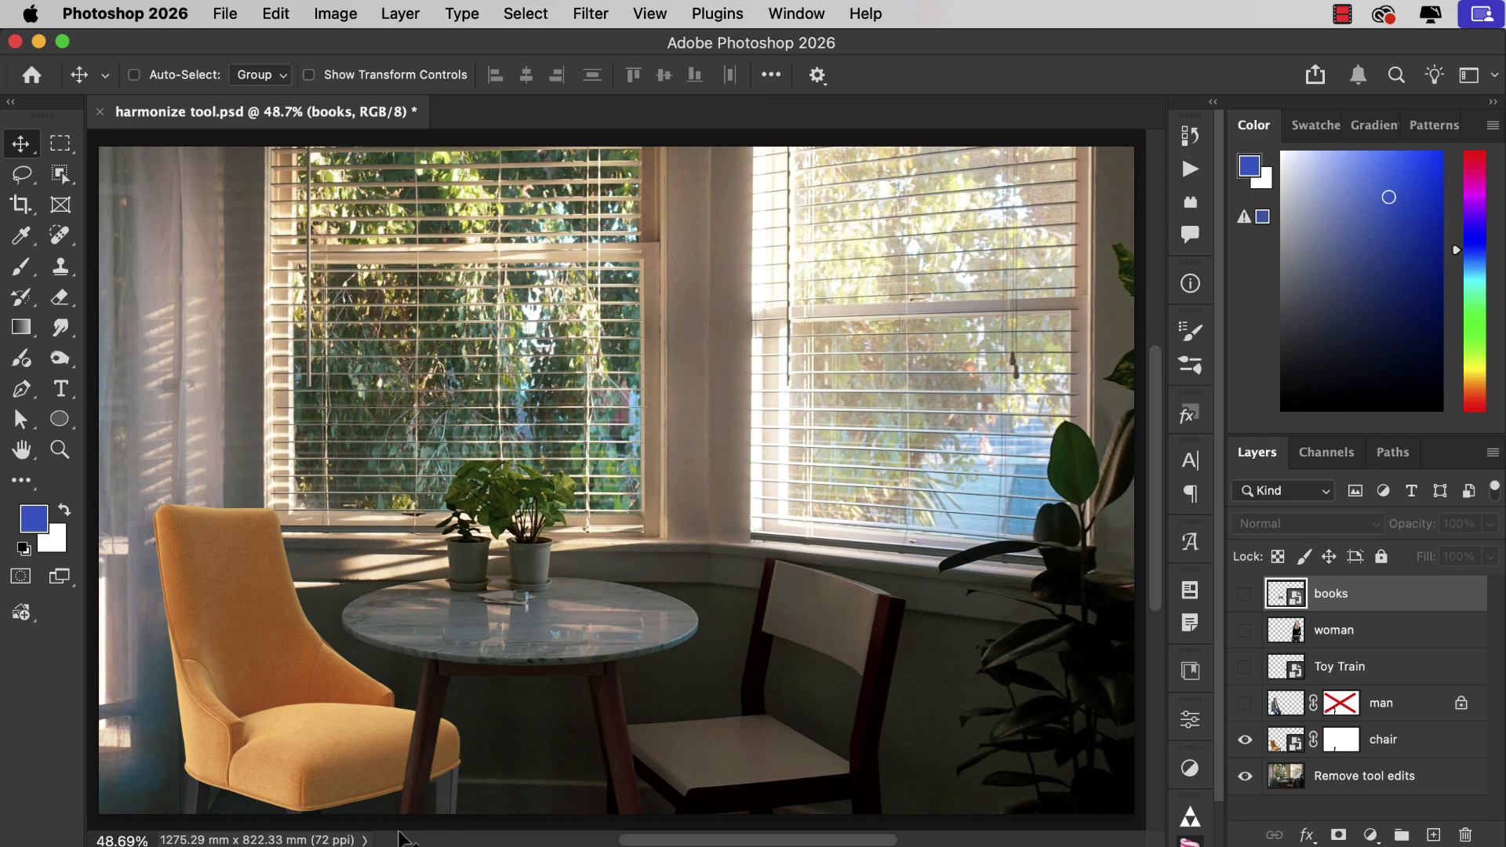
pyautogui.moveTo(404, 822)
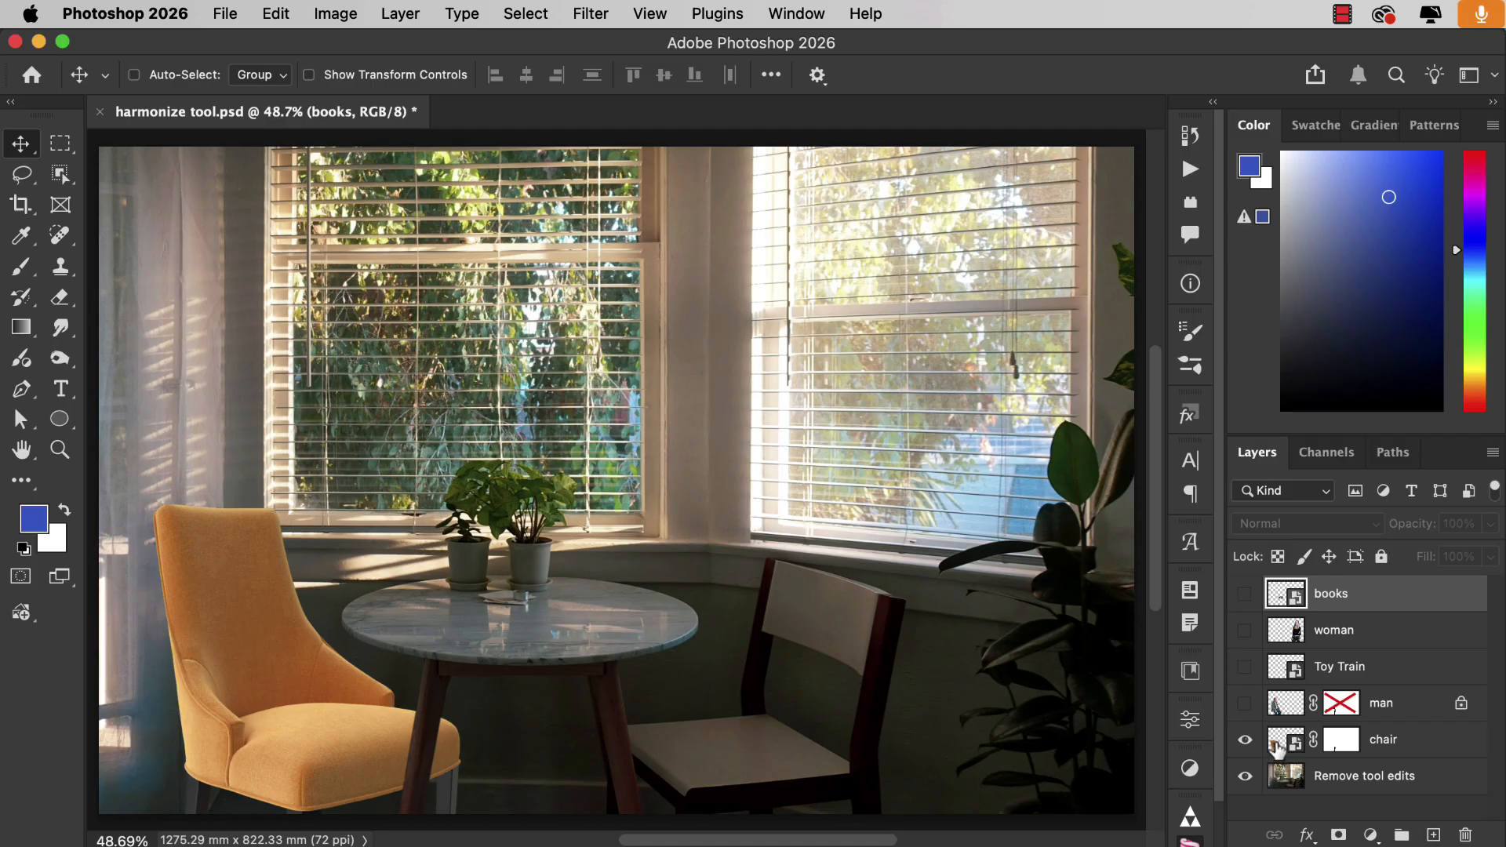
pyautogui.click(1383, 739)
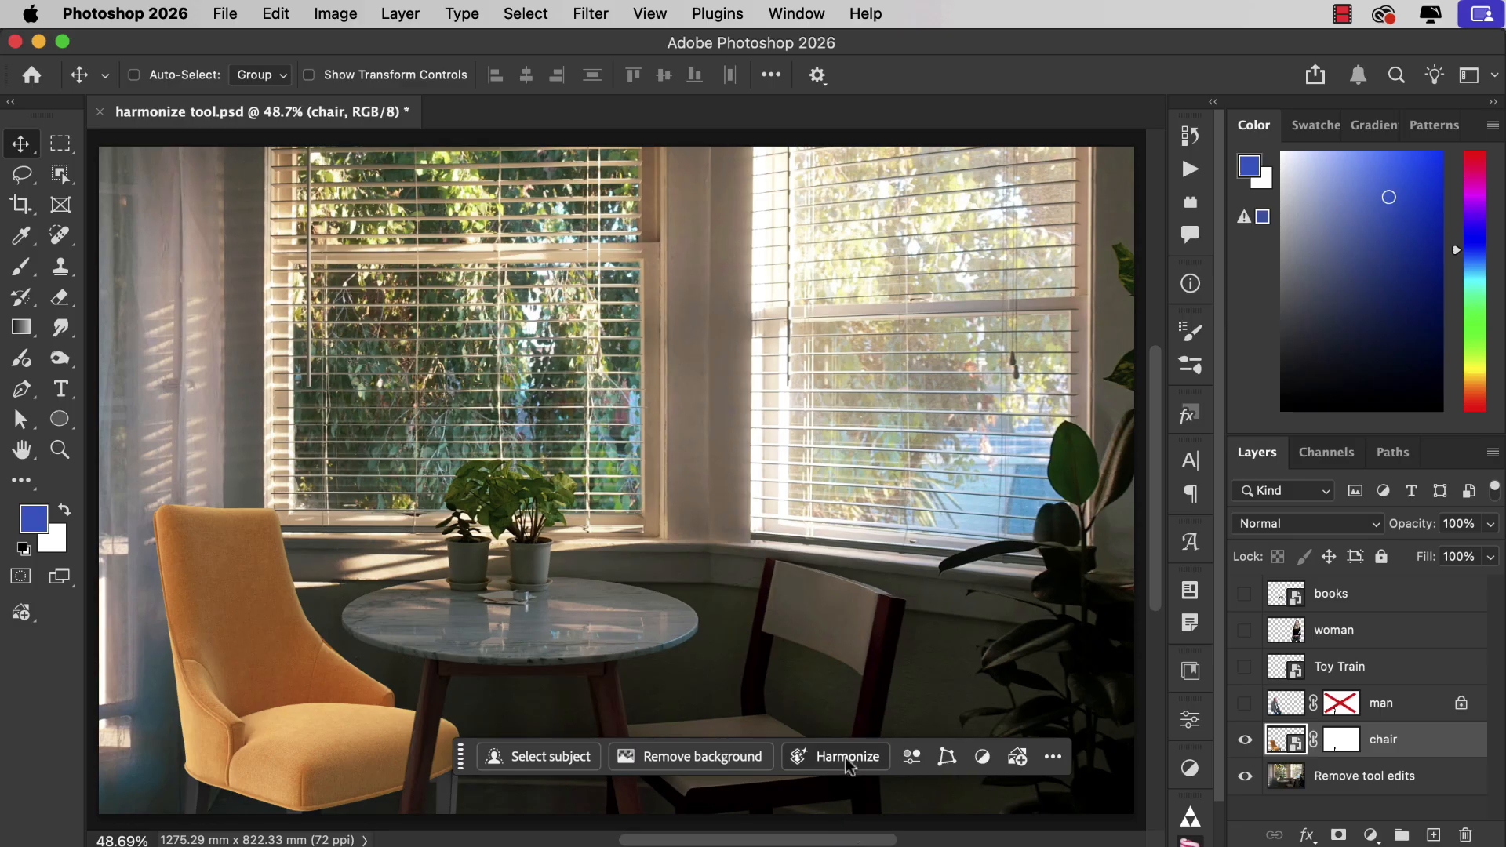
# Harmonize the chair with the room, compare the three variations and keep variation 1.
pyautogui.click(846, 755)
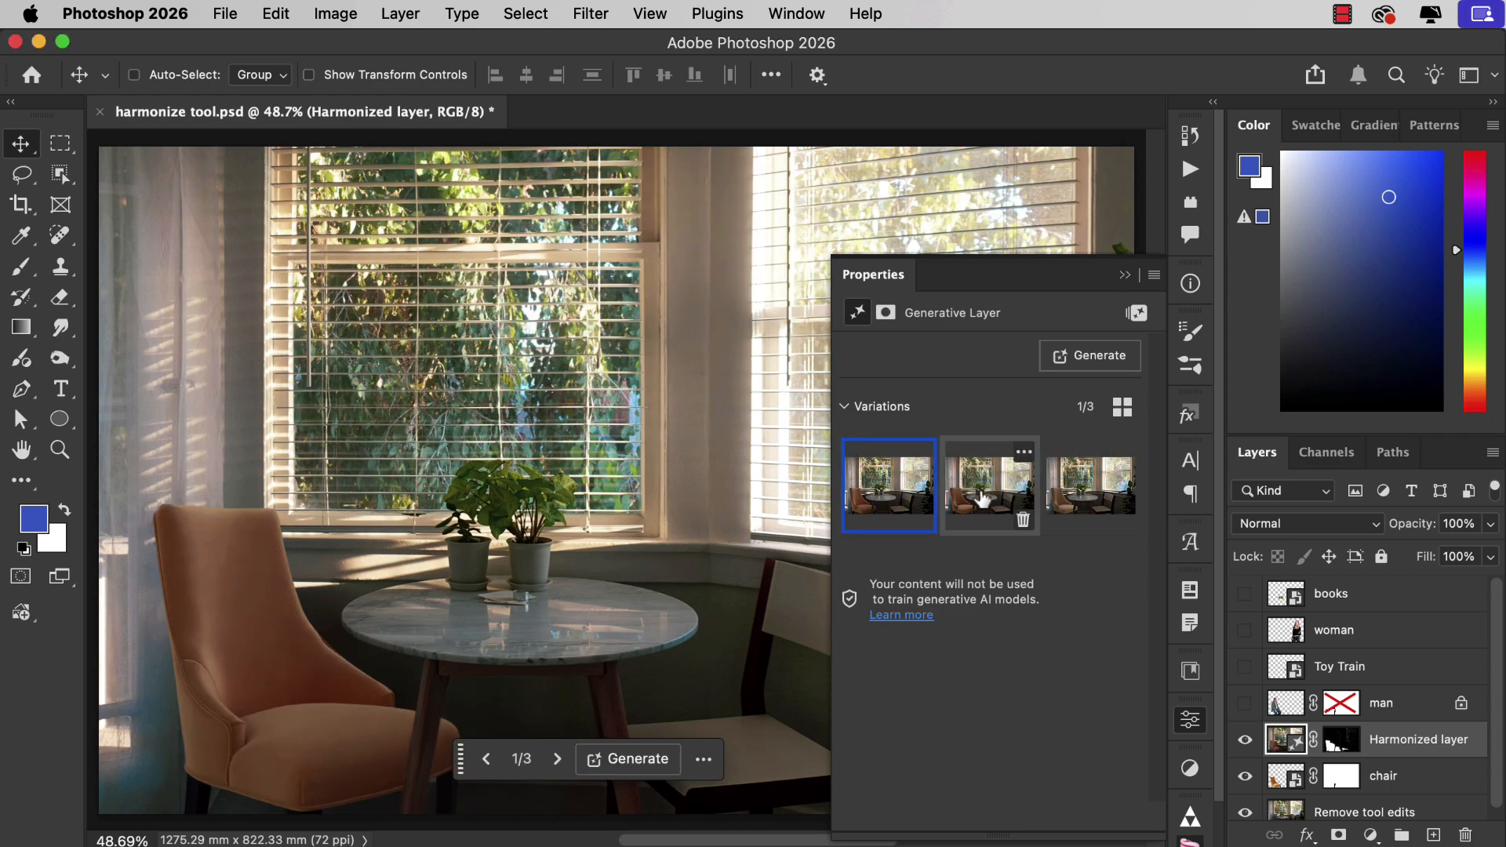
pyautogui.click(990, 484)
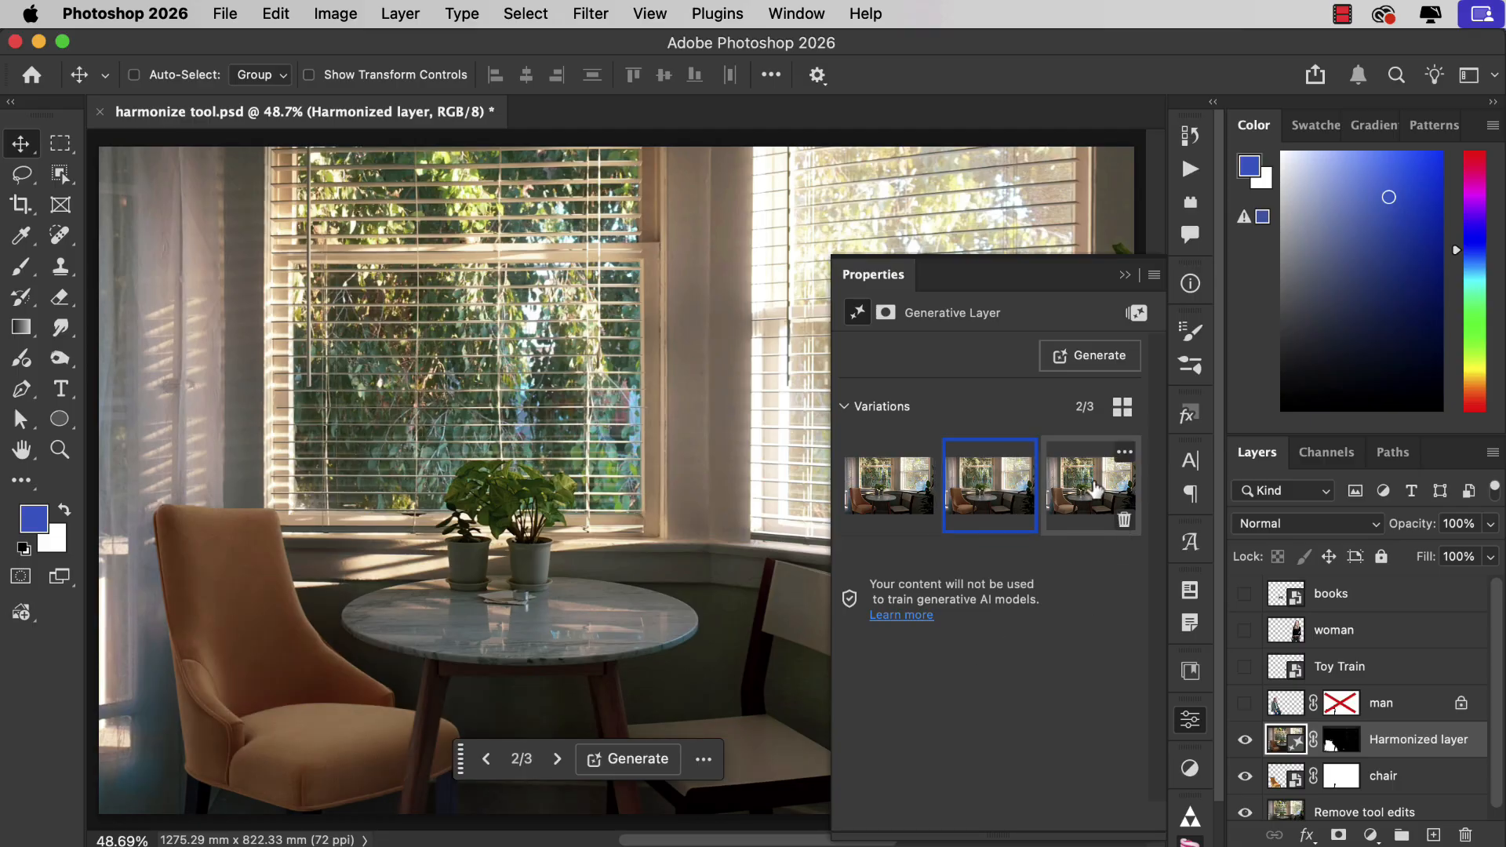
pyautogui.click(1092, 484)
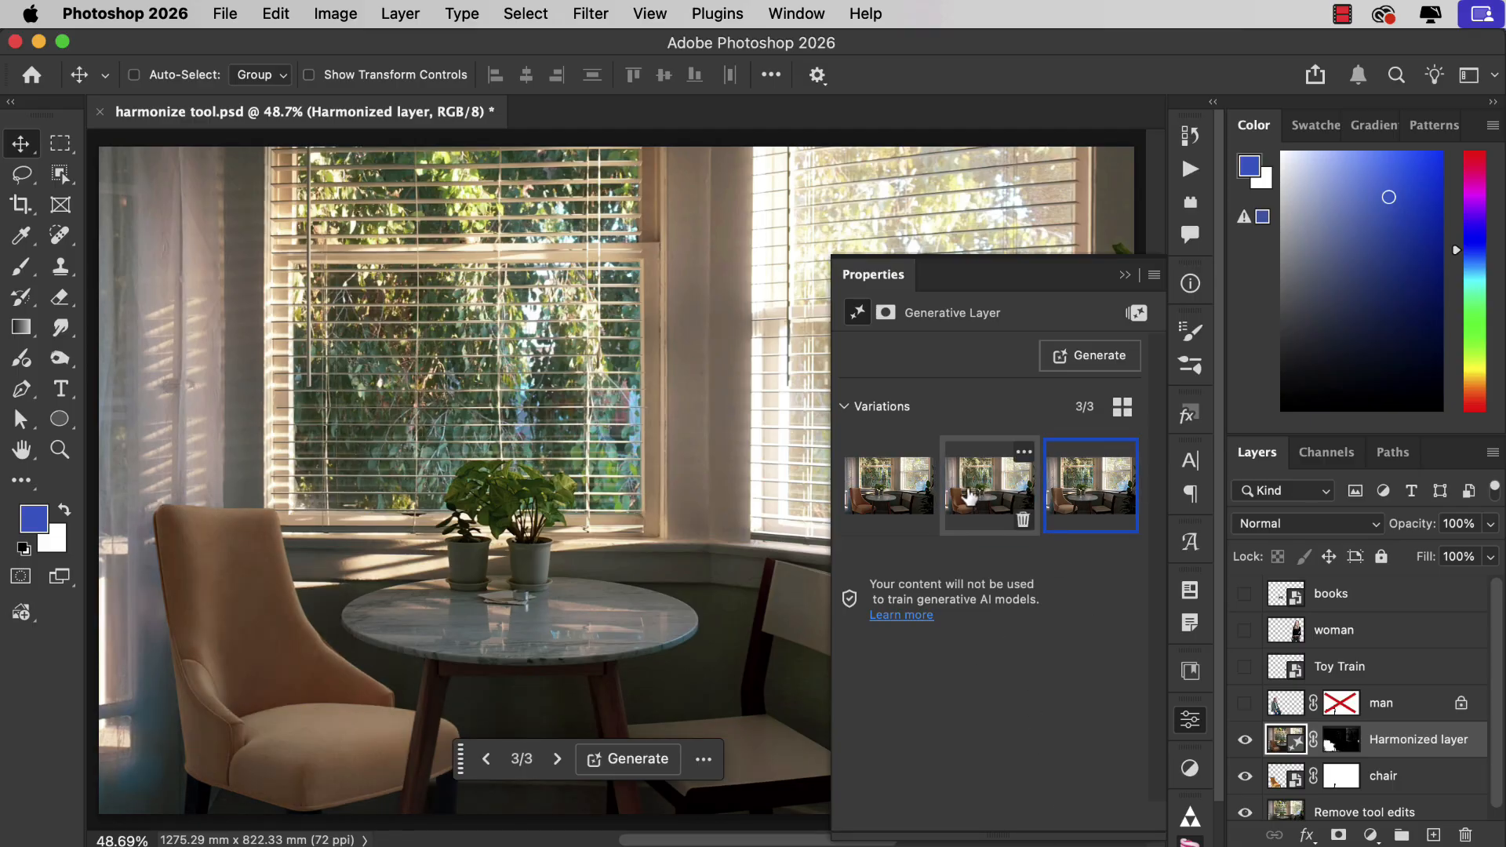
pyautogui.click(888, 485)
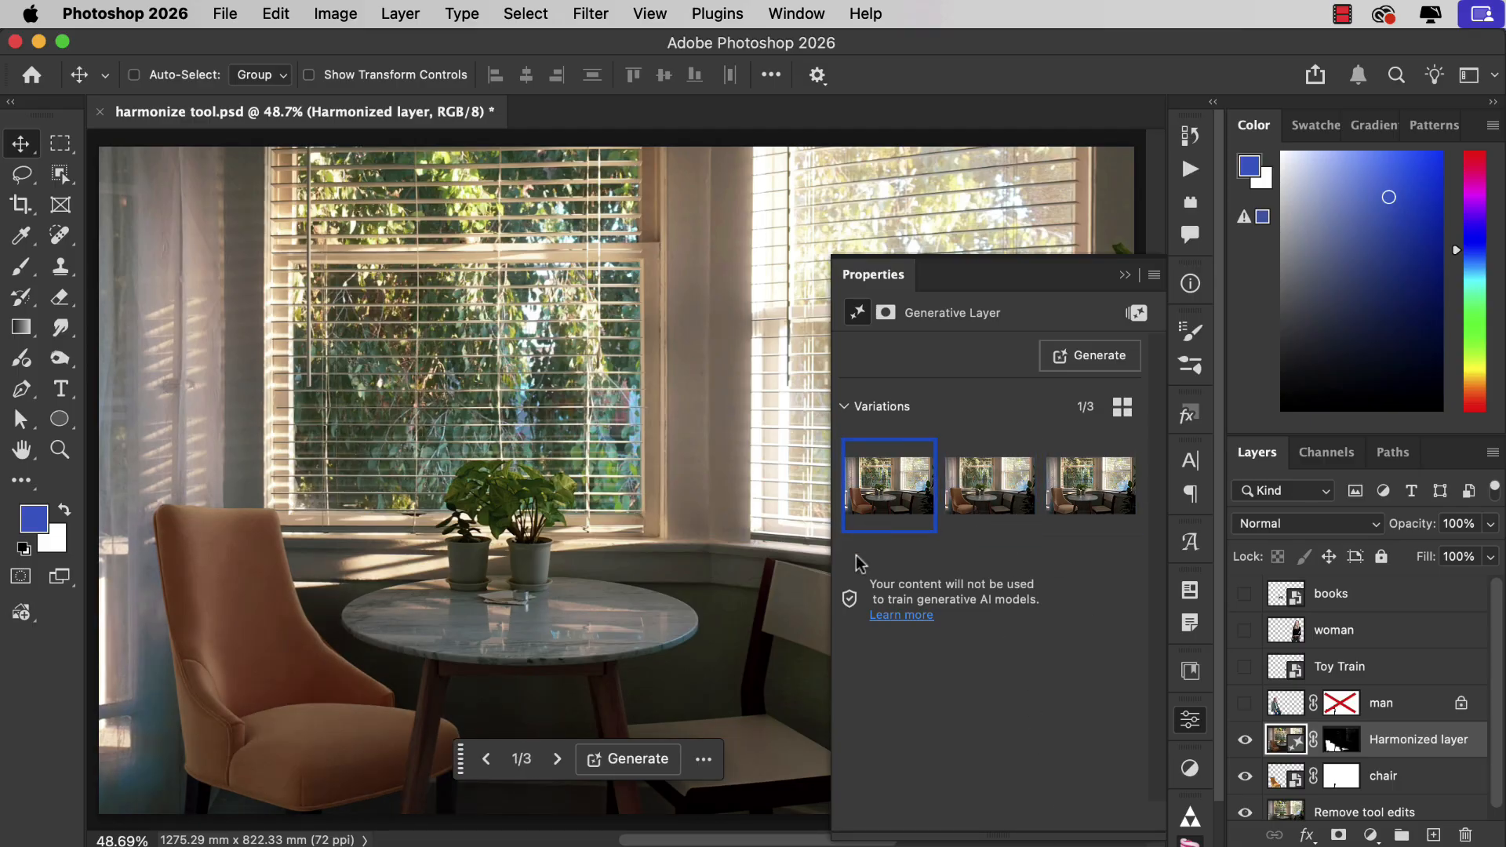
pyautogui.click(988, 485)
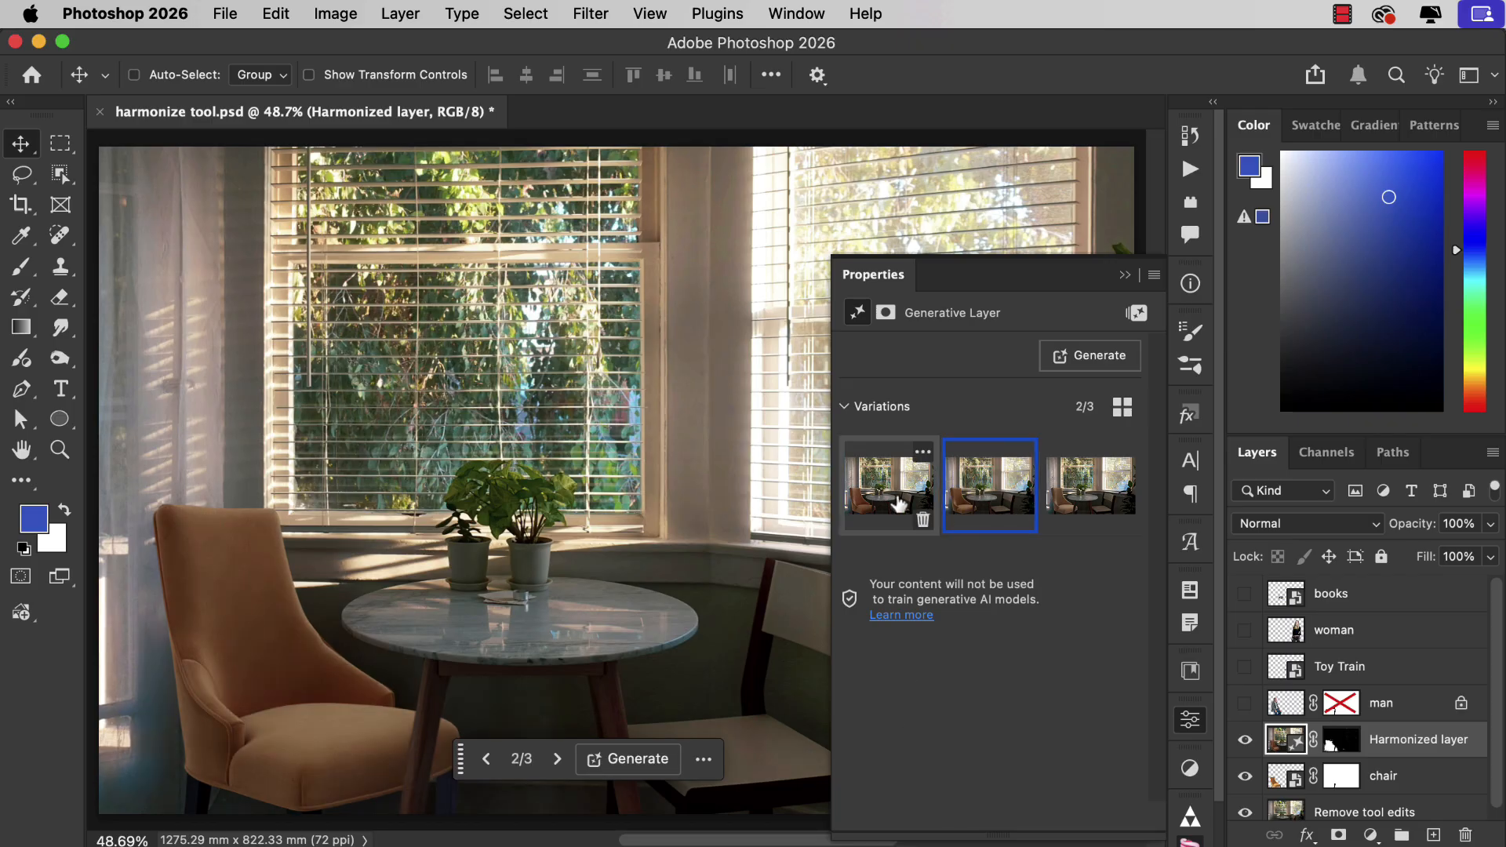
pyautogui.click(887, 485)
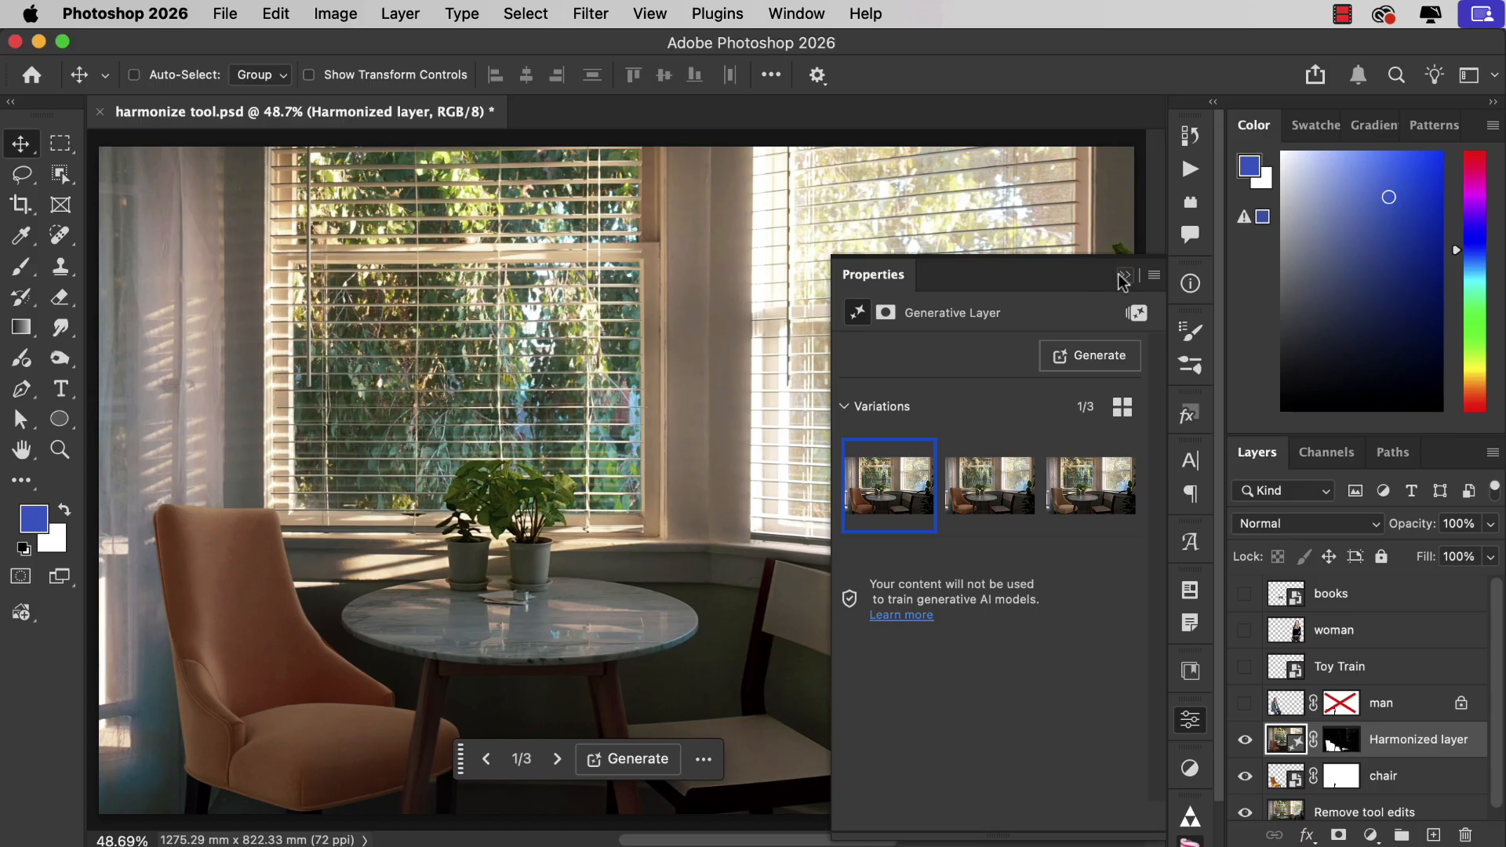
pyautogui.click(1123, 277)
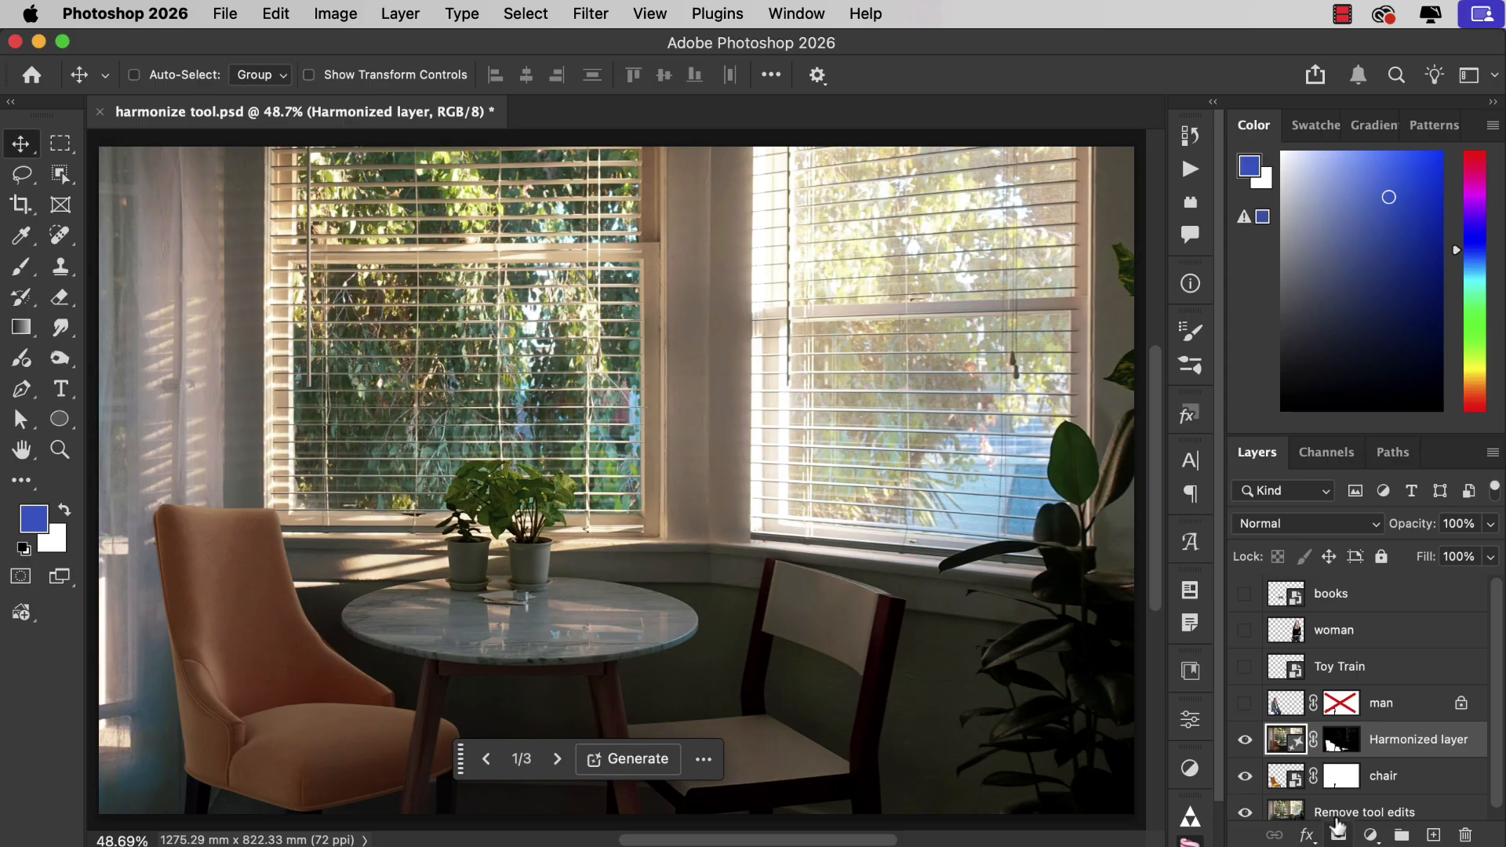
# Show the seated man layer and enable his mask hiding his legs behind the table.
pyautogui.click(1244, 703)
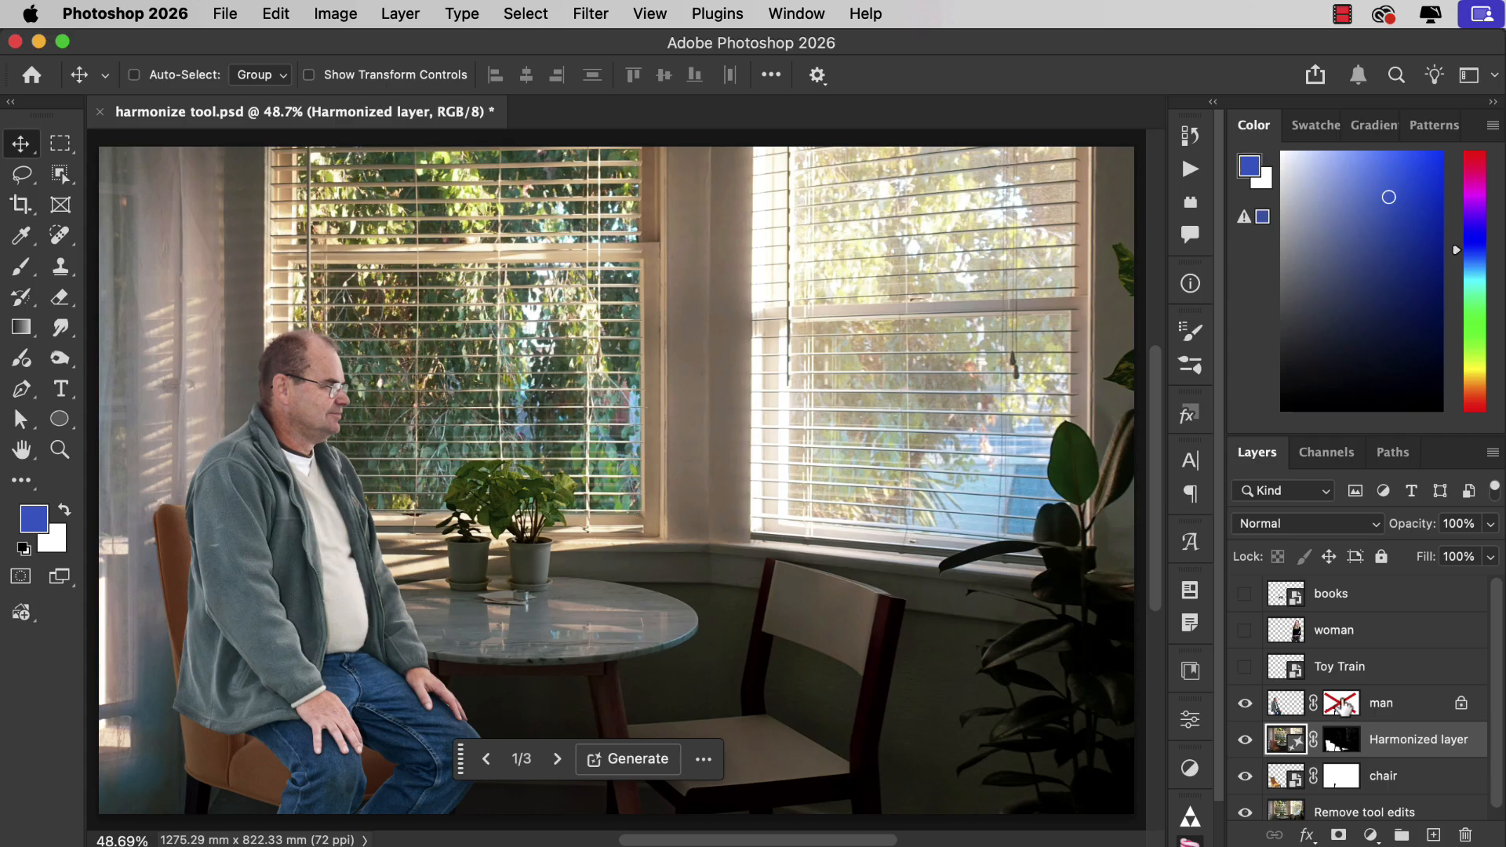
pyautogui.click(1341, 703)
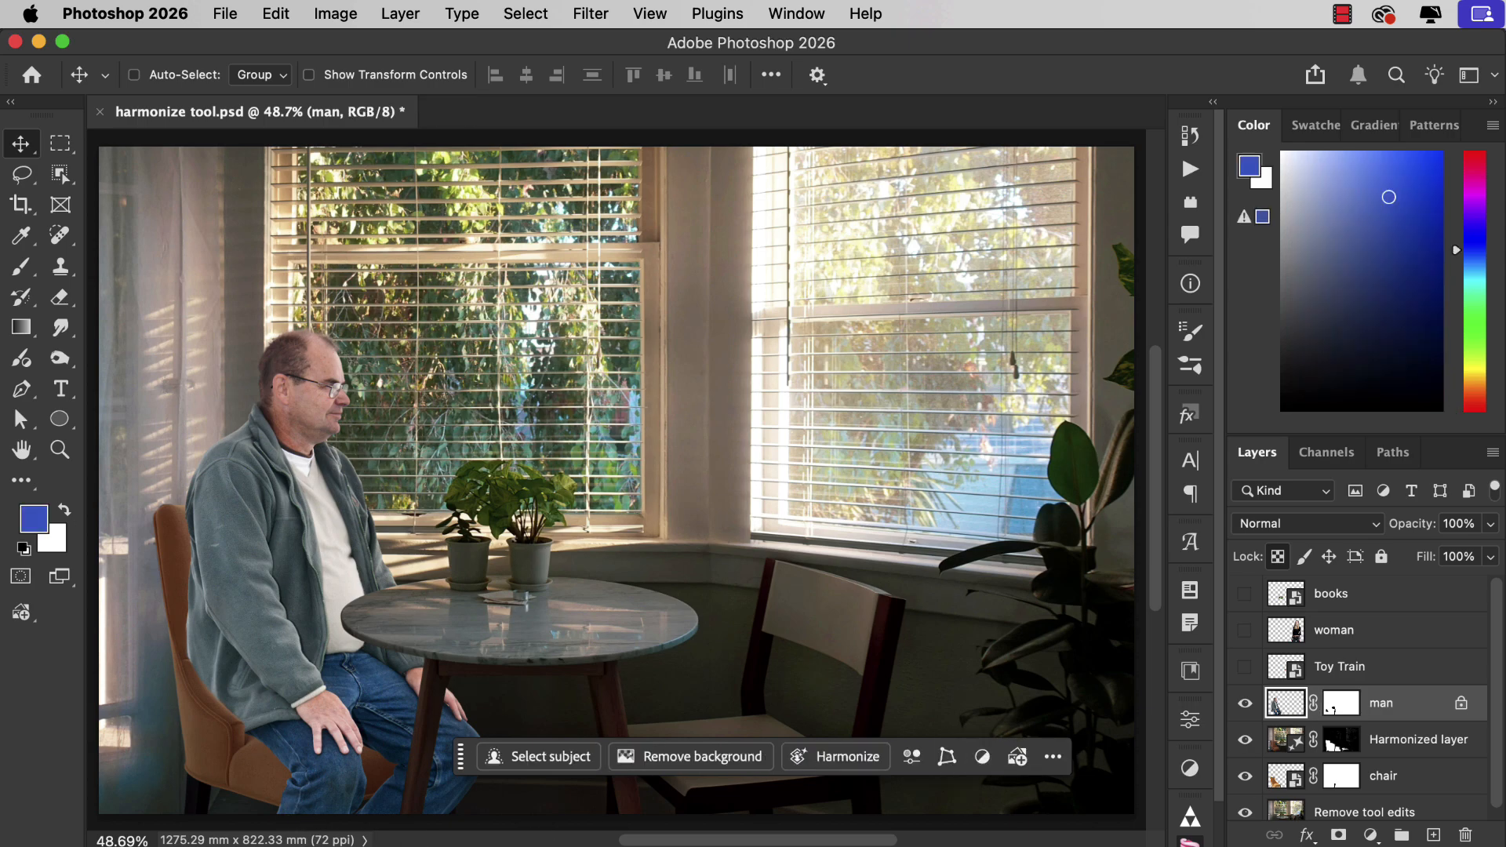
# Harmonize the man with the room lighting and keep variation 3 of the three.
pyautogui.click(847, 756)
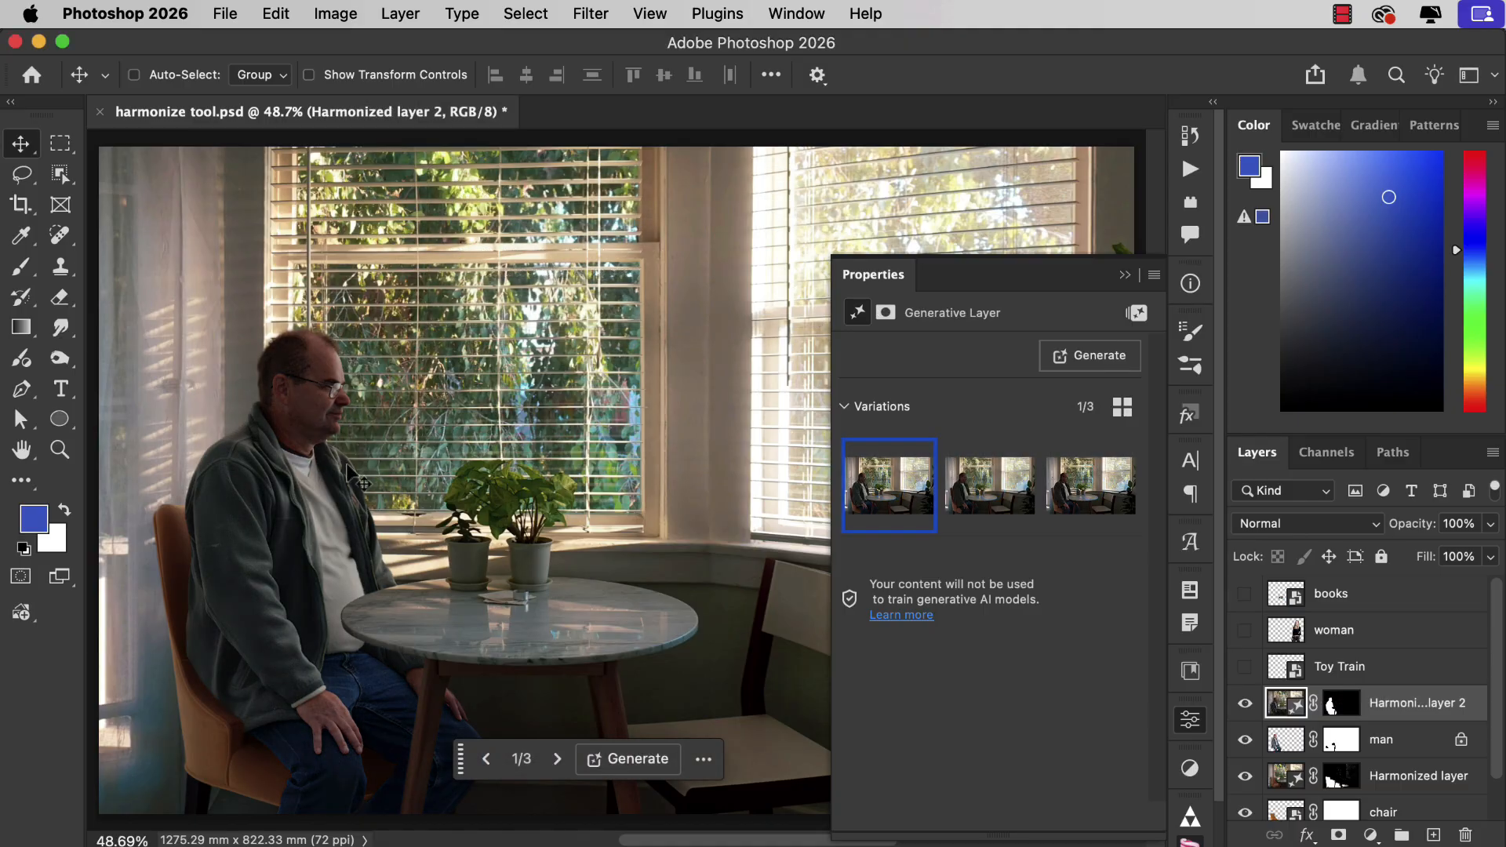
pyautogui.moveTo(288, 648)
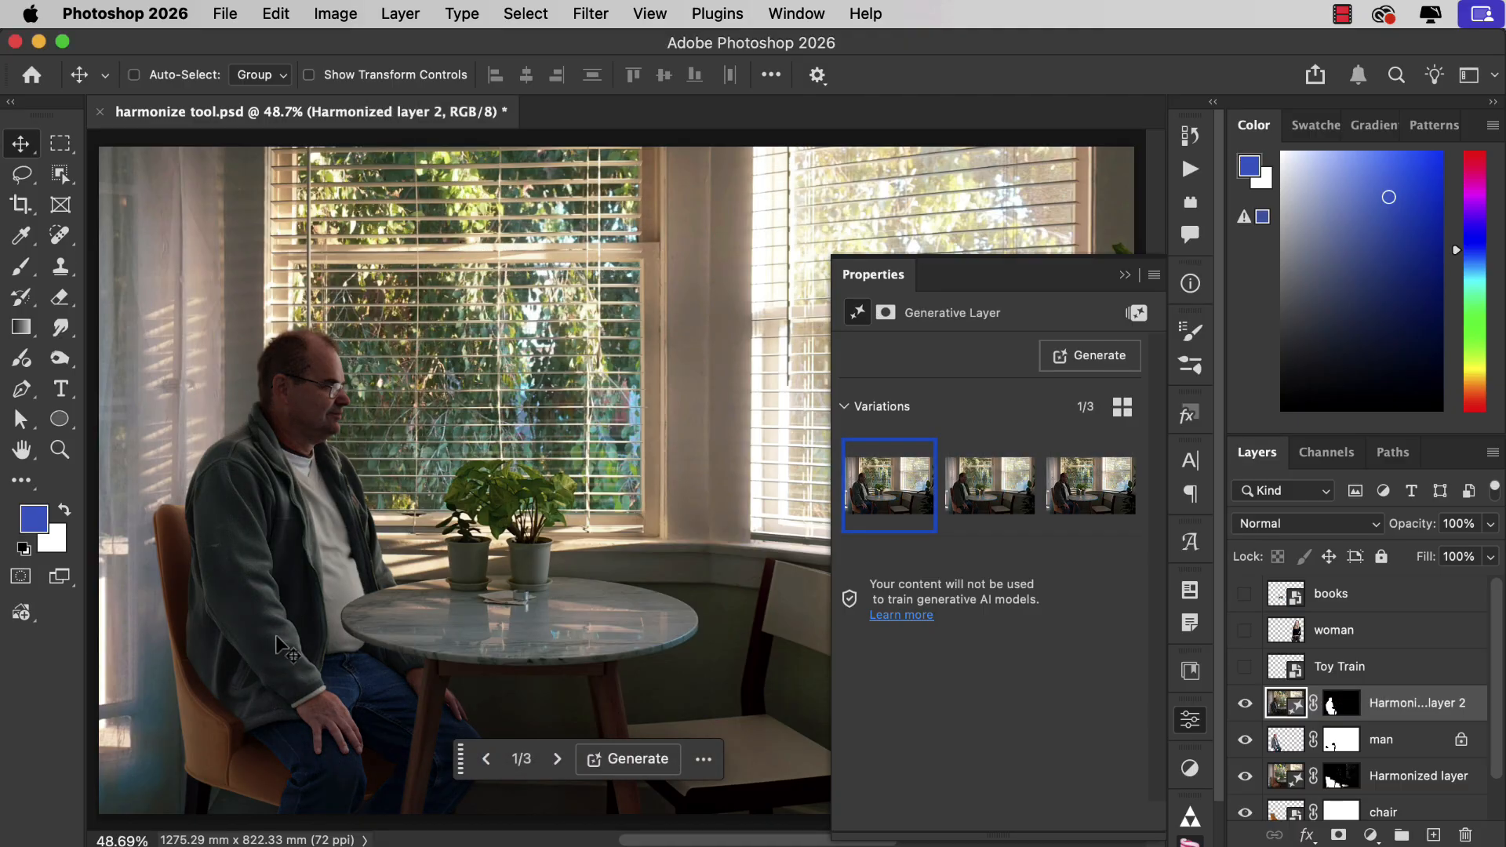
pyautogui.moveTo(345, 378)
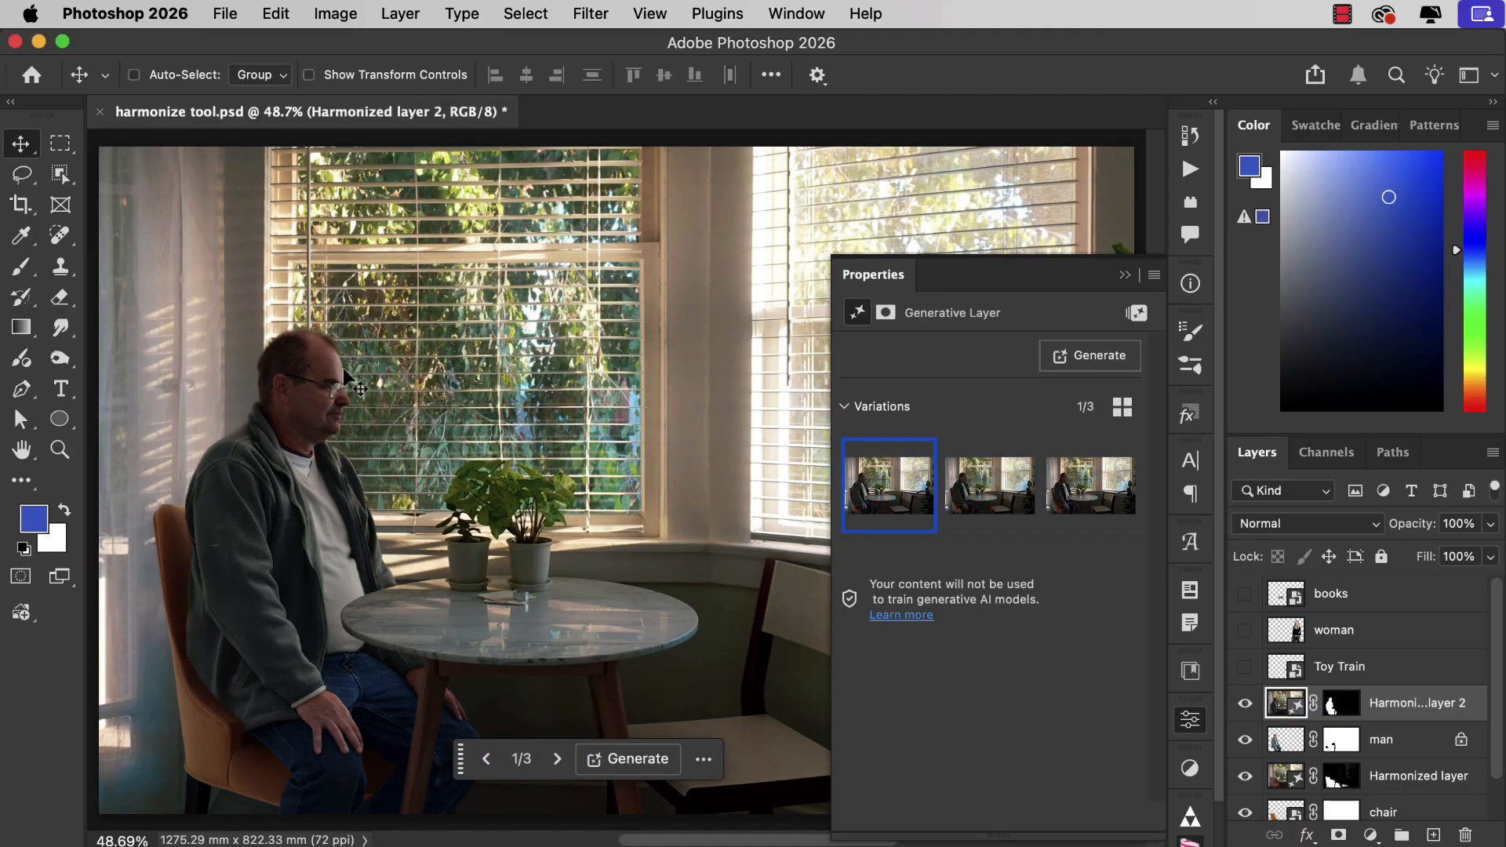
pyautogui.moveTo(240, 461)
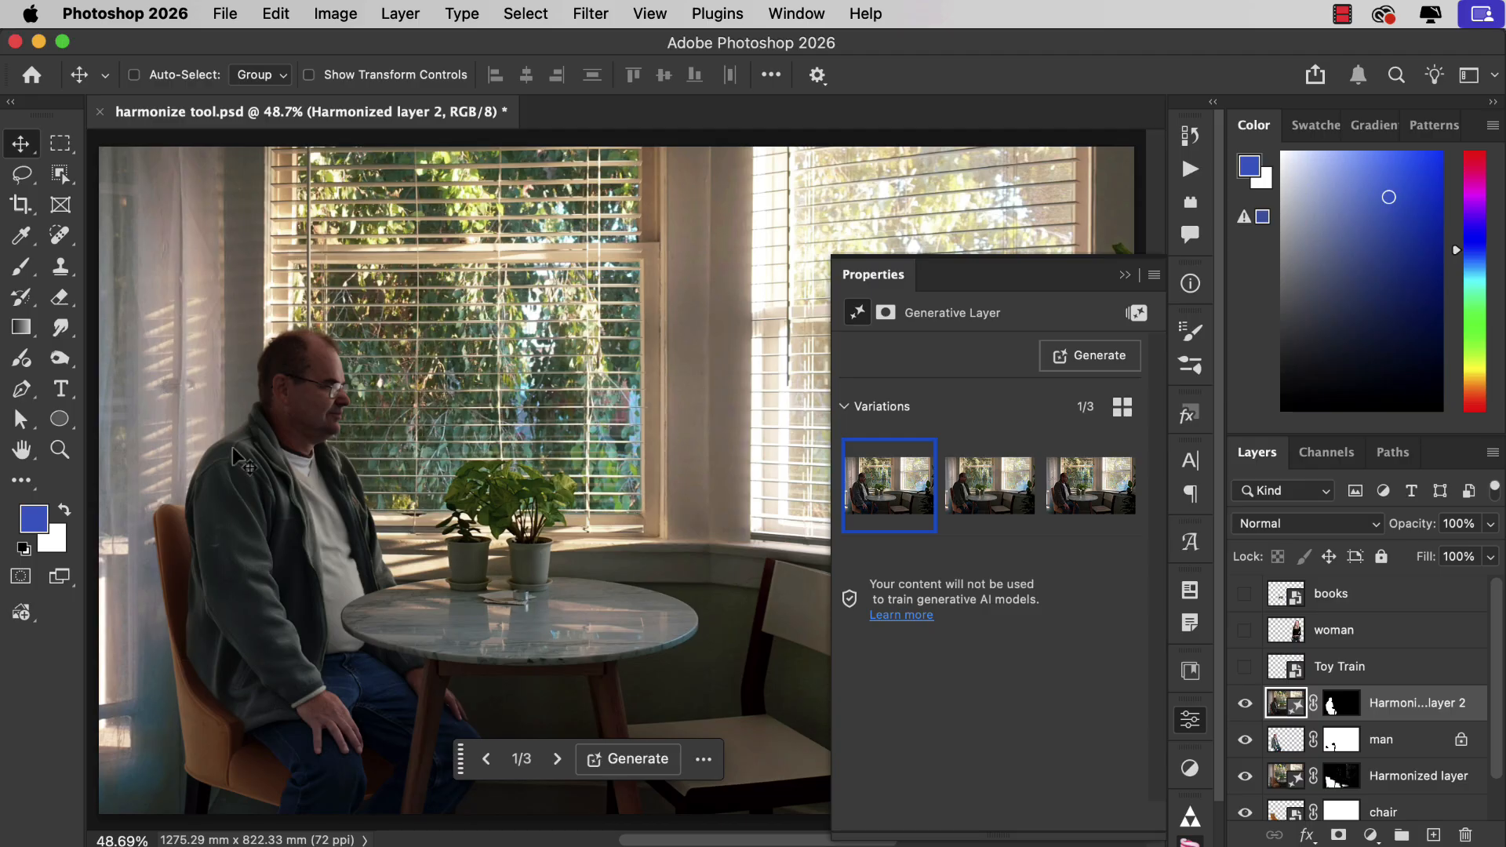
pyautogui.moveTo(212, 576)
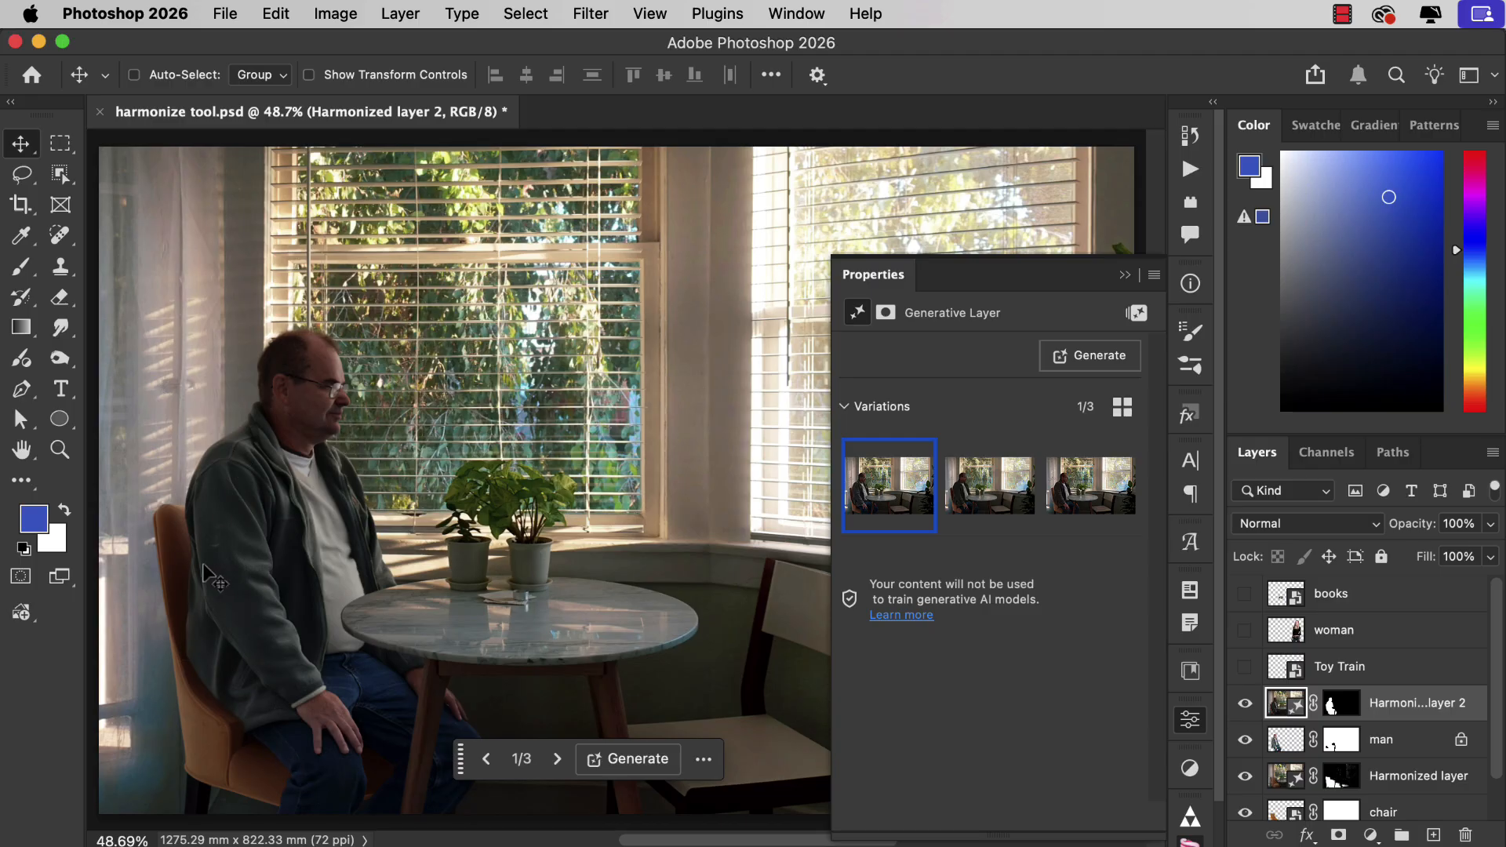
pyautogui.moveTo(268, 605)
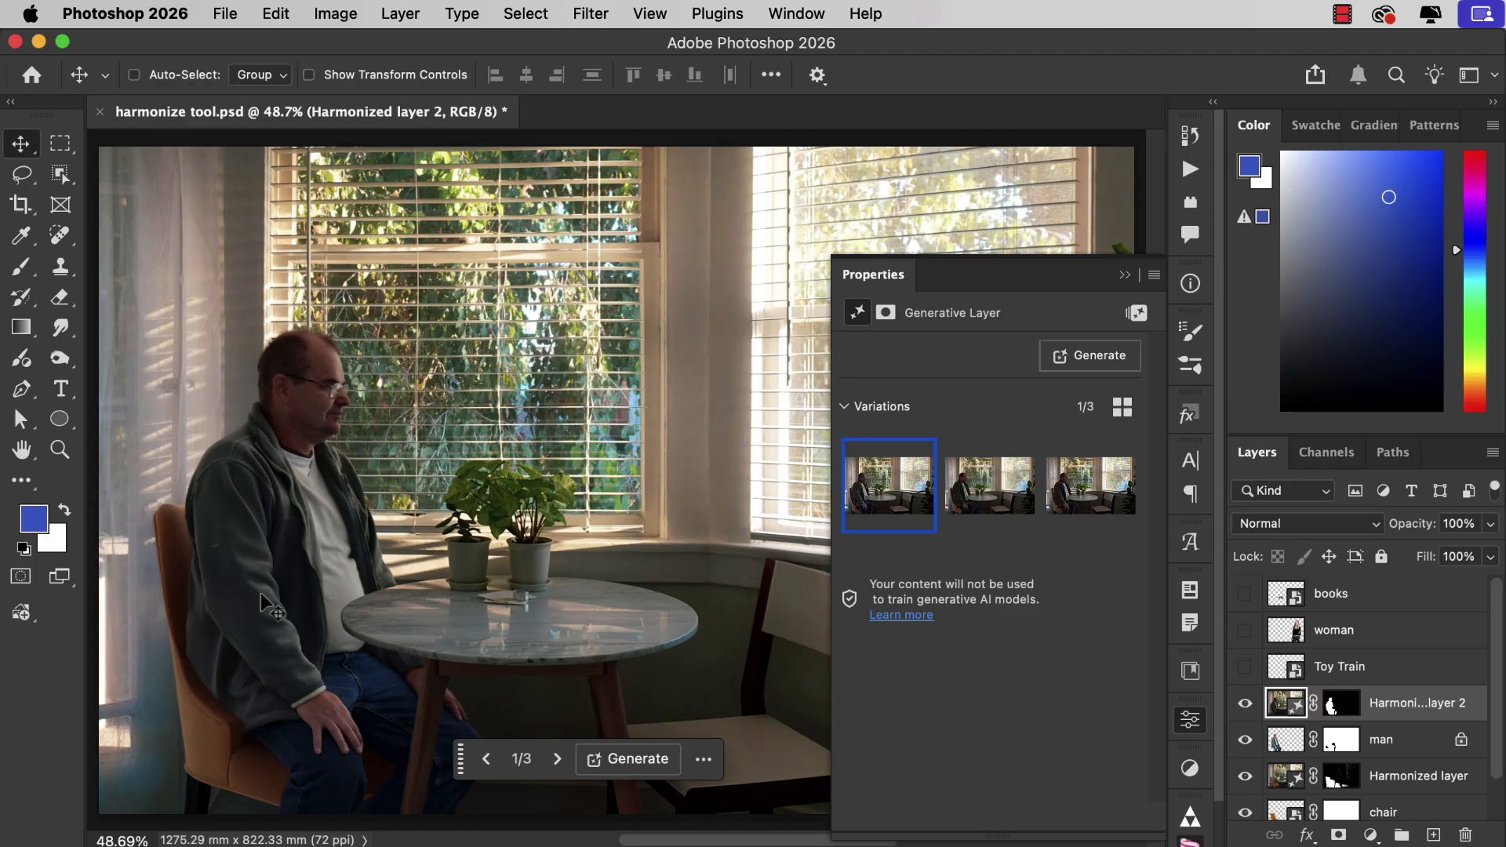
pyautogui.moveTo(308, 653)
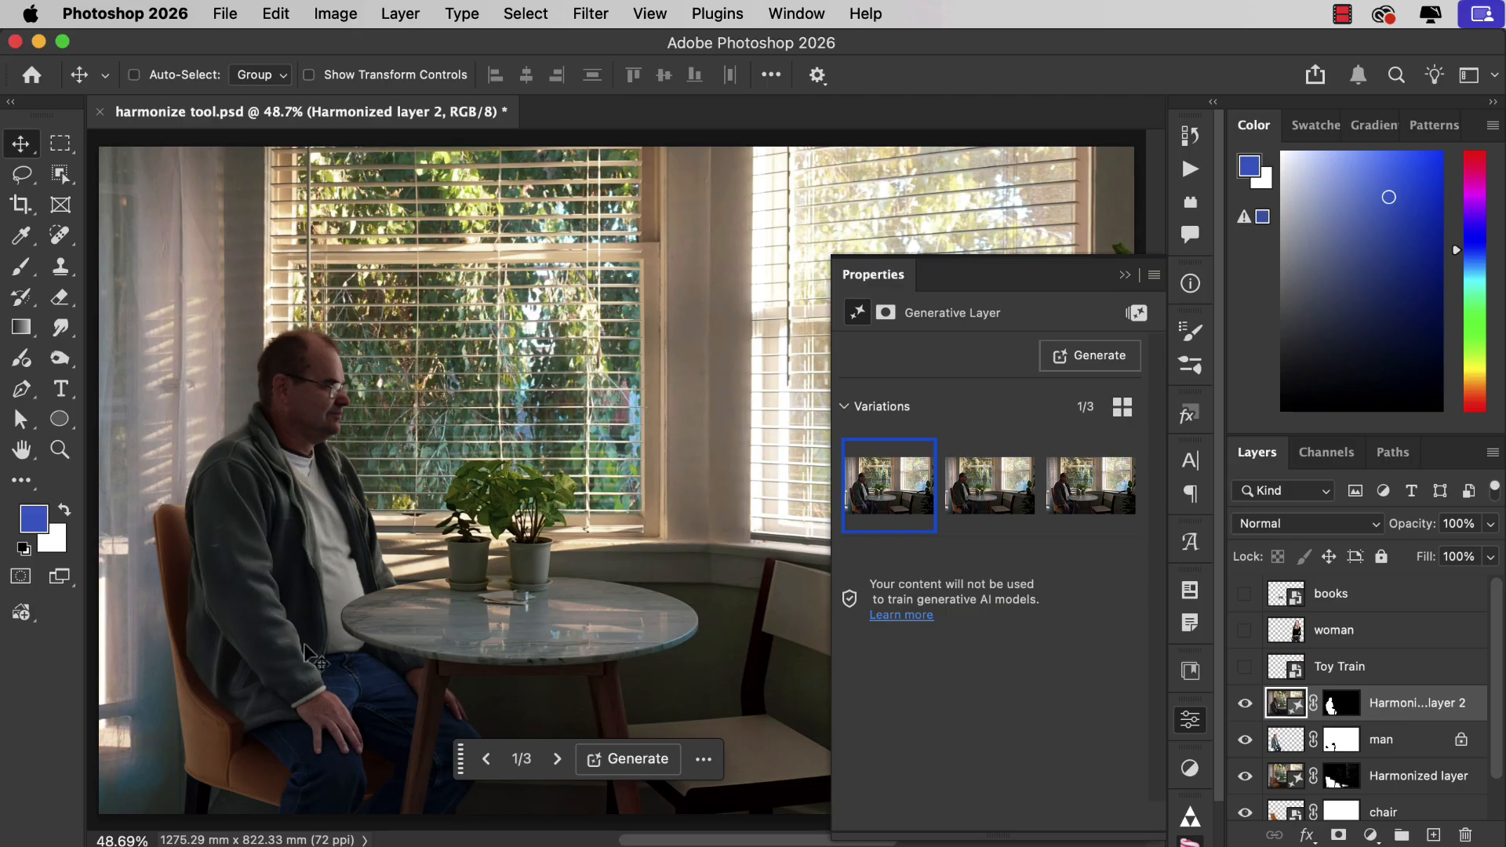
pyautogui.moveTo(990, 492)
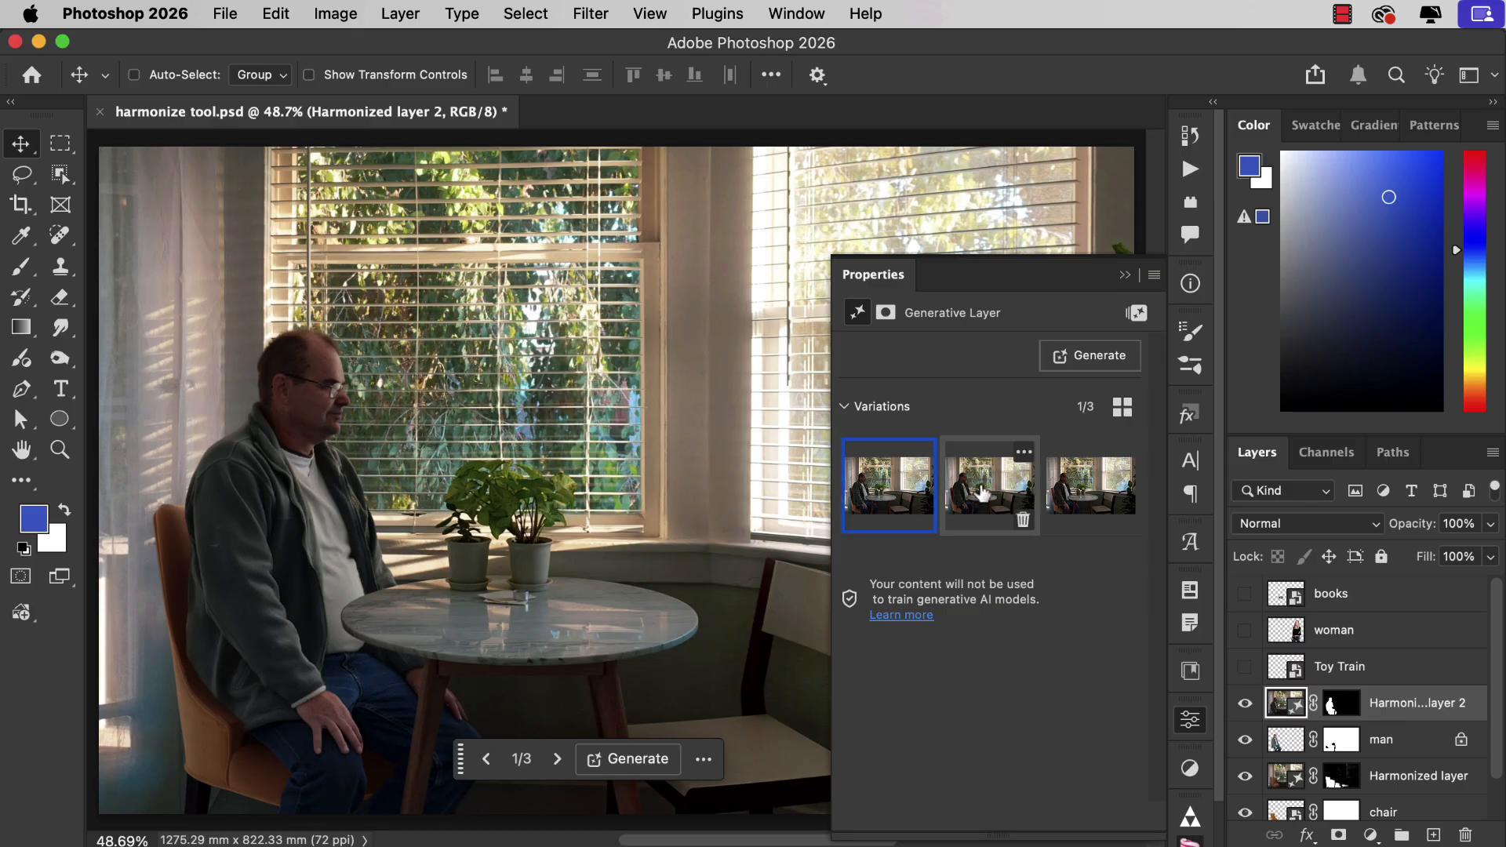
pyautogui.click(990, 485)
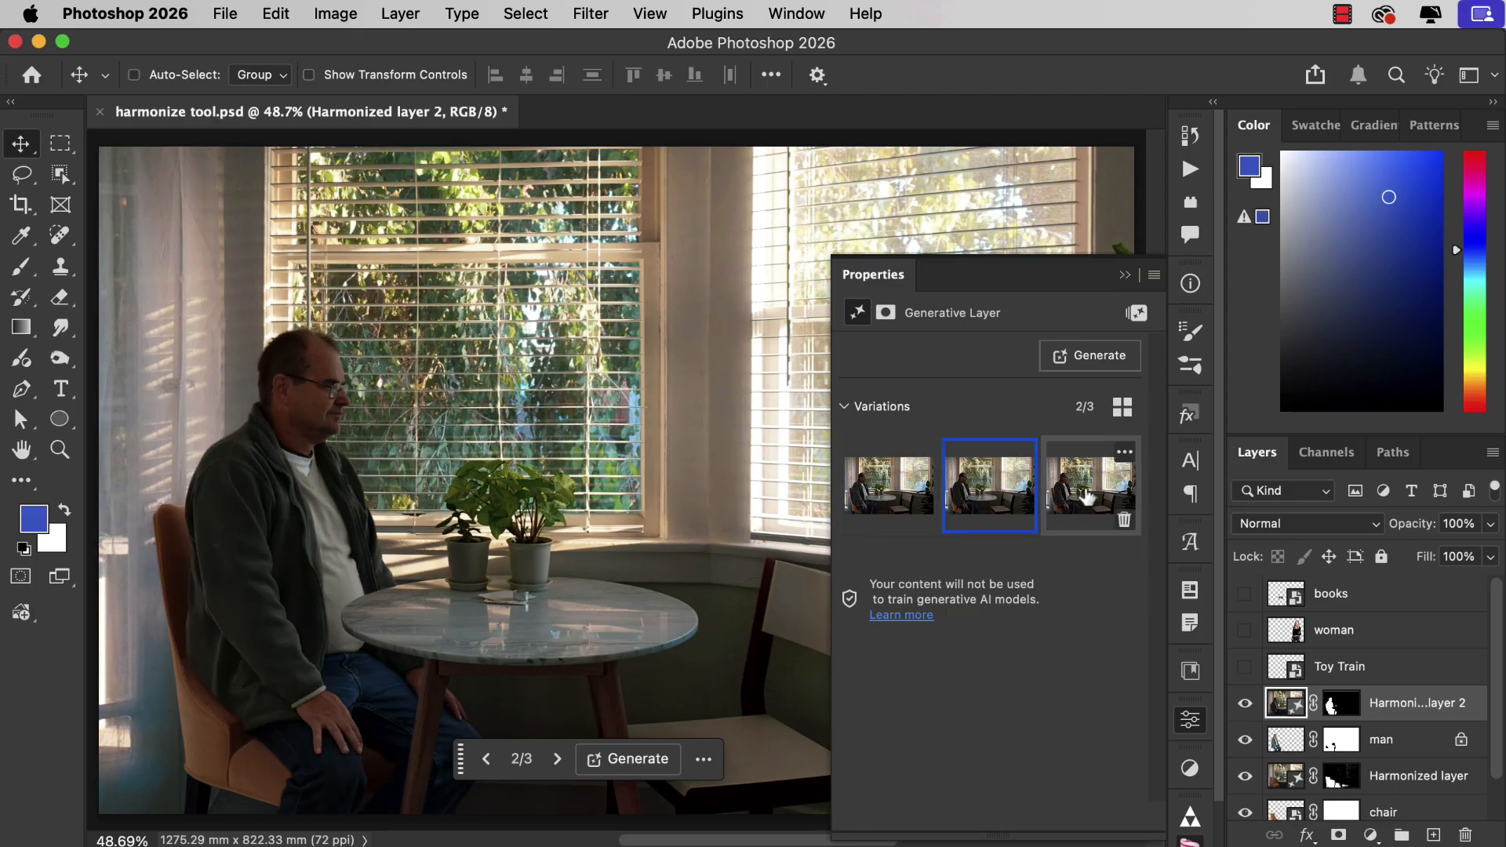
pyautogui.click(1090, 485)
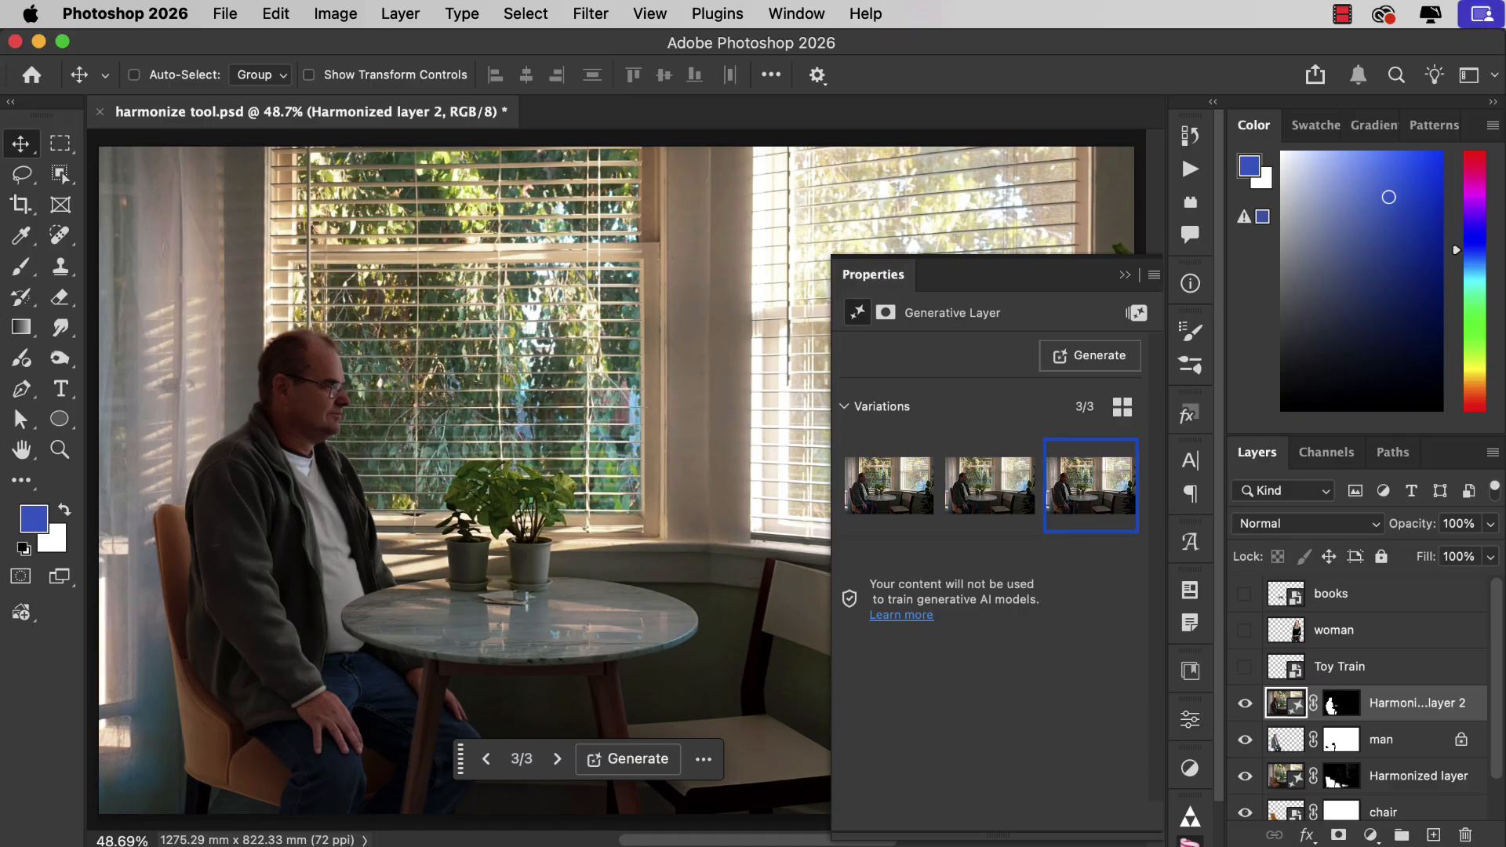
pyautogui.moveTo(1291, 715)
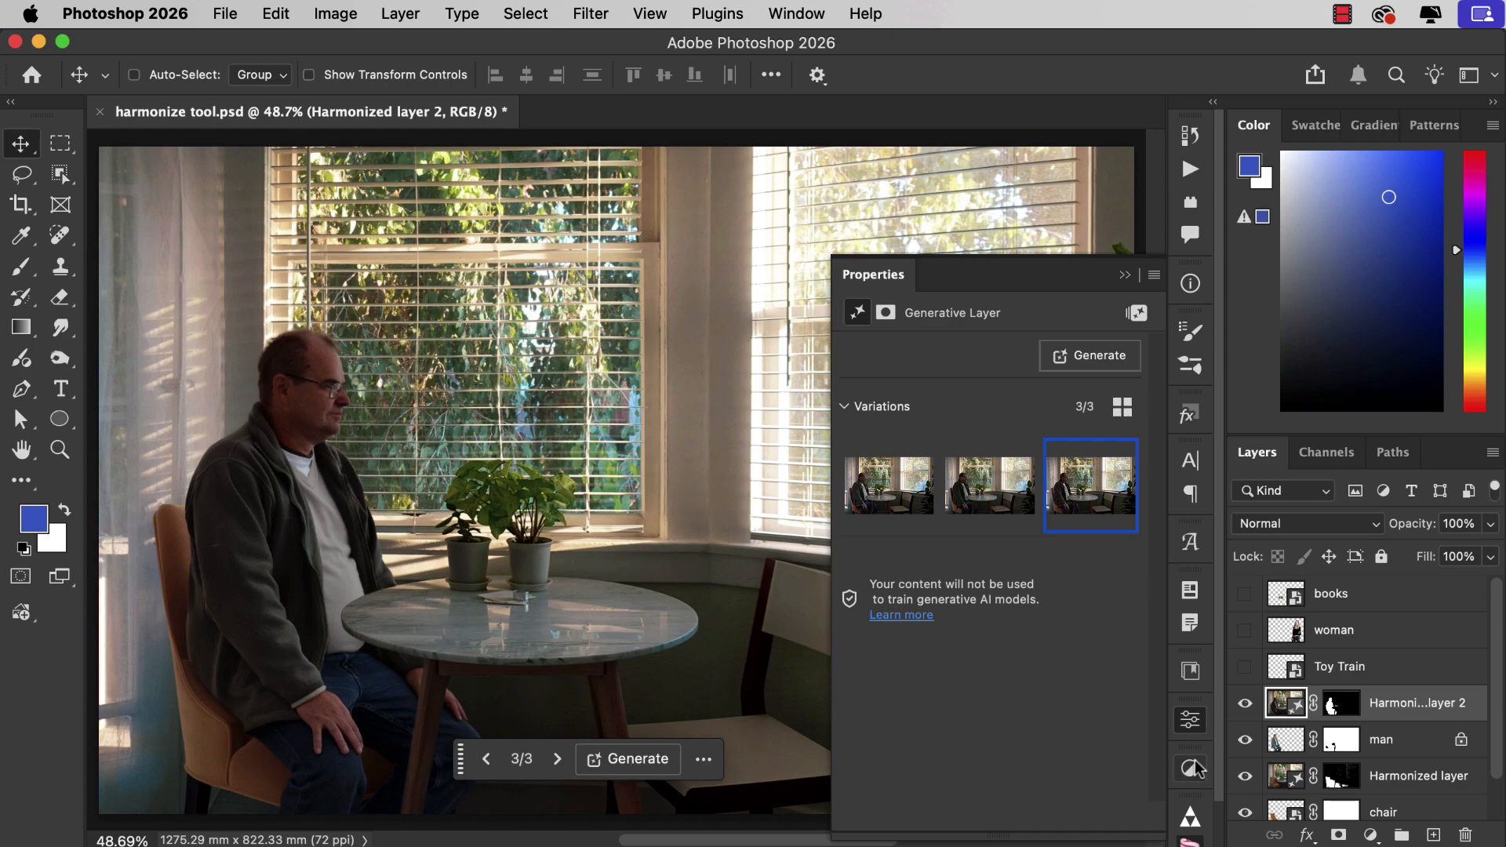
# Add a Curves adjustment clipped to Harmonized layer 2 and raise its midpoint to brighten the man.
pyautogui.click(1189, 768)
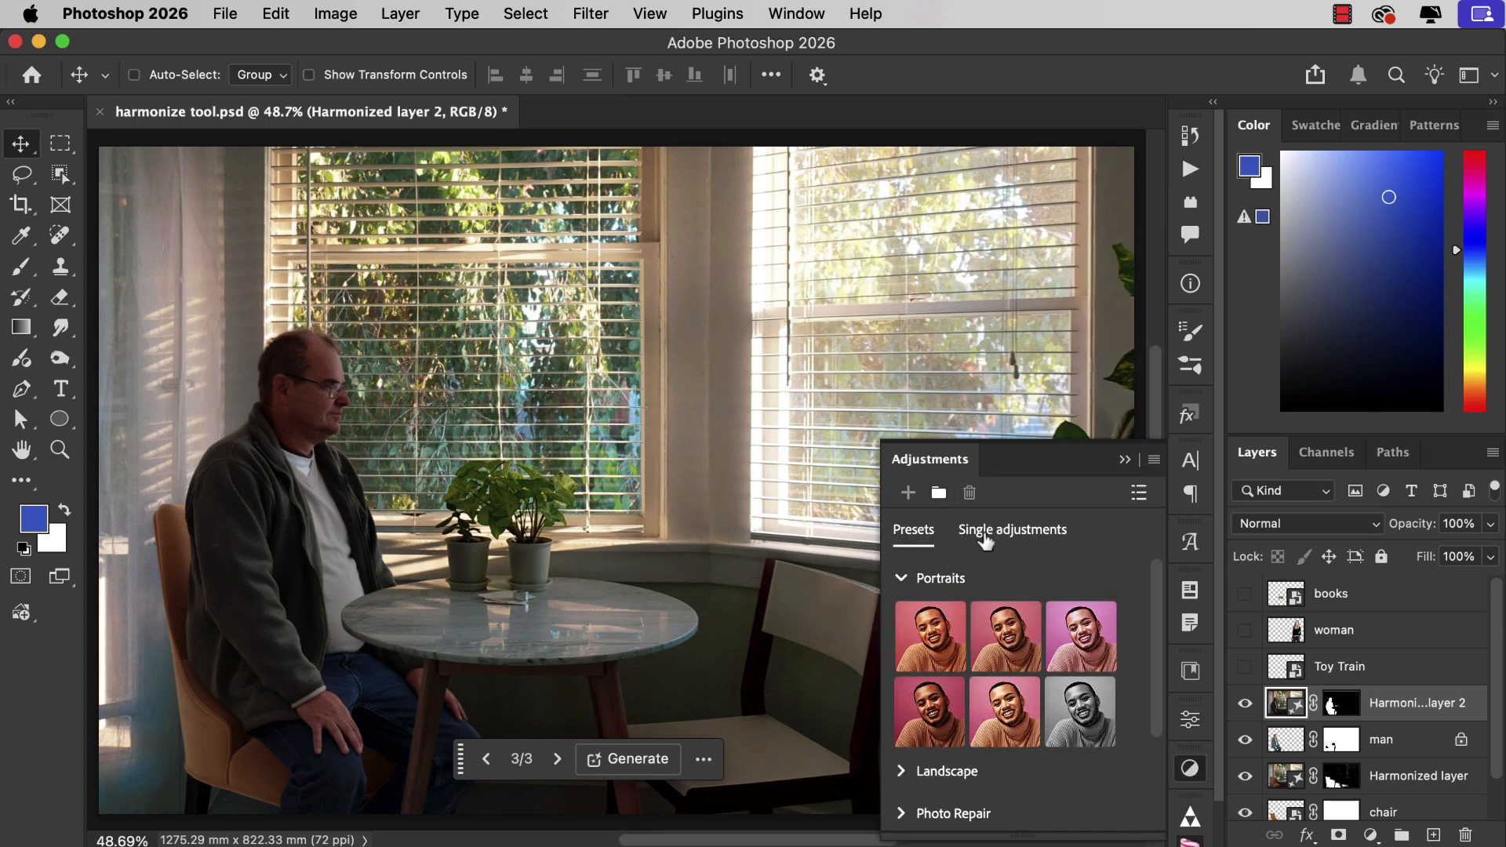
pyautogui.click(1012, 528)
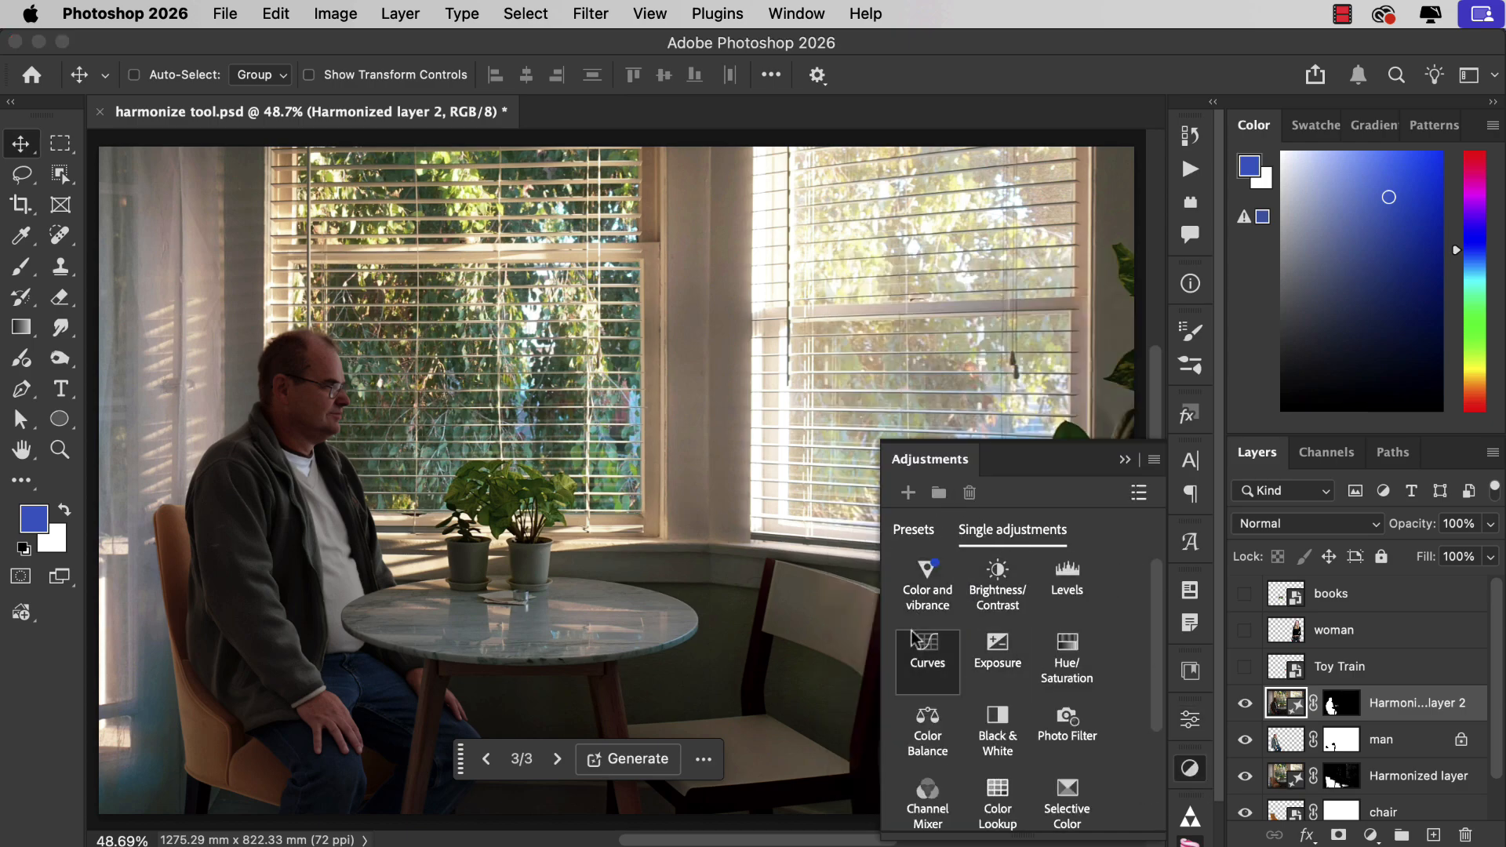
pyautogui.click(926, 660)
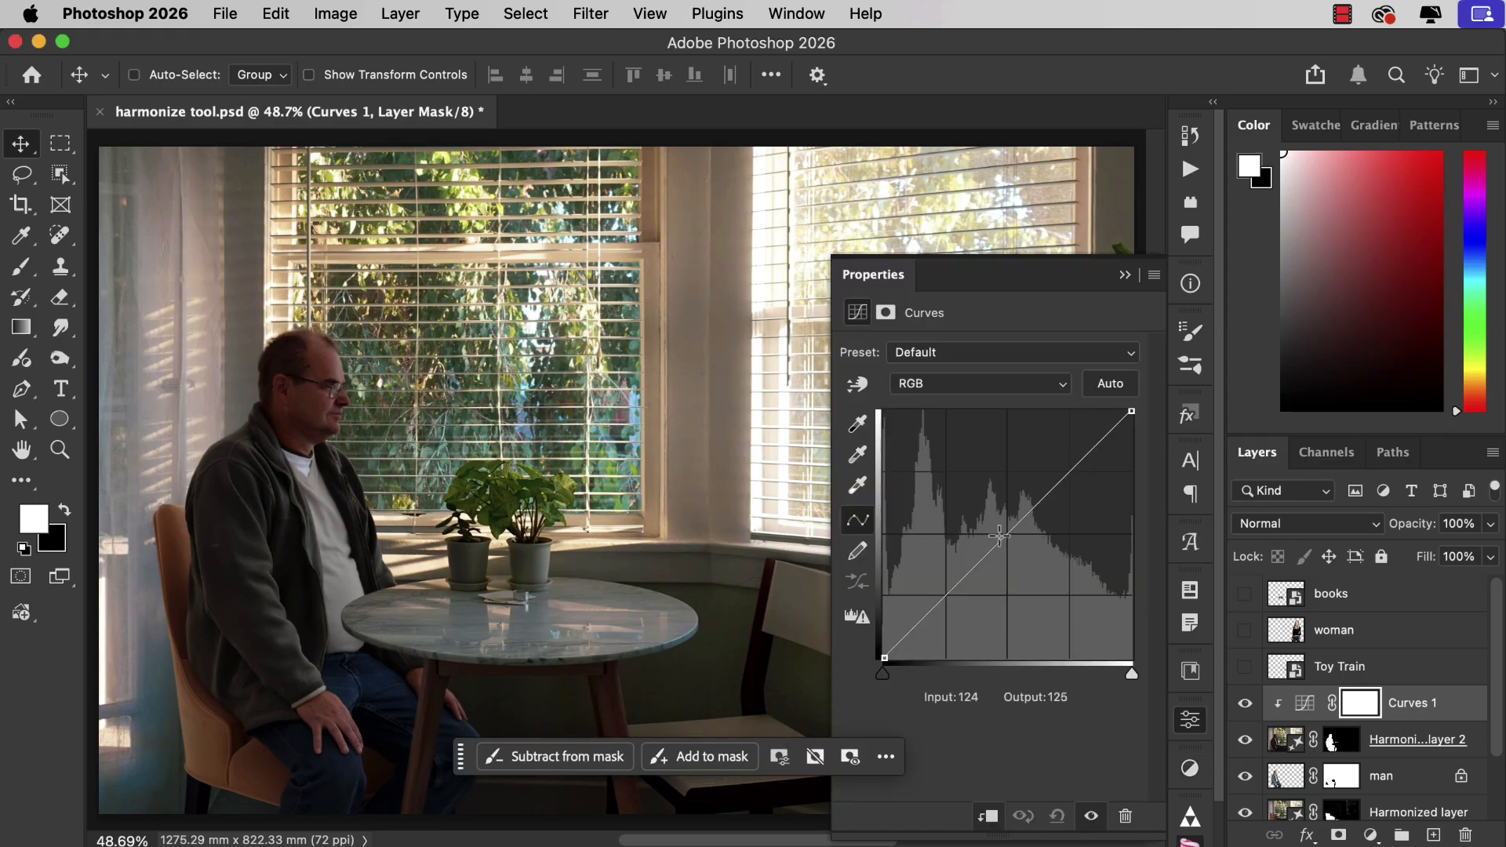
pyautogui.moveTo(999, 535); pyautogui.dragTo(996, 525)
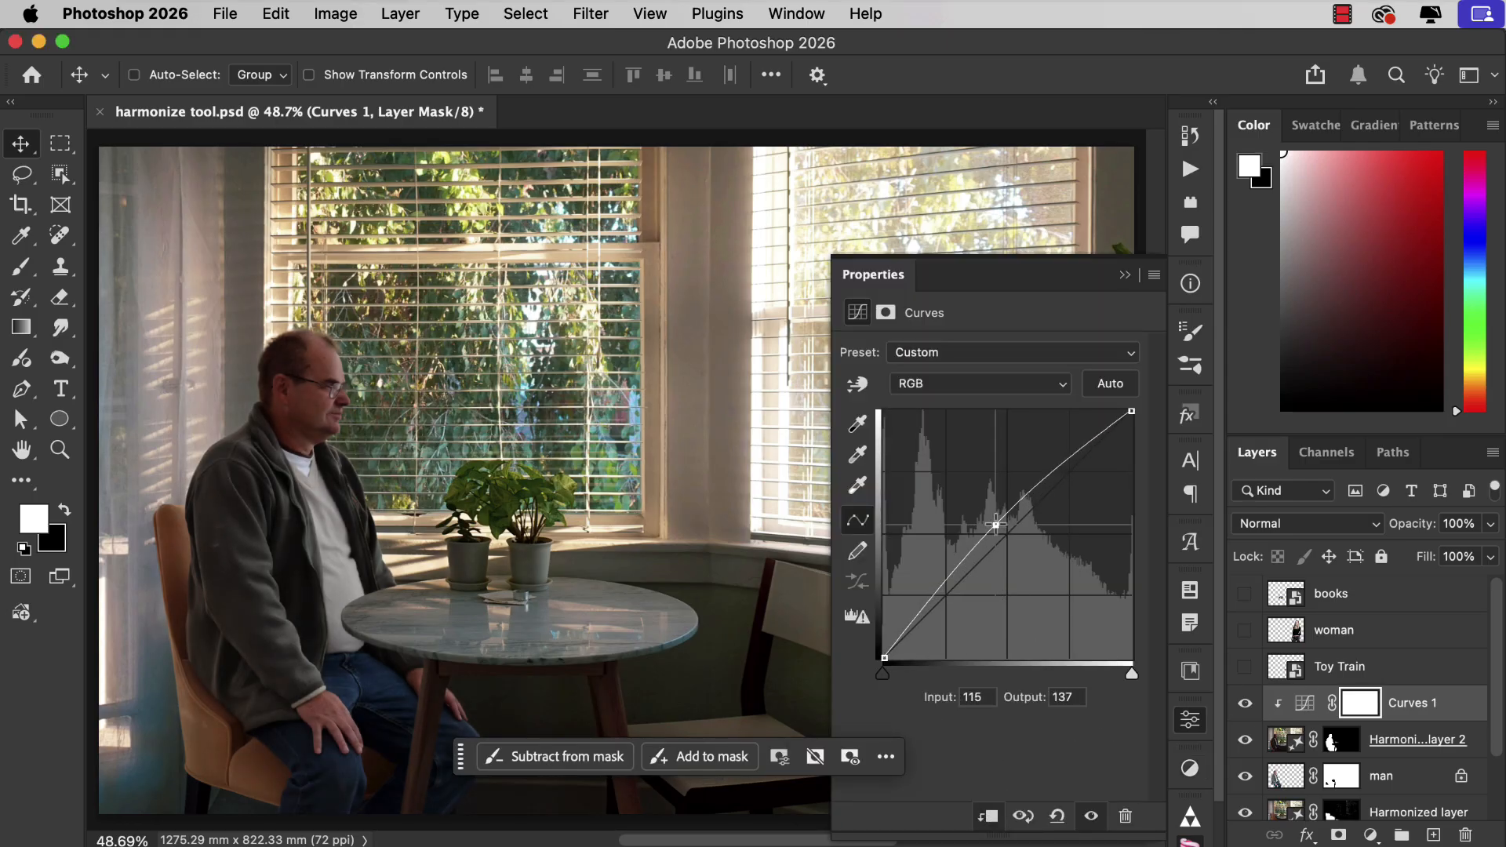
pyautogui.moveTo(996, 525); pyautogui.dragTo(990, 520)
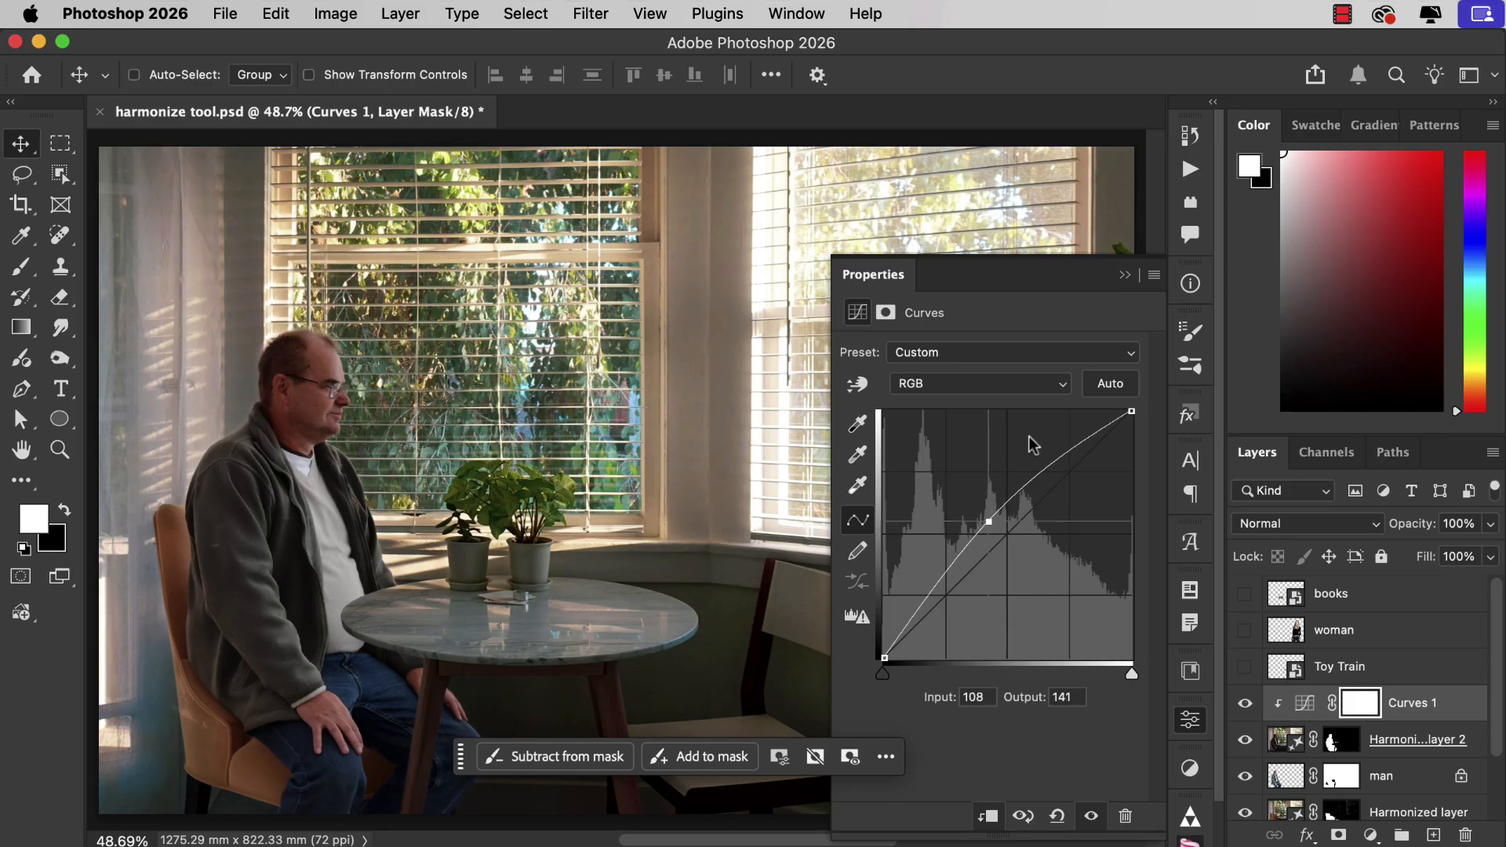
pyautogui.click(1125, 274)
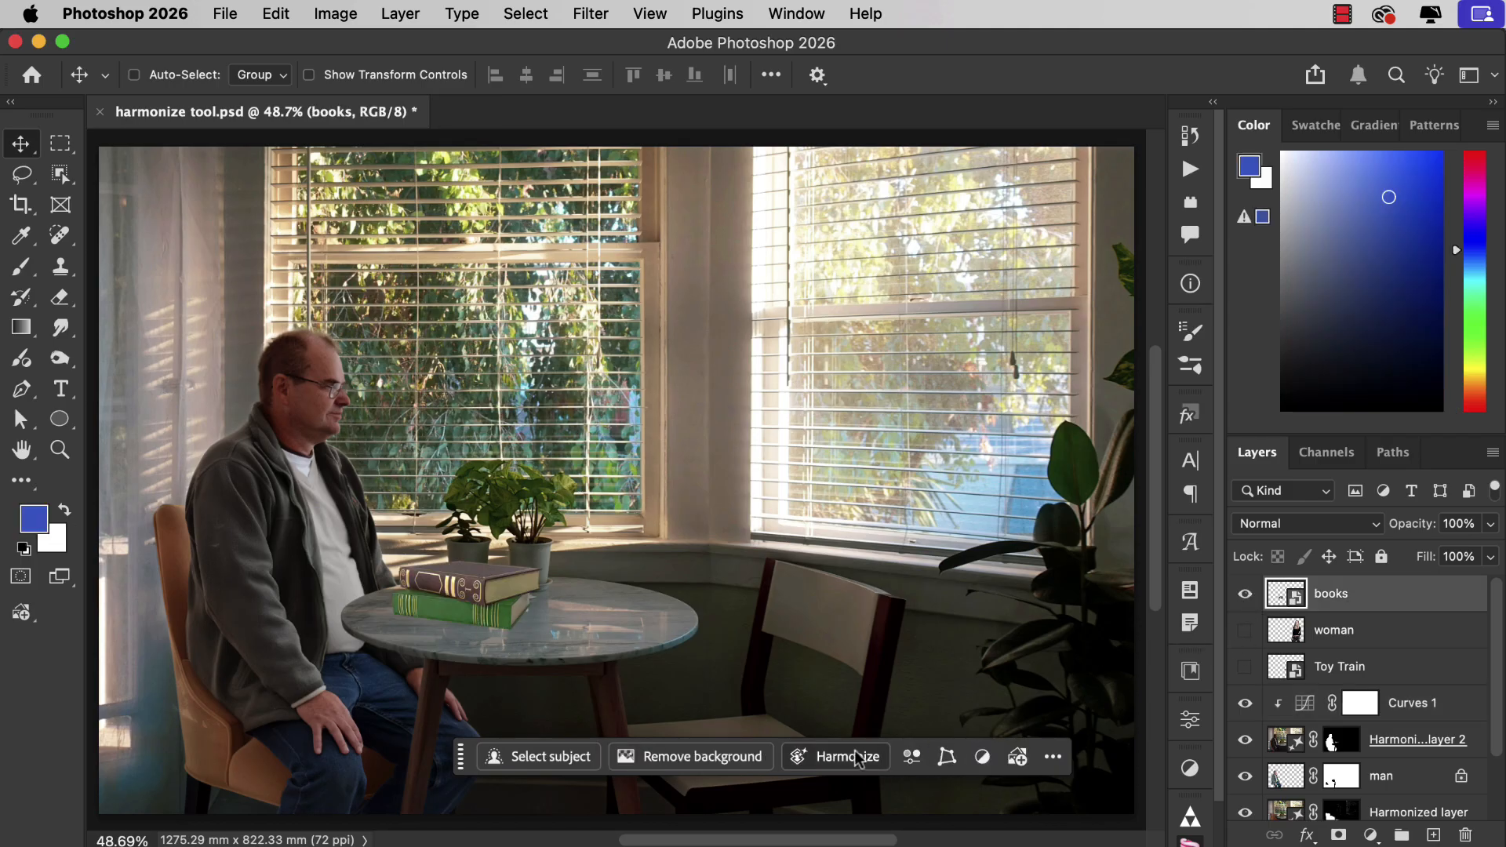
# Harmonize the books, keep variation 3, then zoom in and compare the table with and without them.
pyautogui.click(847, 756)
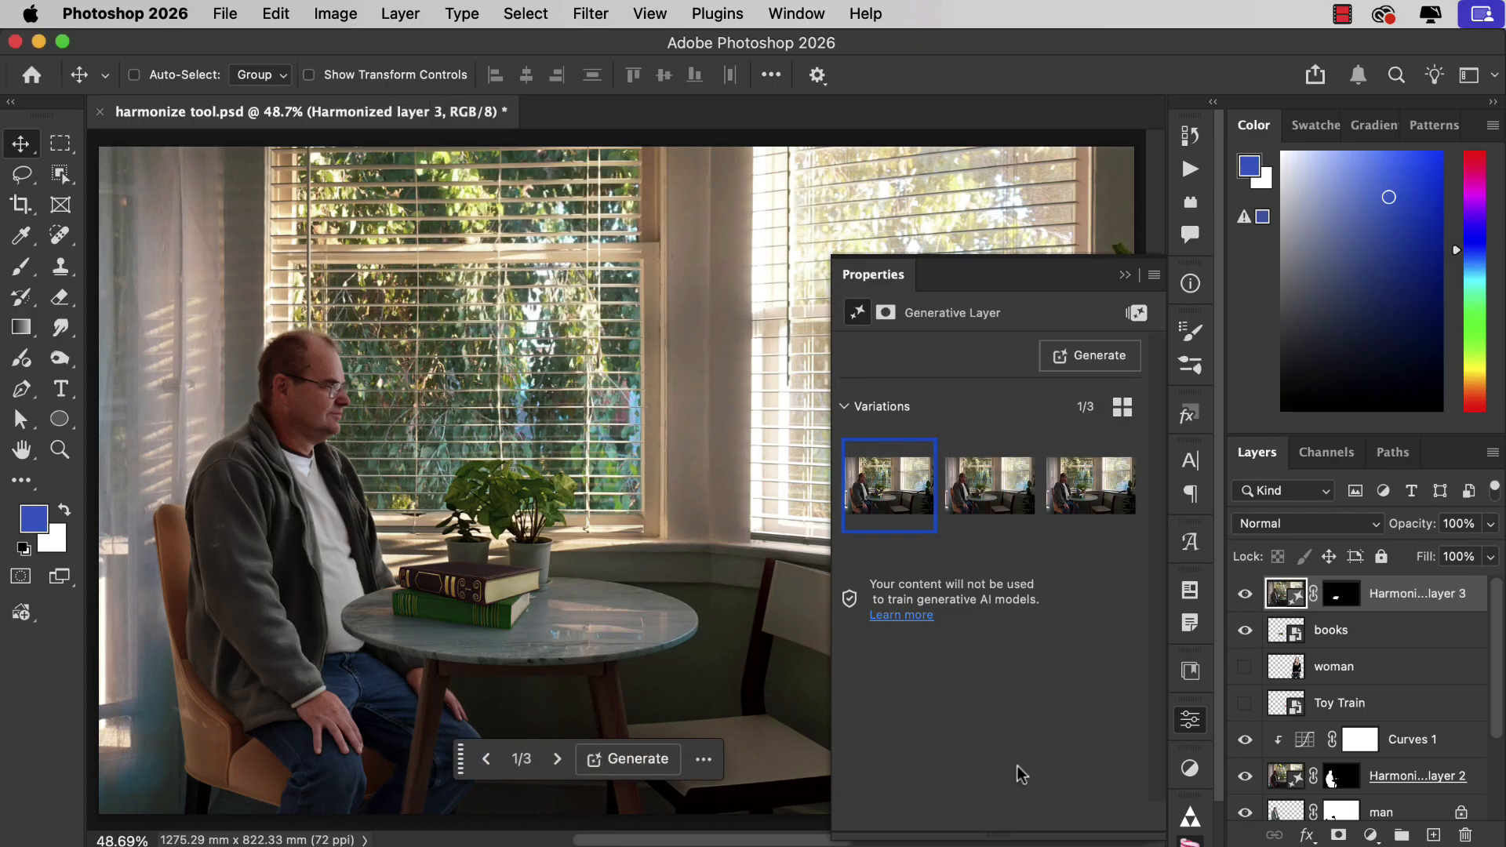
pyautogui.click(989, 484)
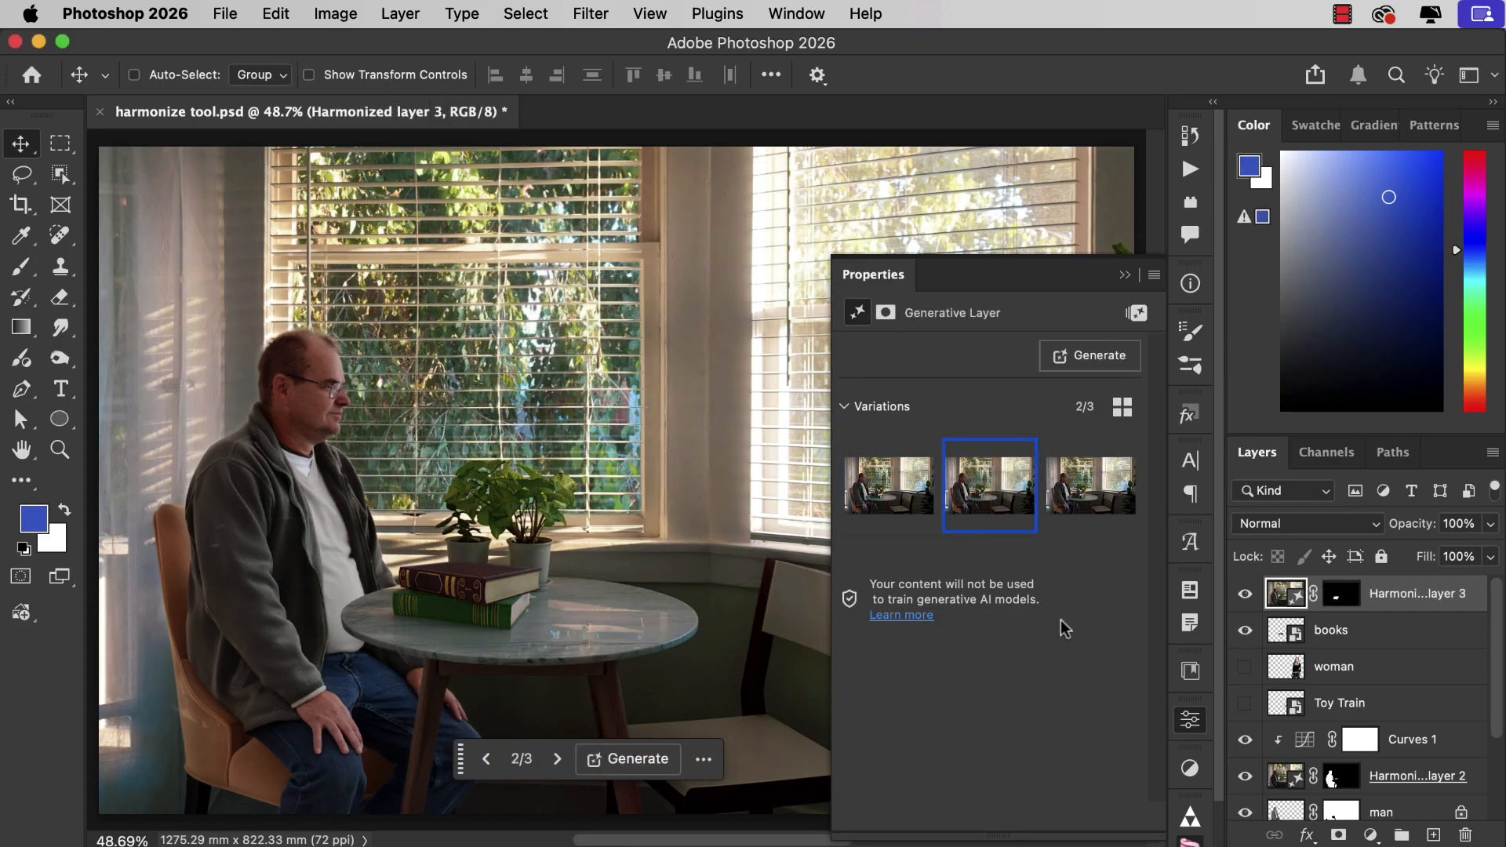
pyautogui.click(1090, 484)
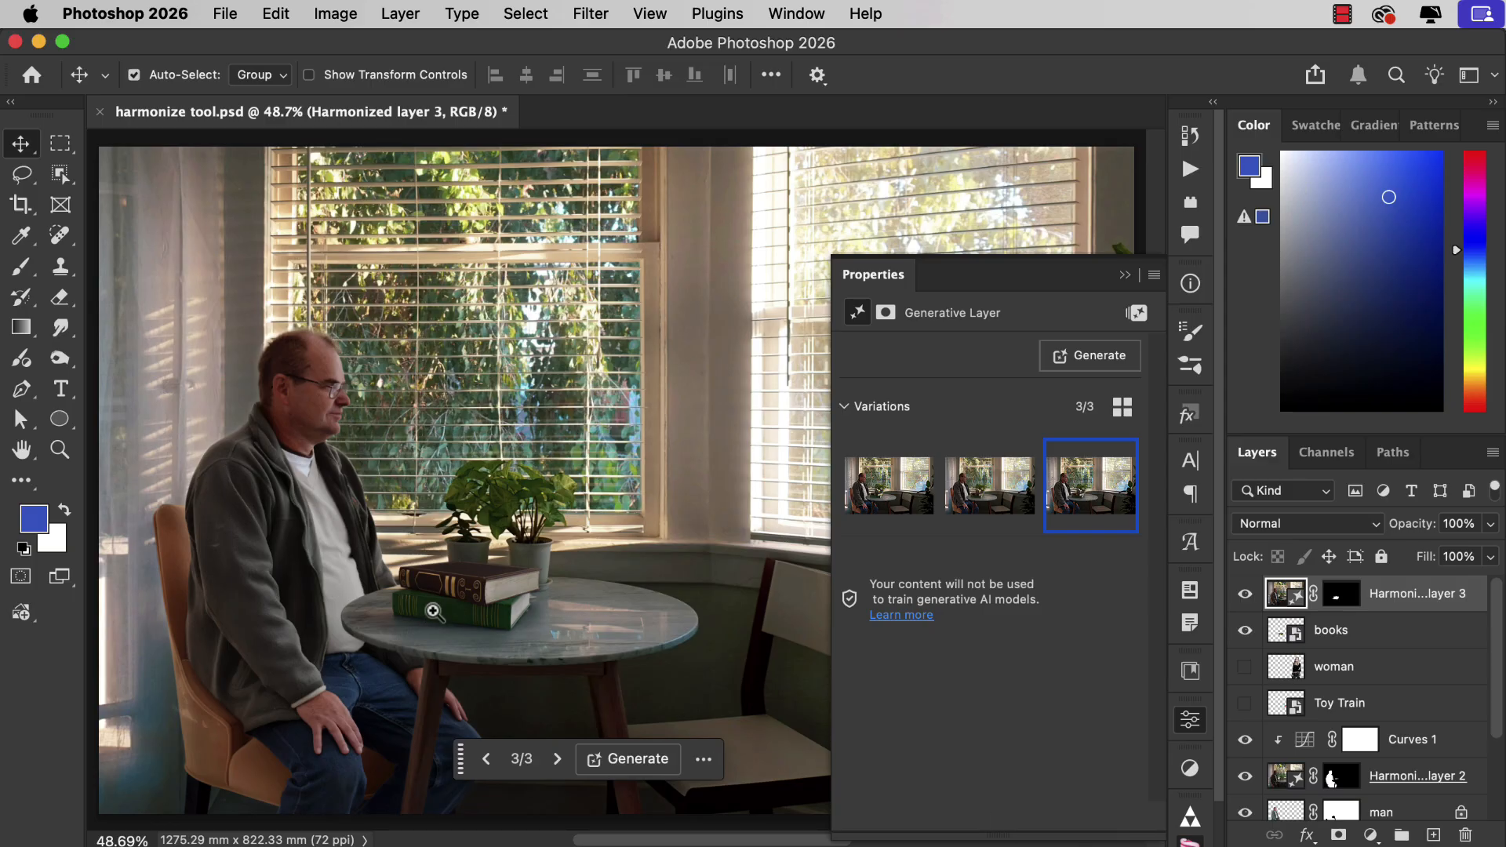
pyautogui.click(433, 610)
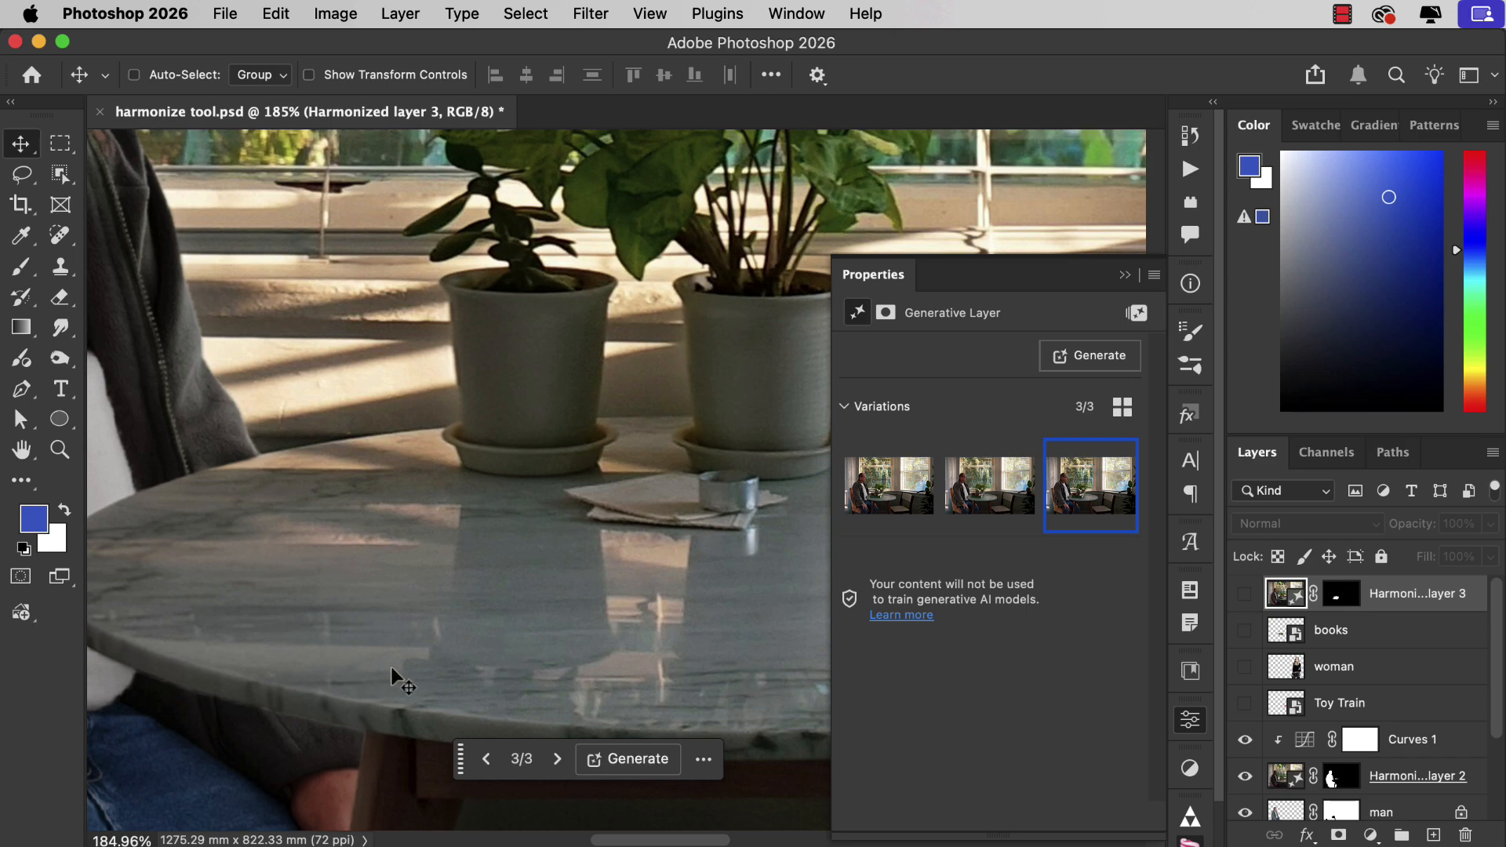
pyautogui.moveTo(331, 593)
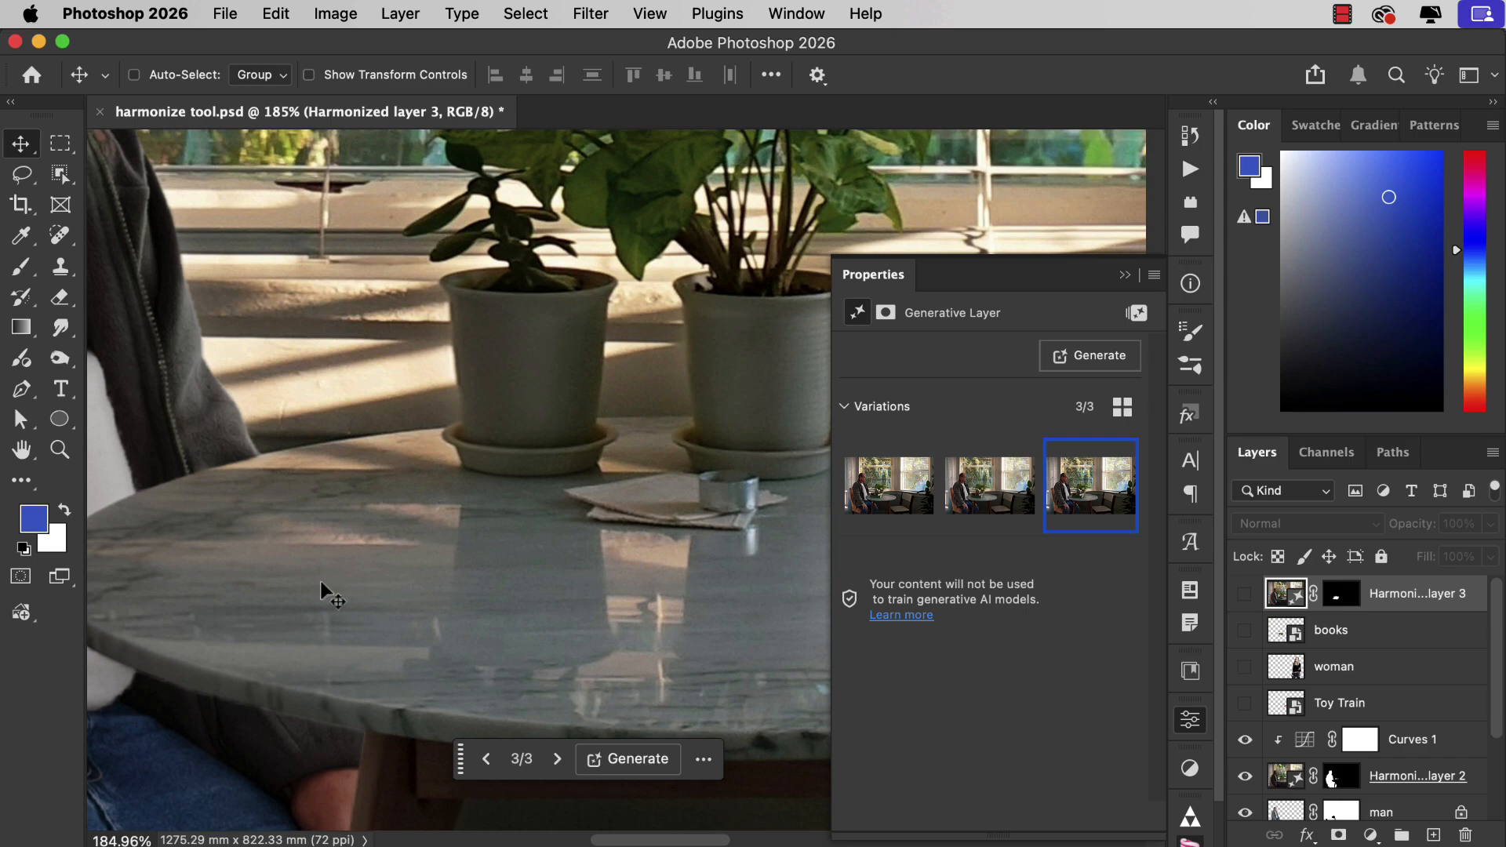
pyautogui.click(1245, 629)
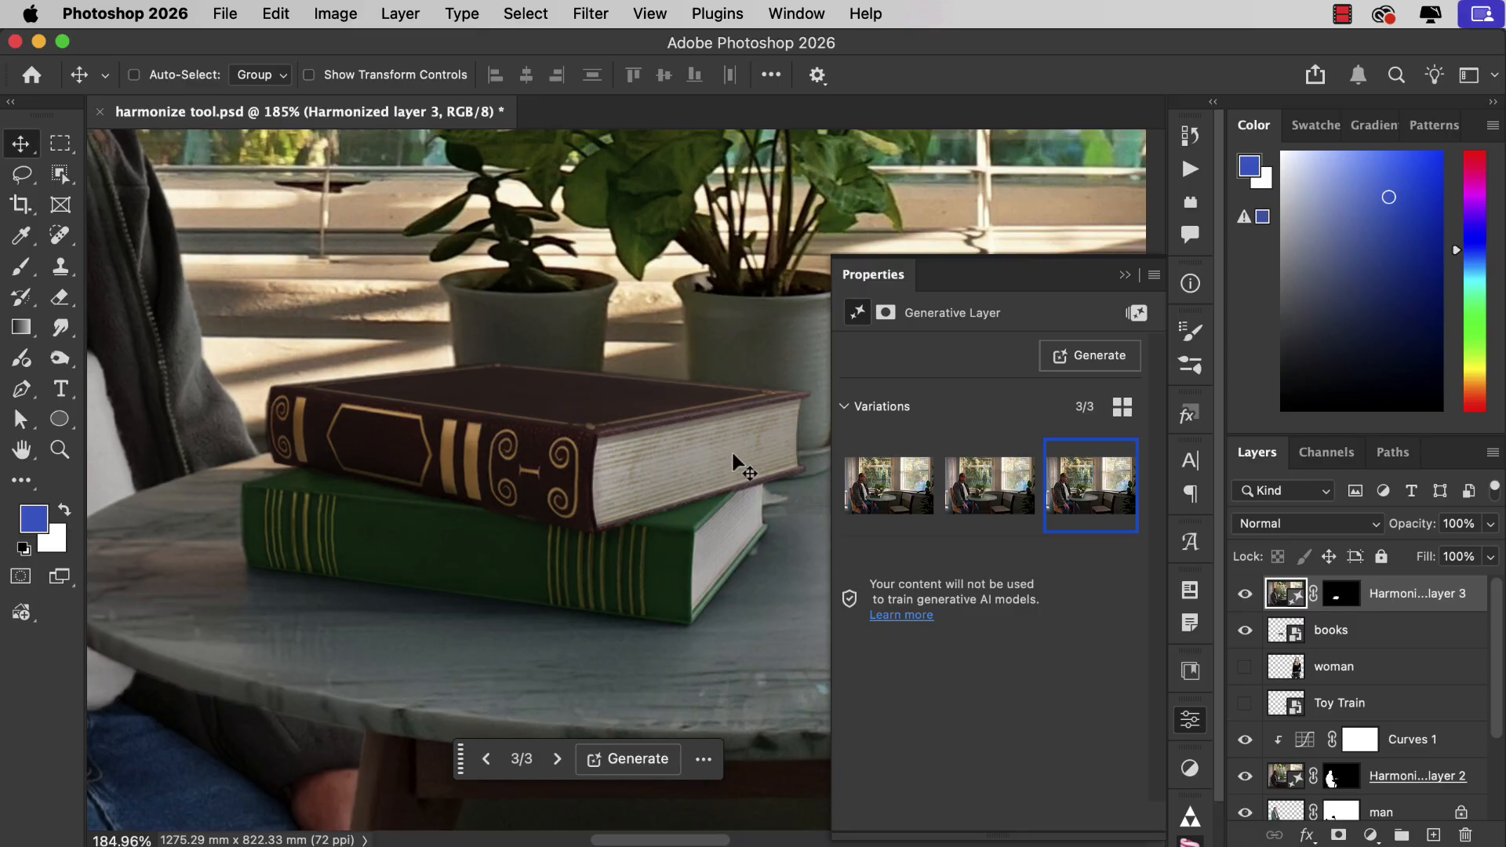
pyautogui.moveTo(403, 552)
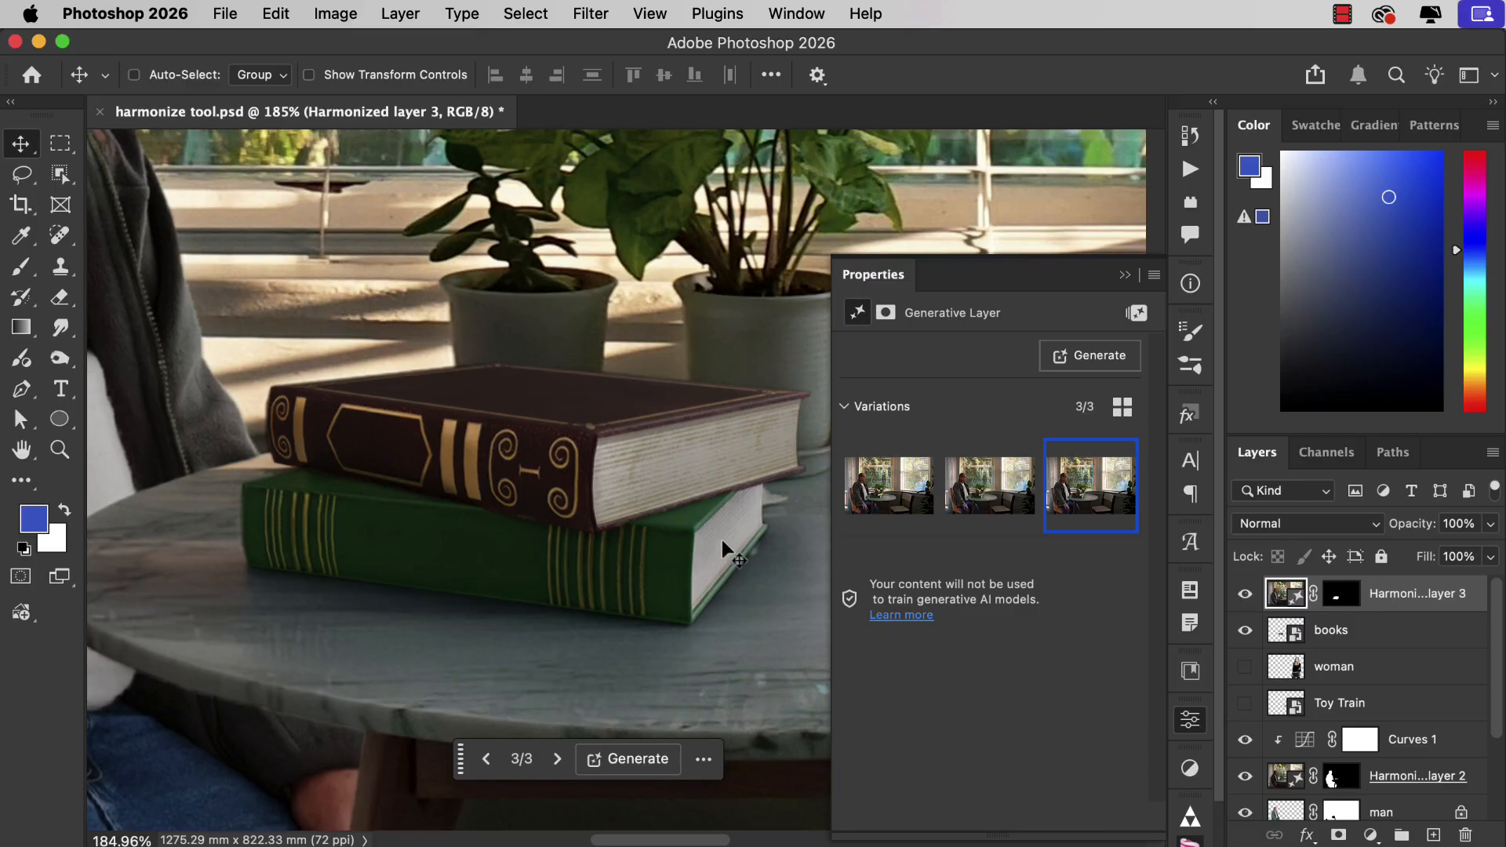
pyautogui.moveTo(471, 255)
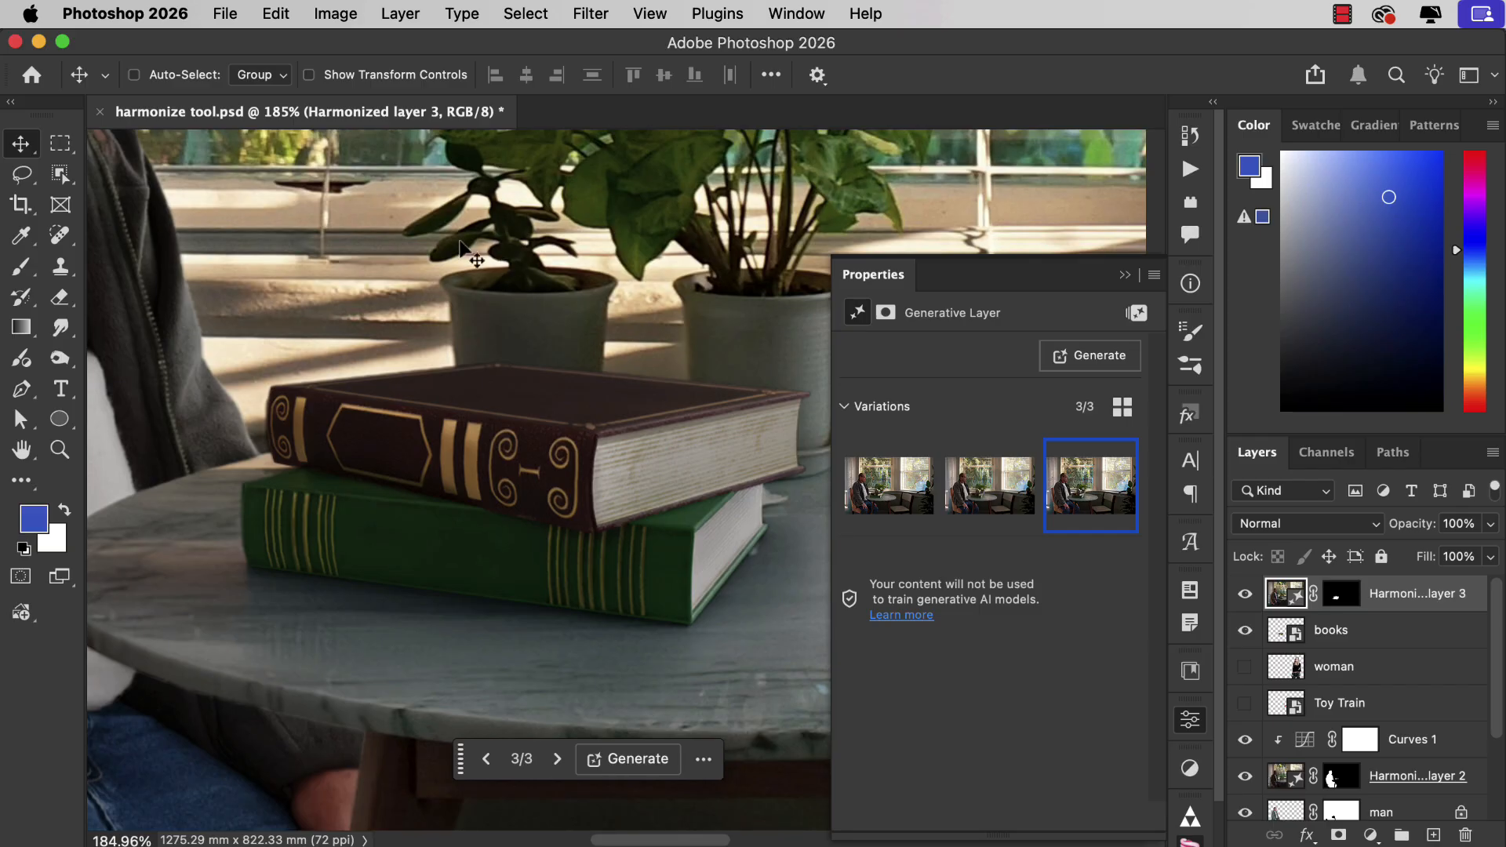
pyautogui.moveTo(593, 686)
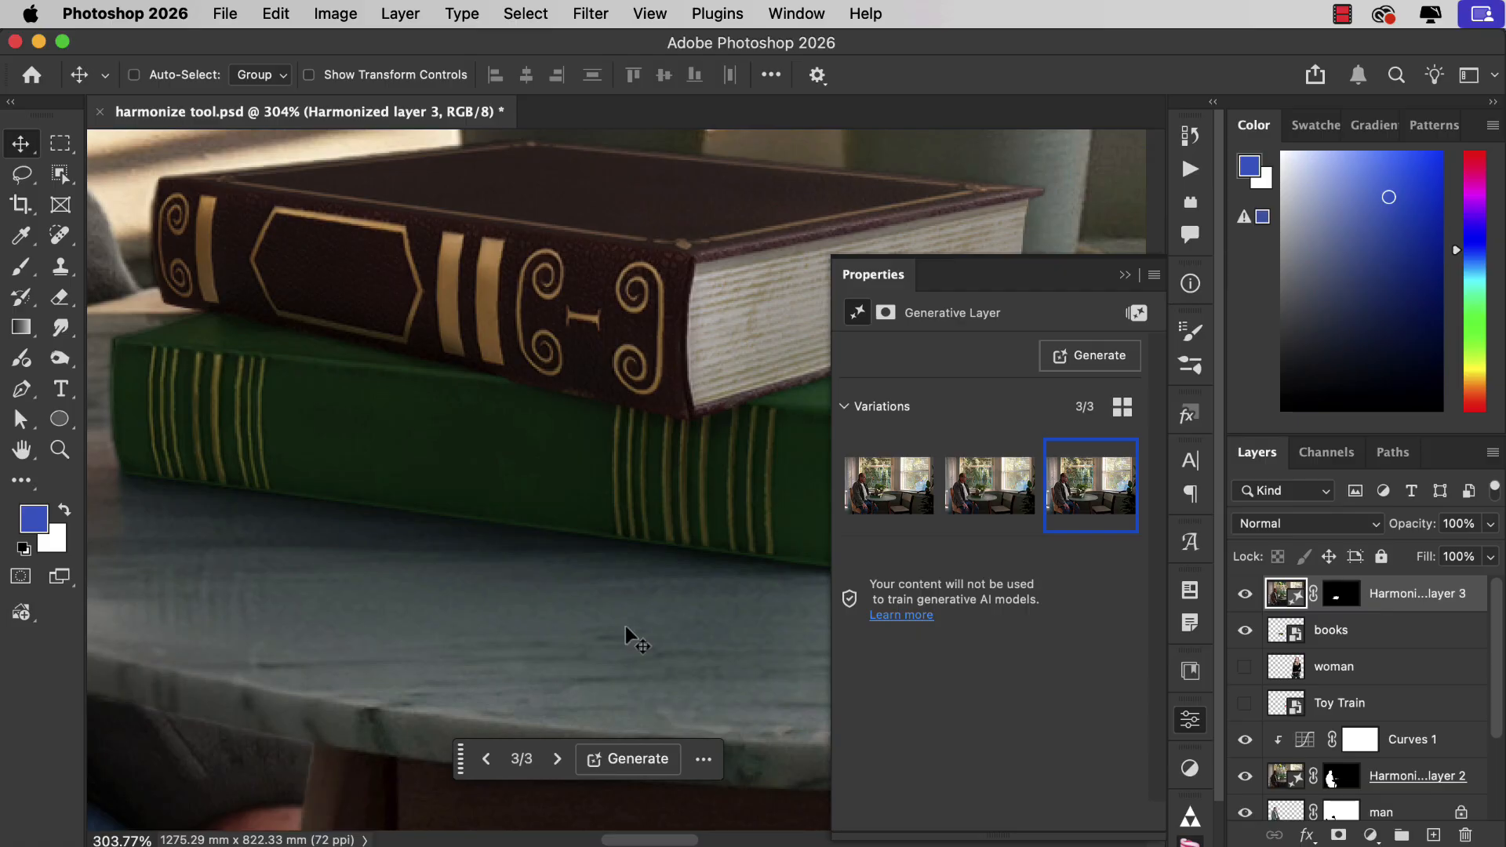
pyautogui.moveTo(615, 660)
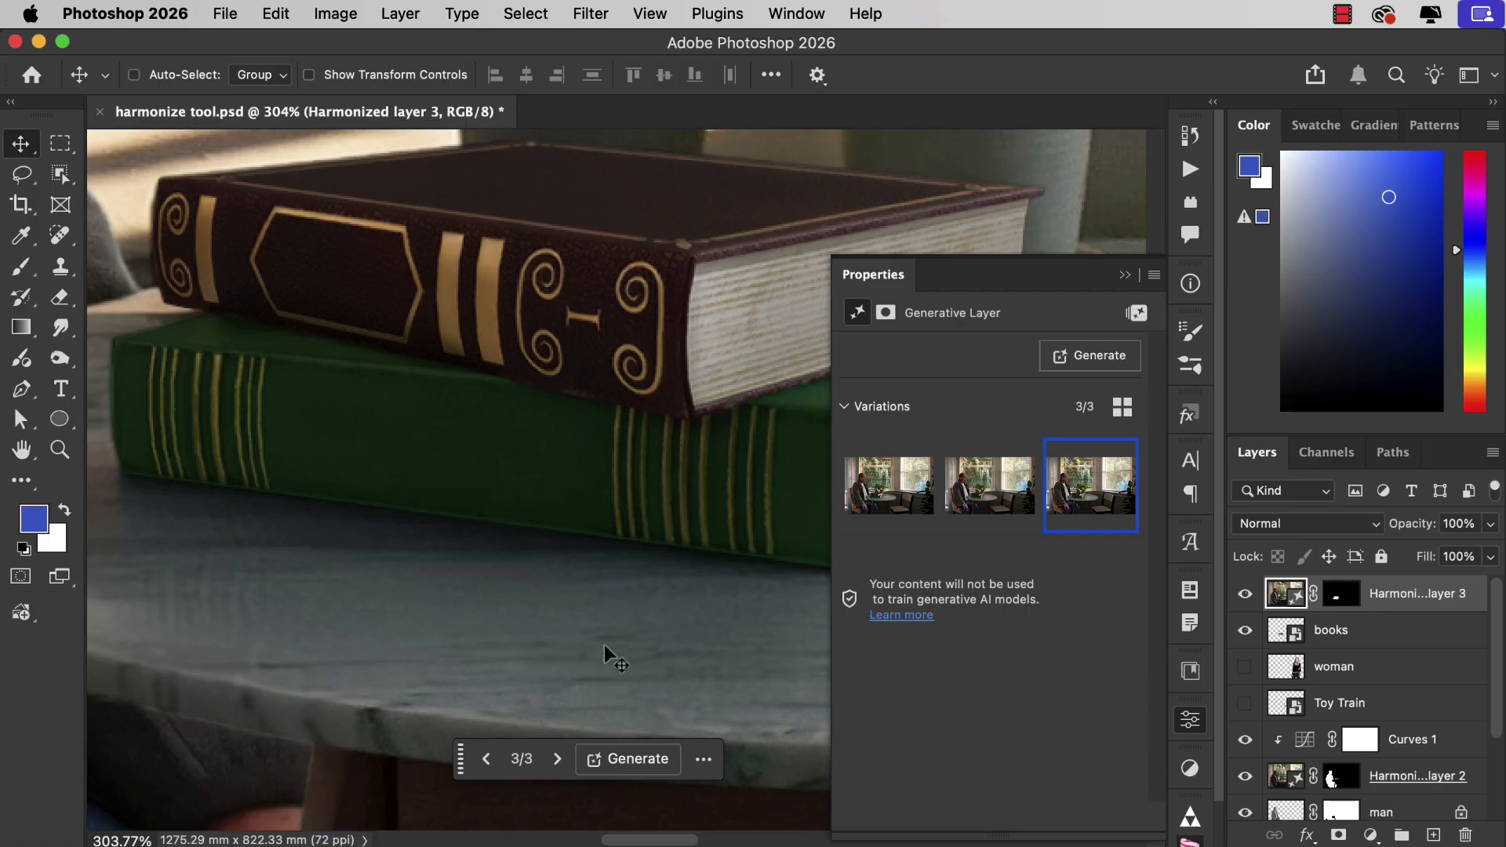
pyautogui.moveTo(1121, 277)
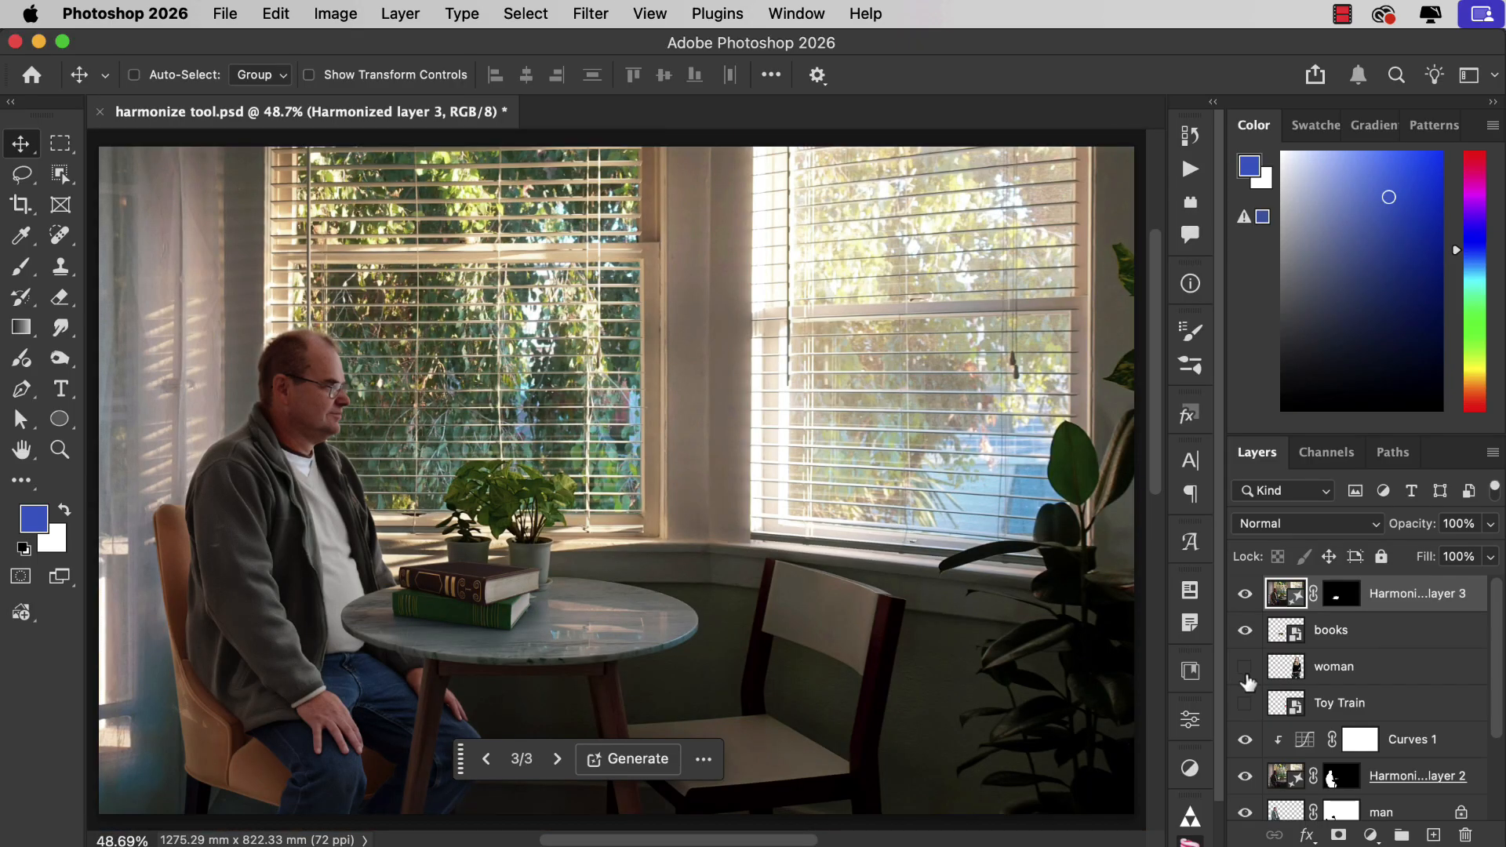
# Show the woman layer, harmonize her with the room and settle on variation 1 after browsing all three.
pyautogui.click(1333, 665)
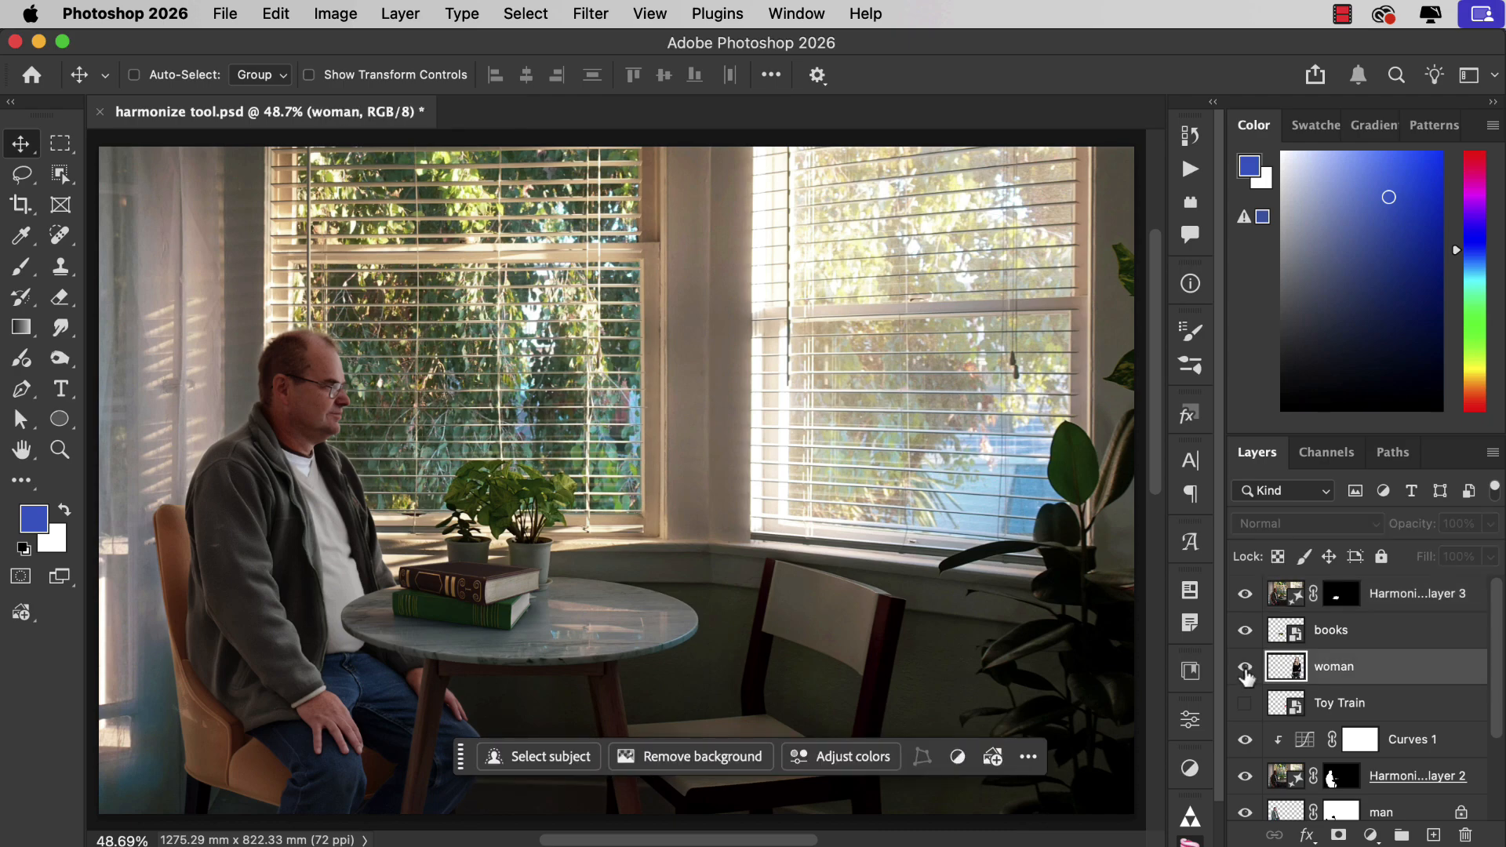
pyautogui.click(1244, 670)
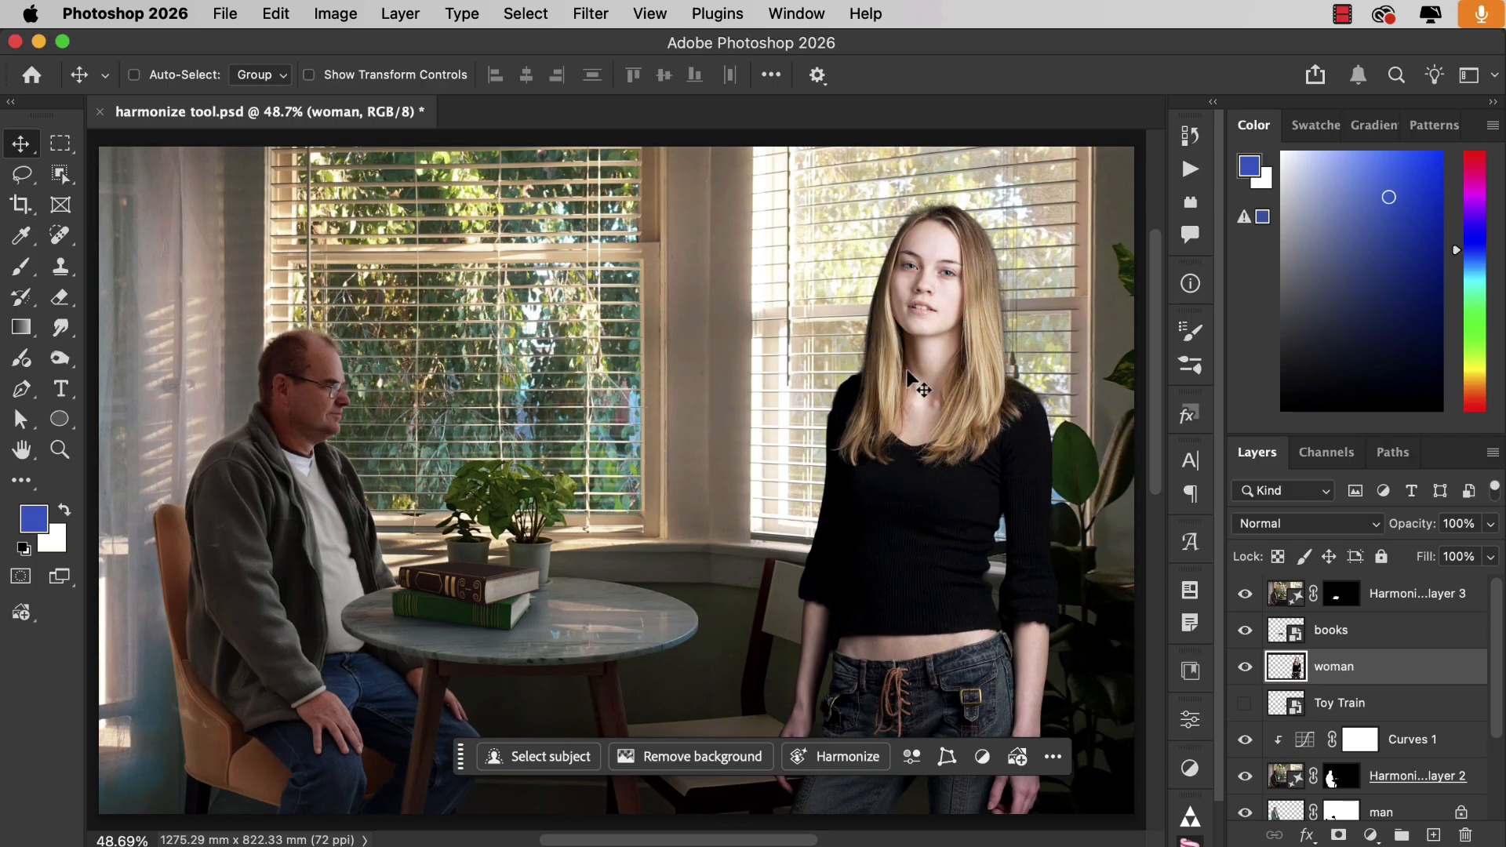
pyautogui.click(846, 756)
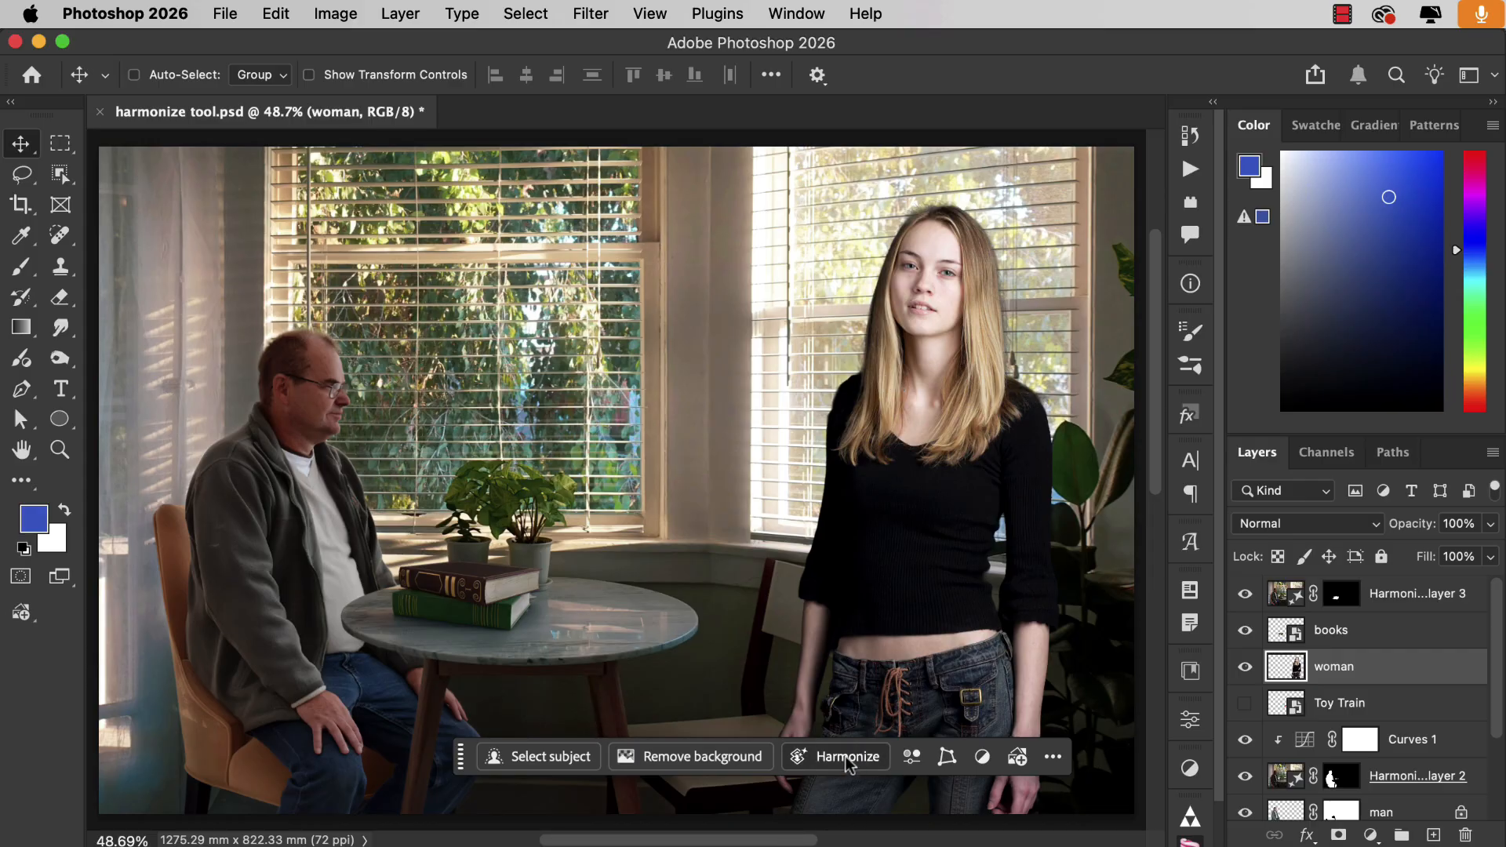
pyautogui.click(846, 756)
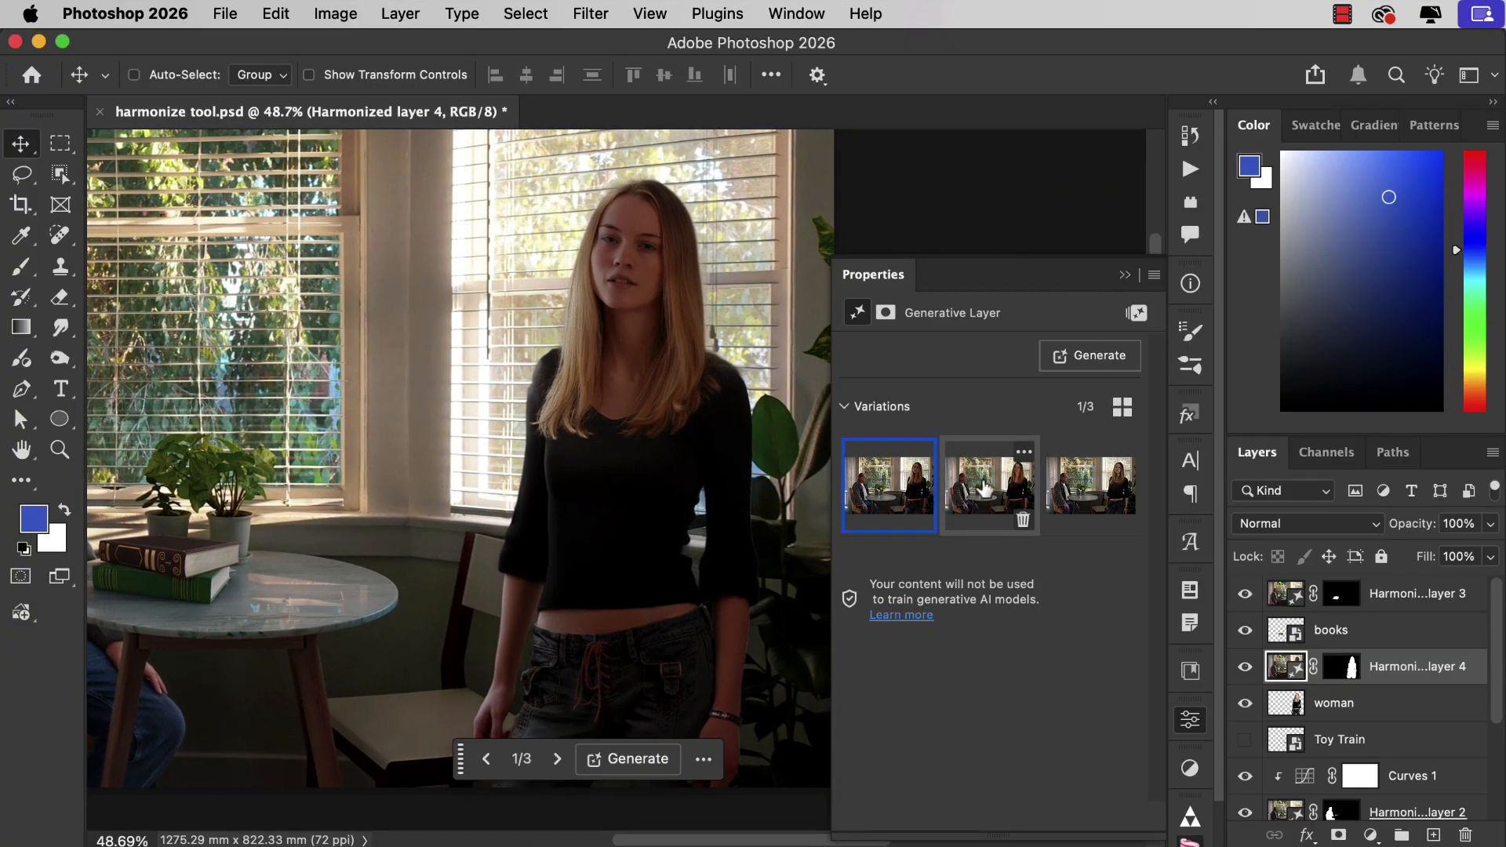
pyautogui.click(1090, 485)
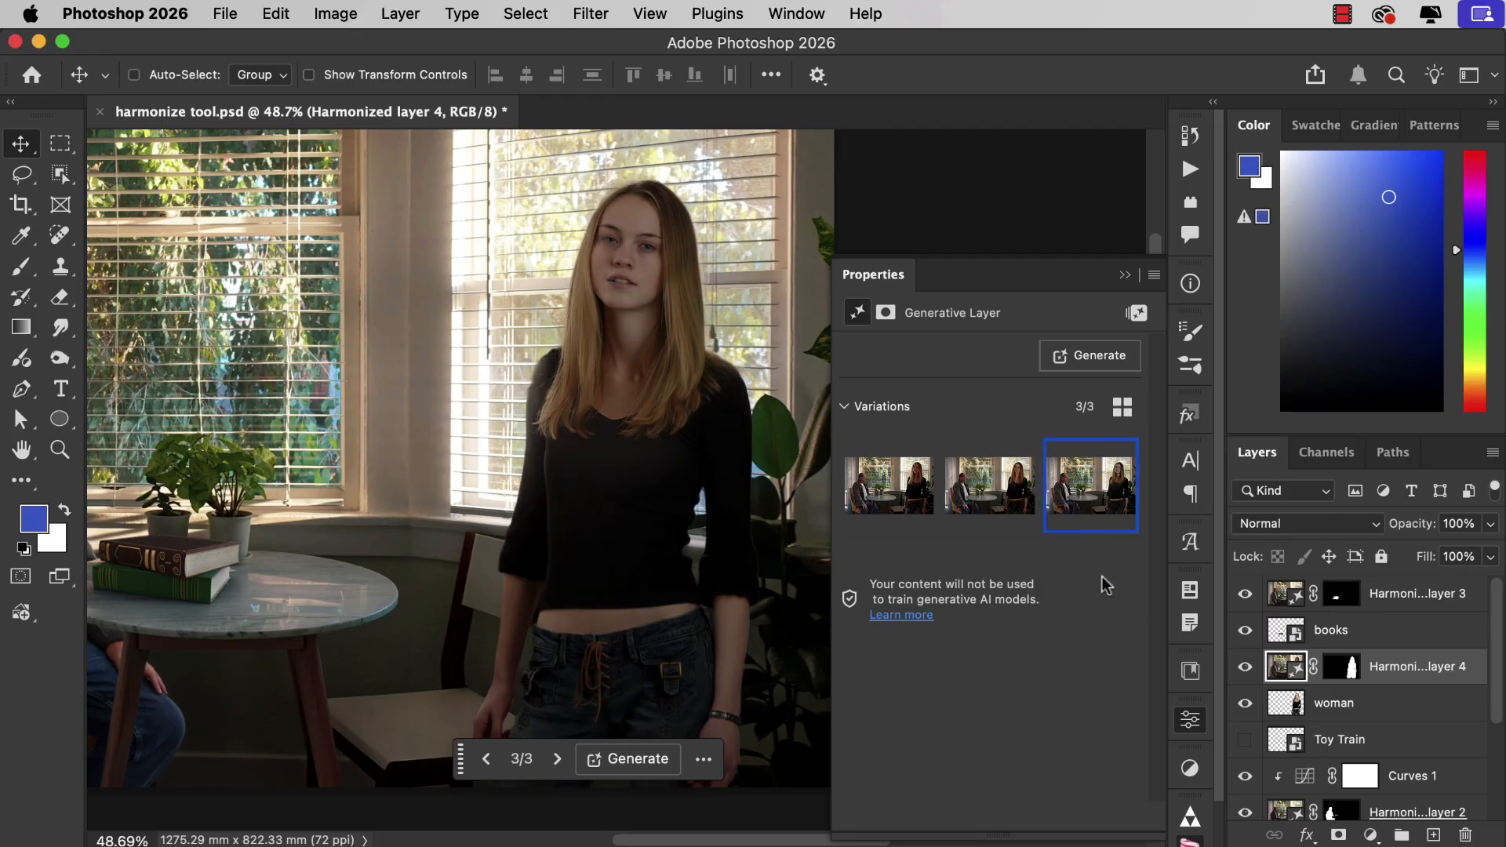
pyautogui.click(989, 485)
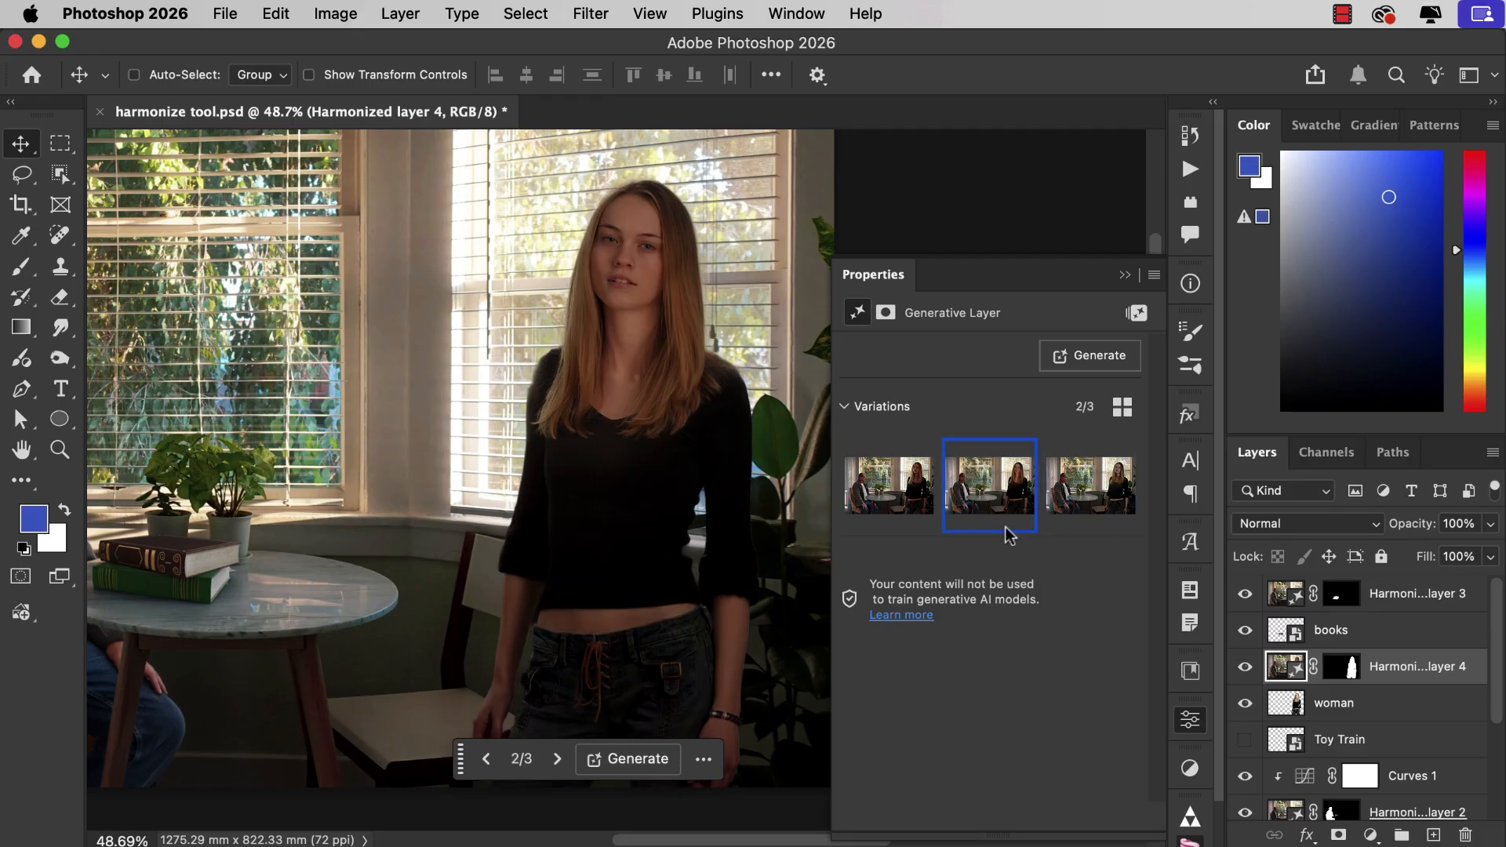
pyautogui.click(887, 485)
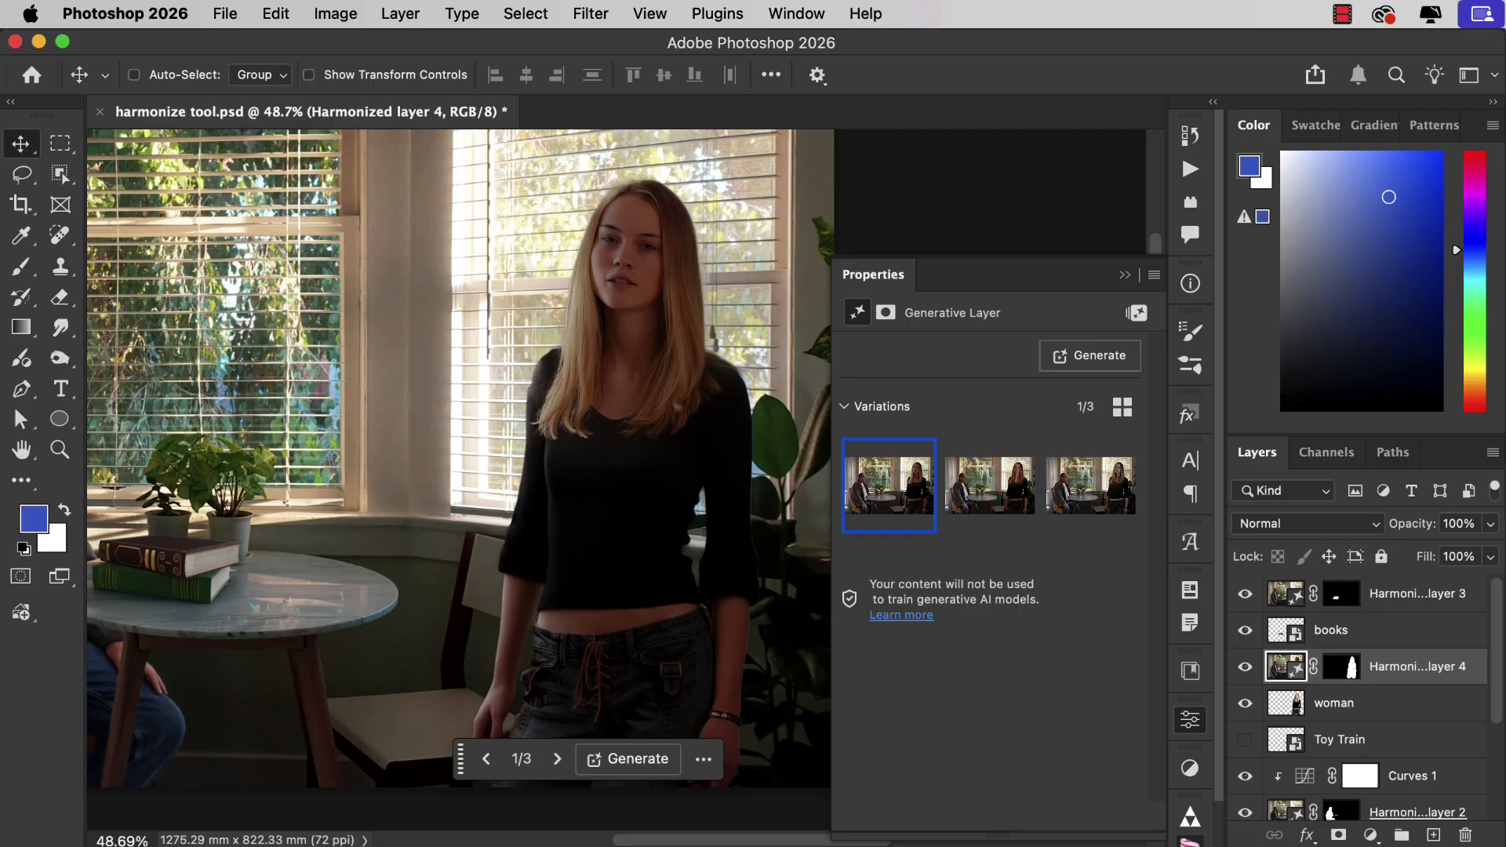
pyautogui.moveTo(508, 414)
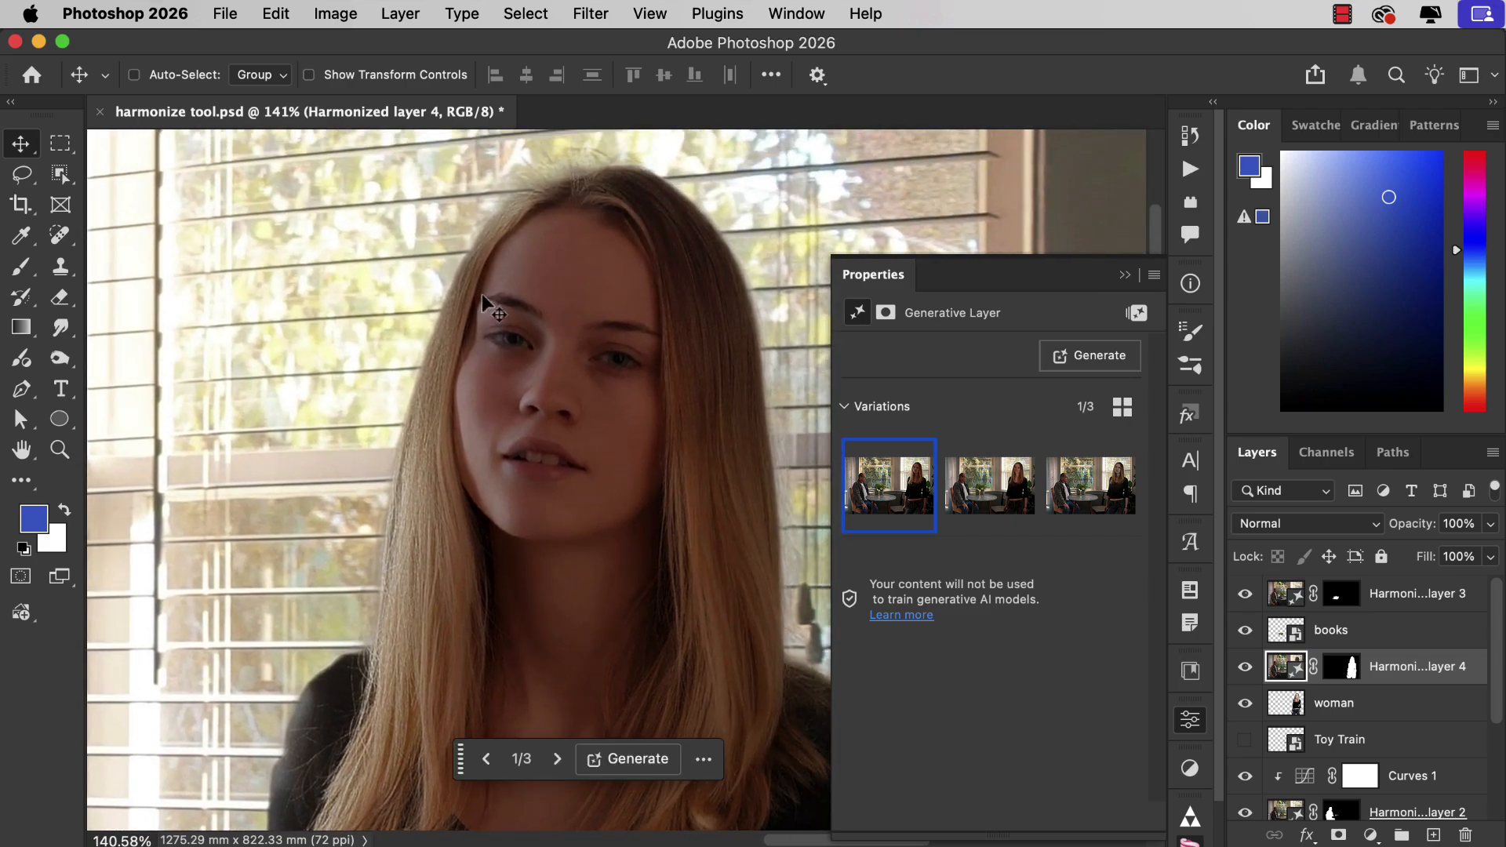
pyautogui.moveTo(1144, 687)
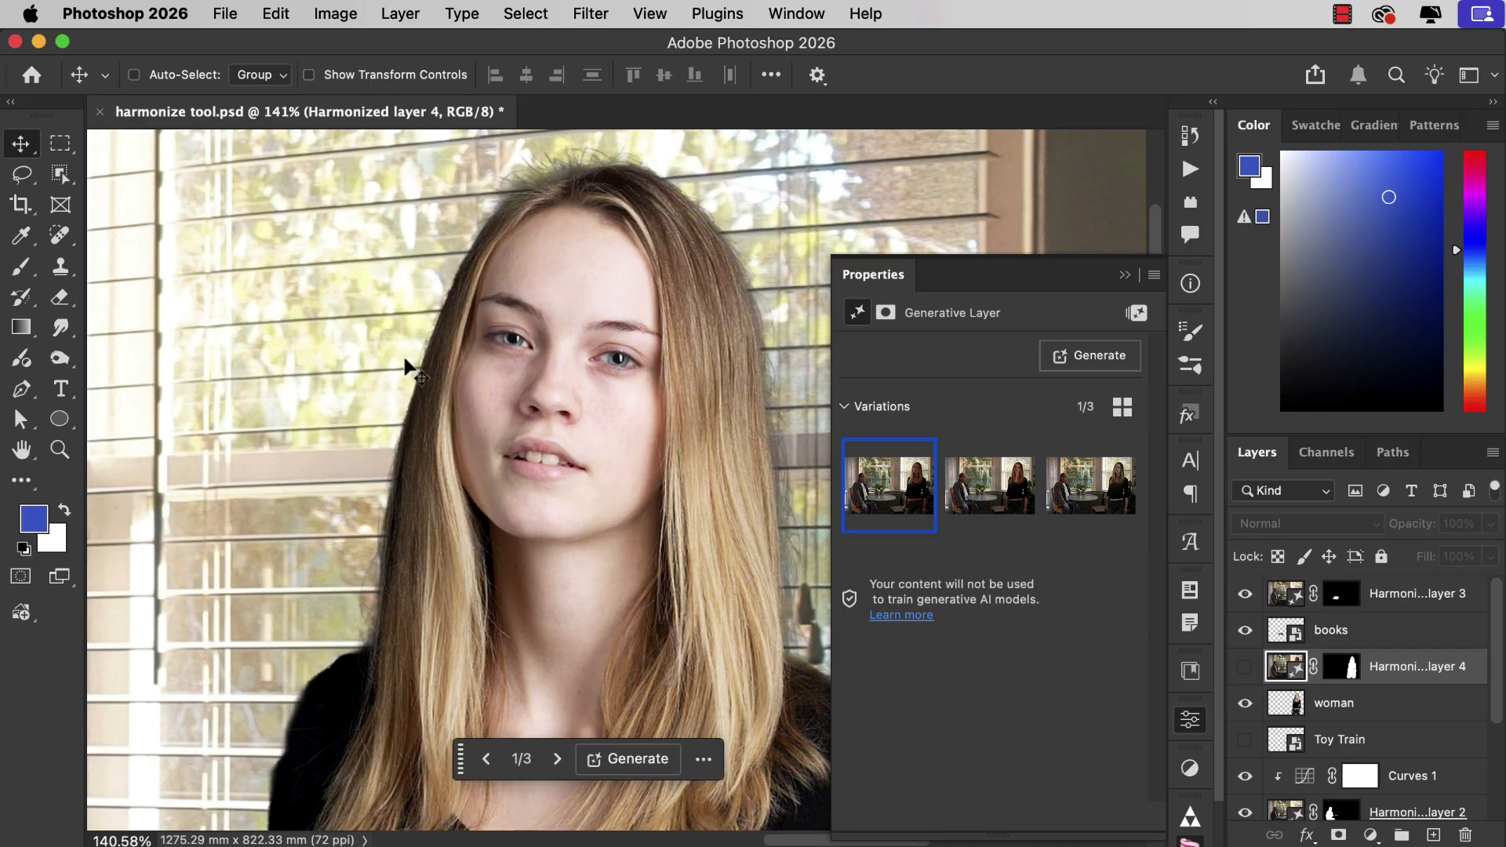
pyautogui.moveTo(466, 384)
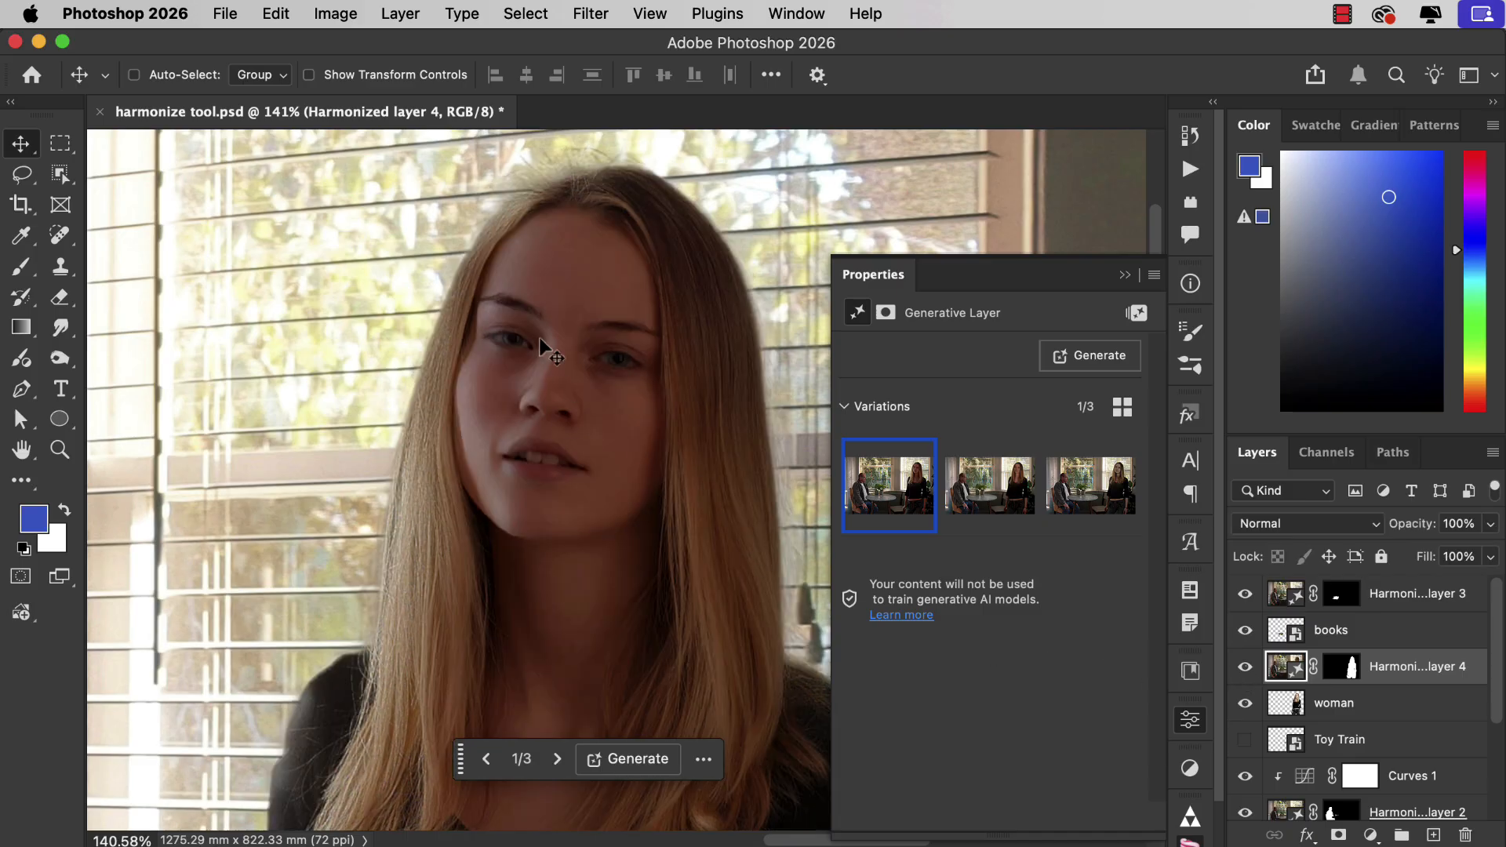
pyautogui.moveTo(514, 552)
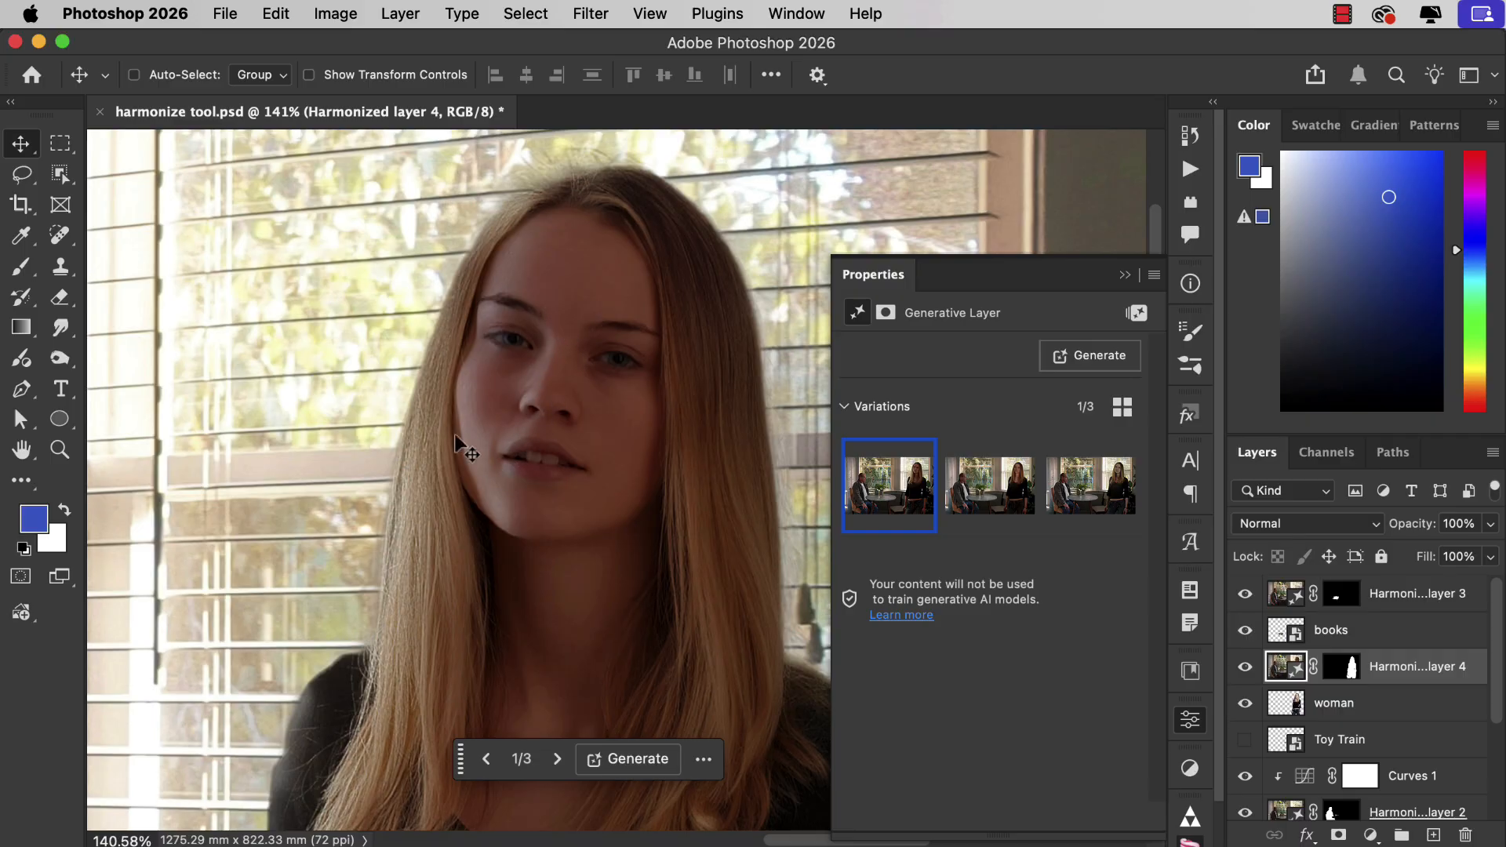
pyautogui.moveTo(452, 284)
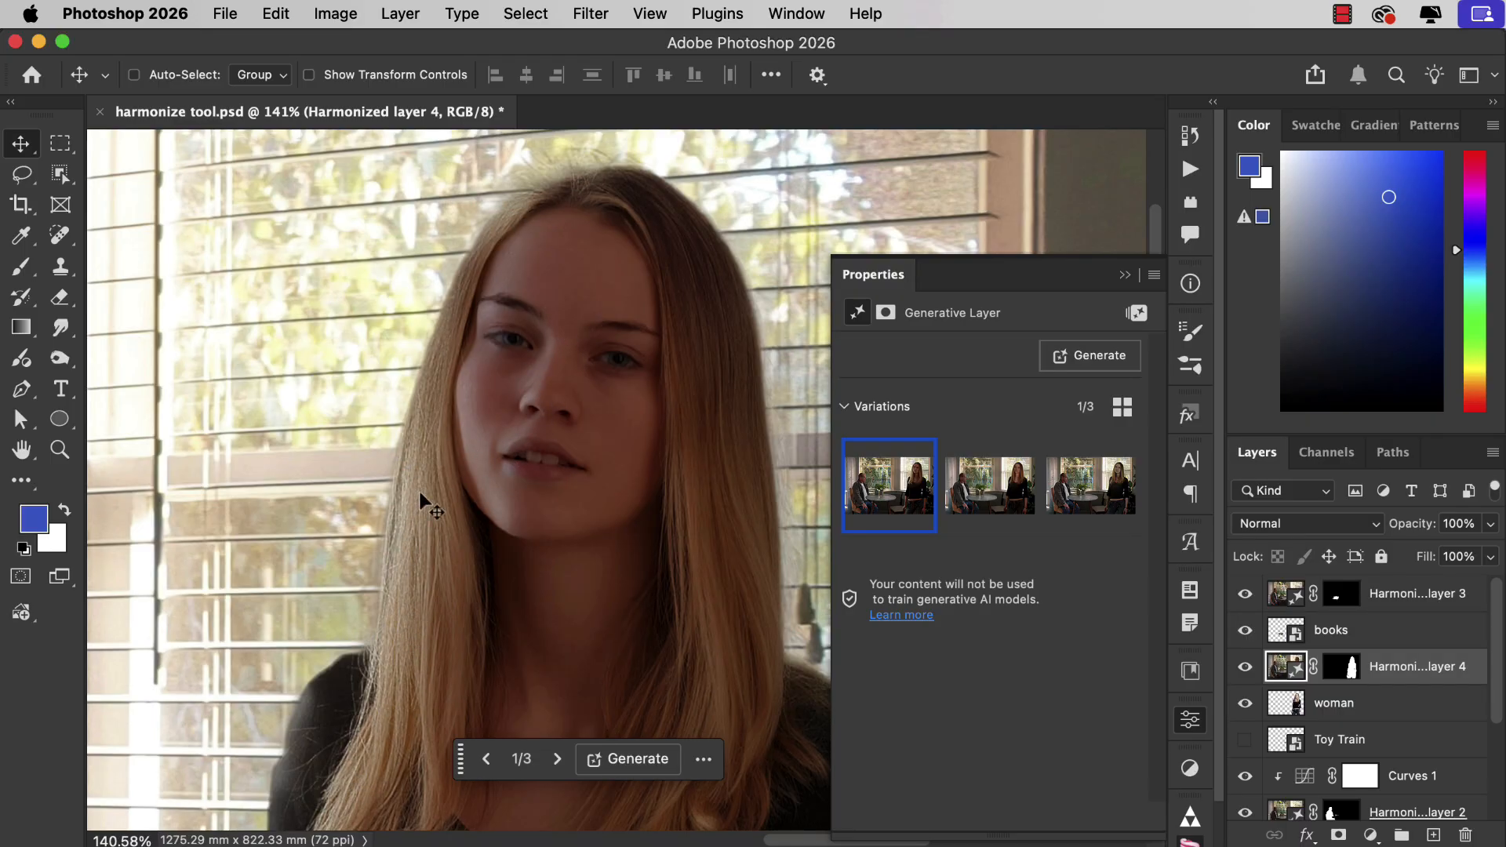
pyautogui.moveTo(397, 657)
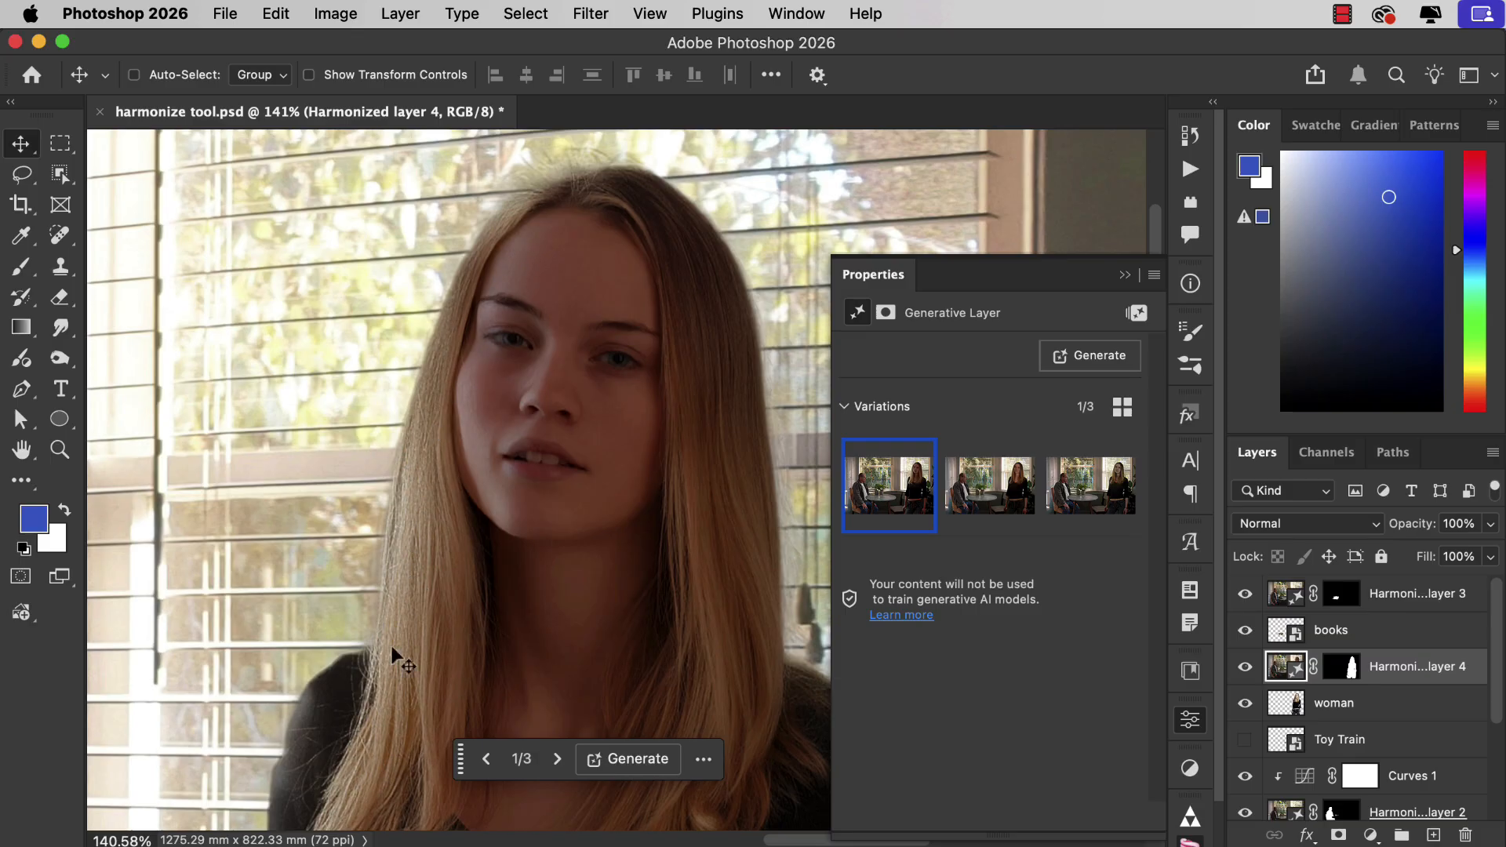
pyautogui.moveTo(764, 782)
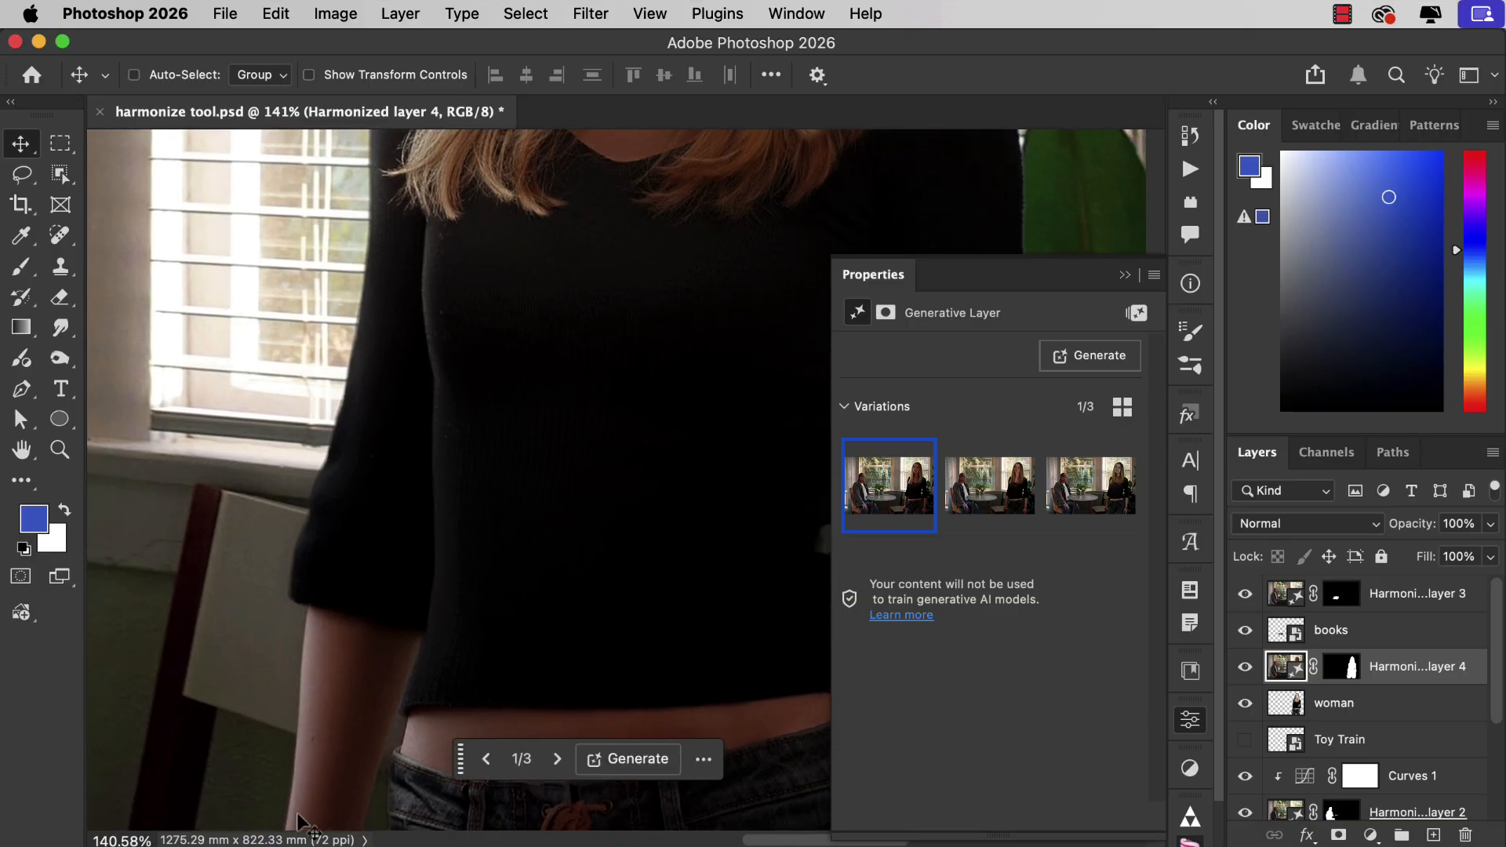
pyautogui.moveTo(412, 204)
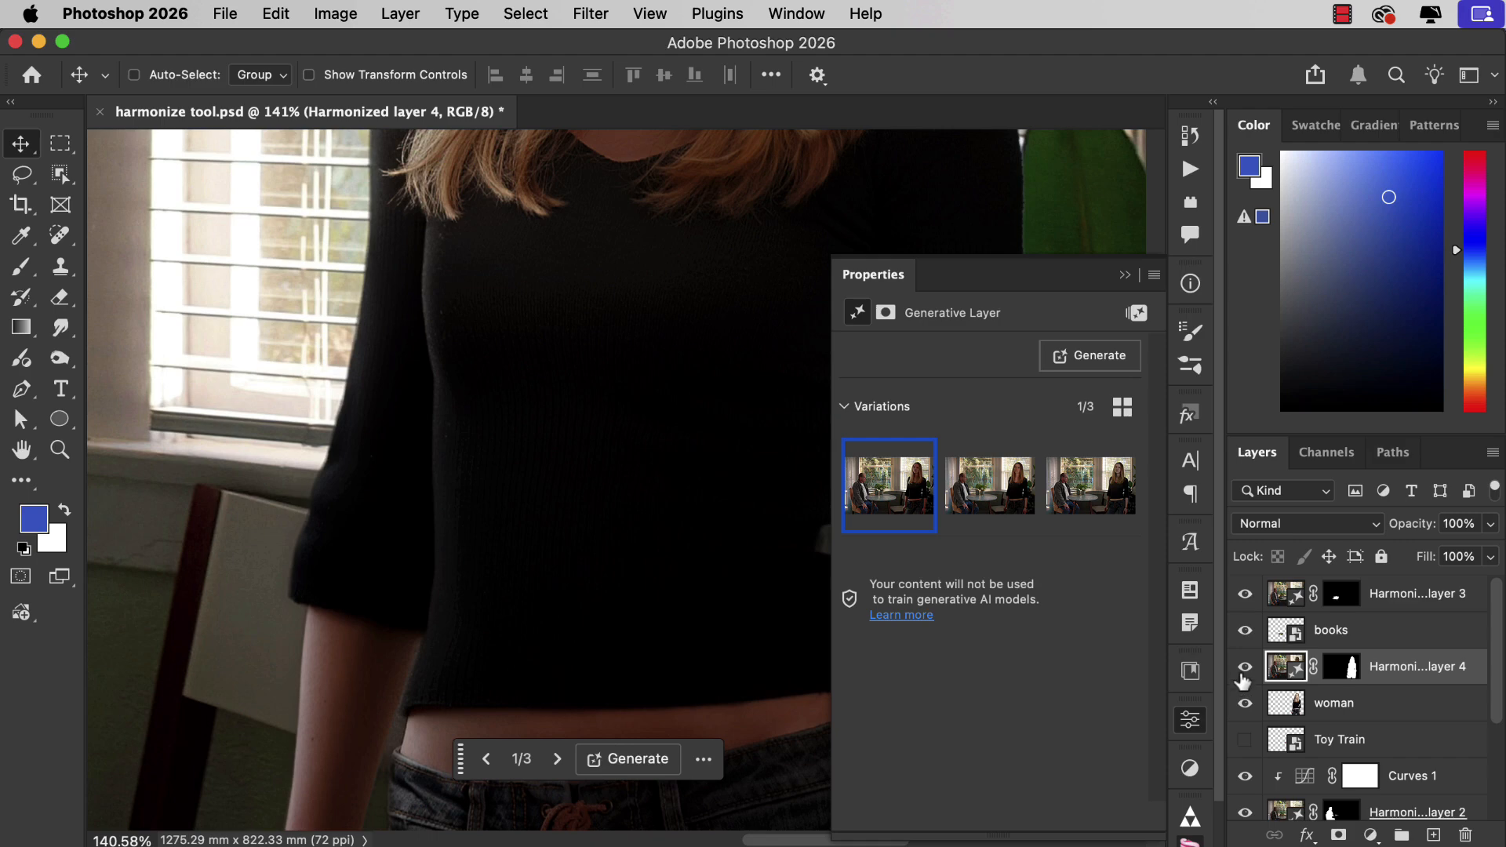
pyautogui.click(1243, 665)
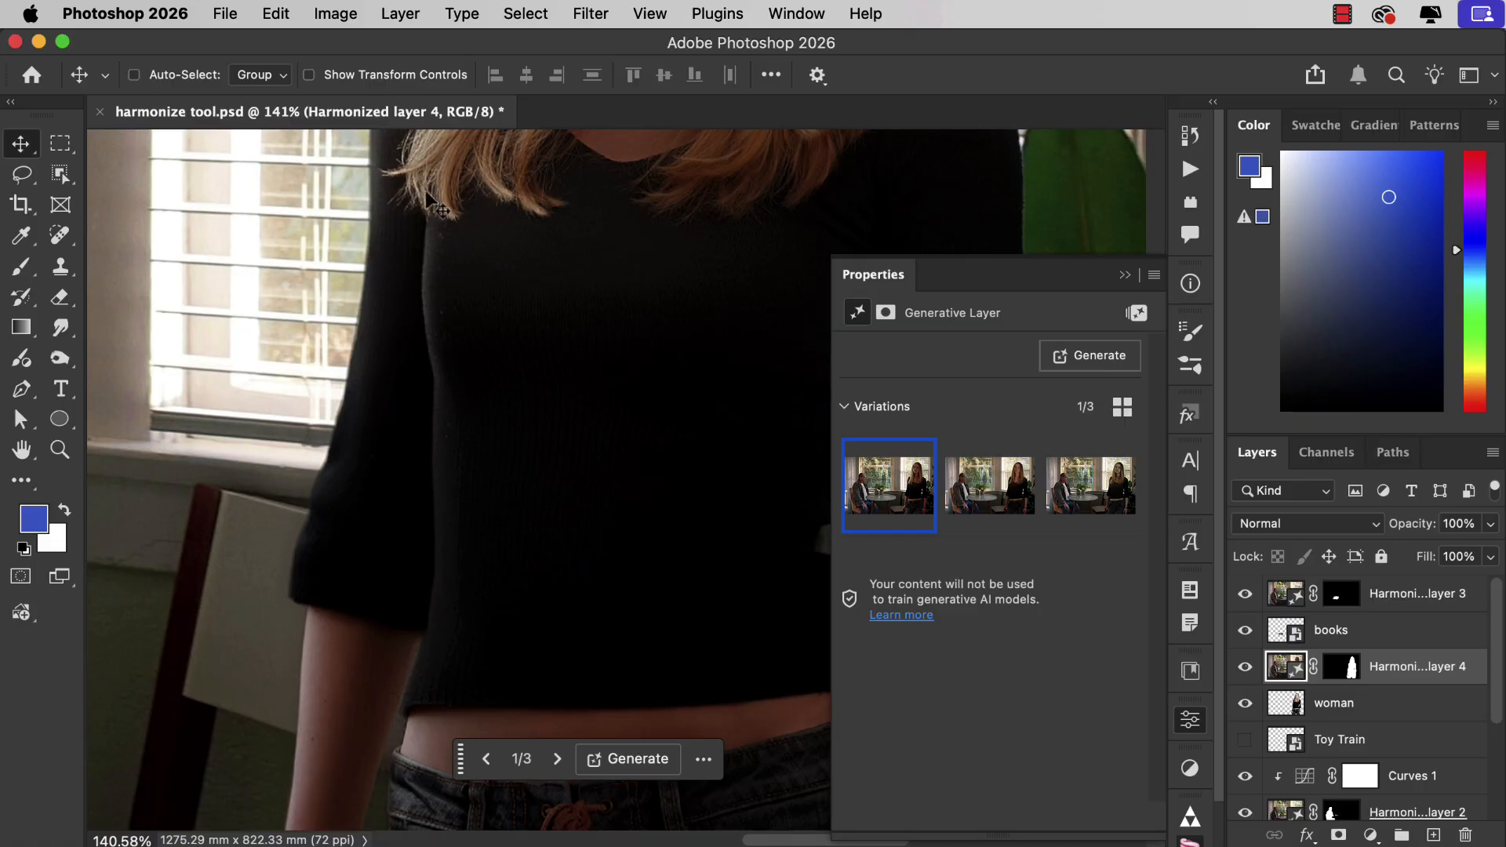
pyautogui.moveTo(466, 715)
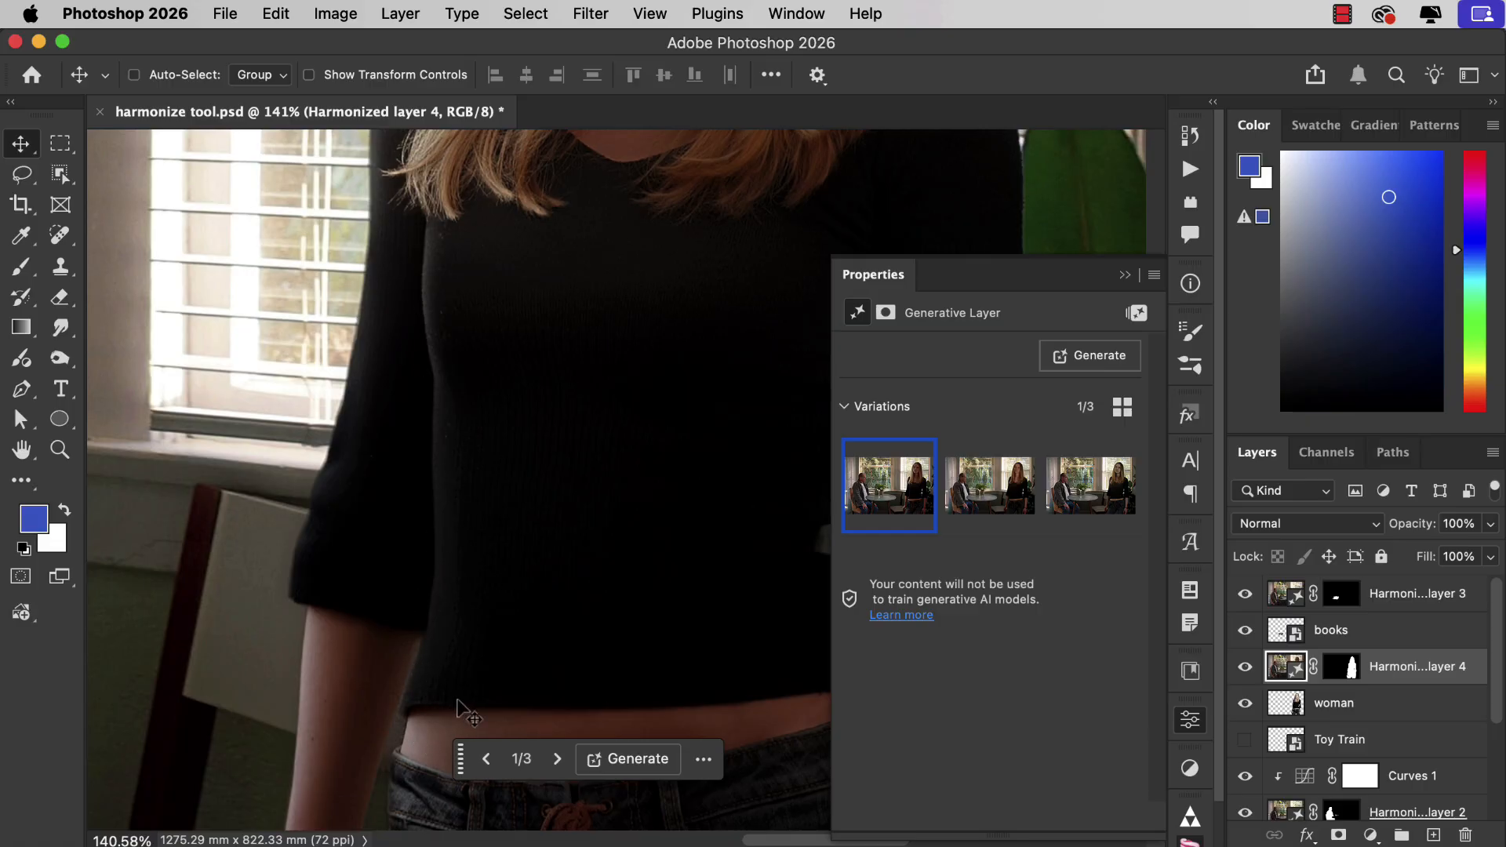
pyautogui.moveTo(460, 531)
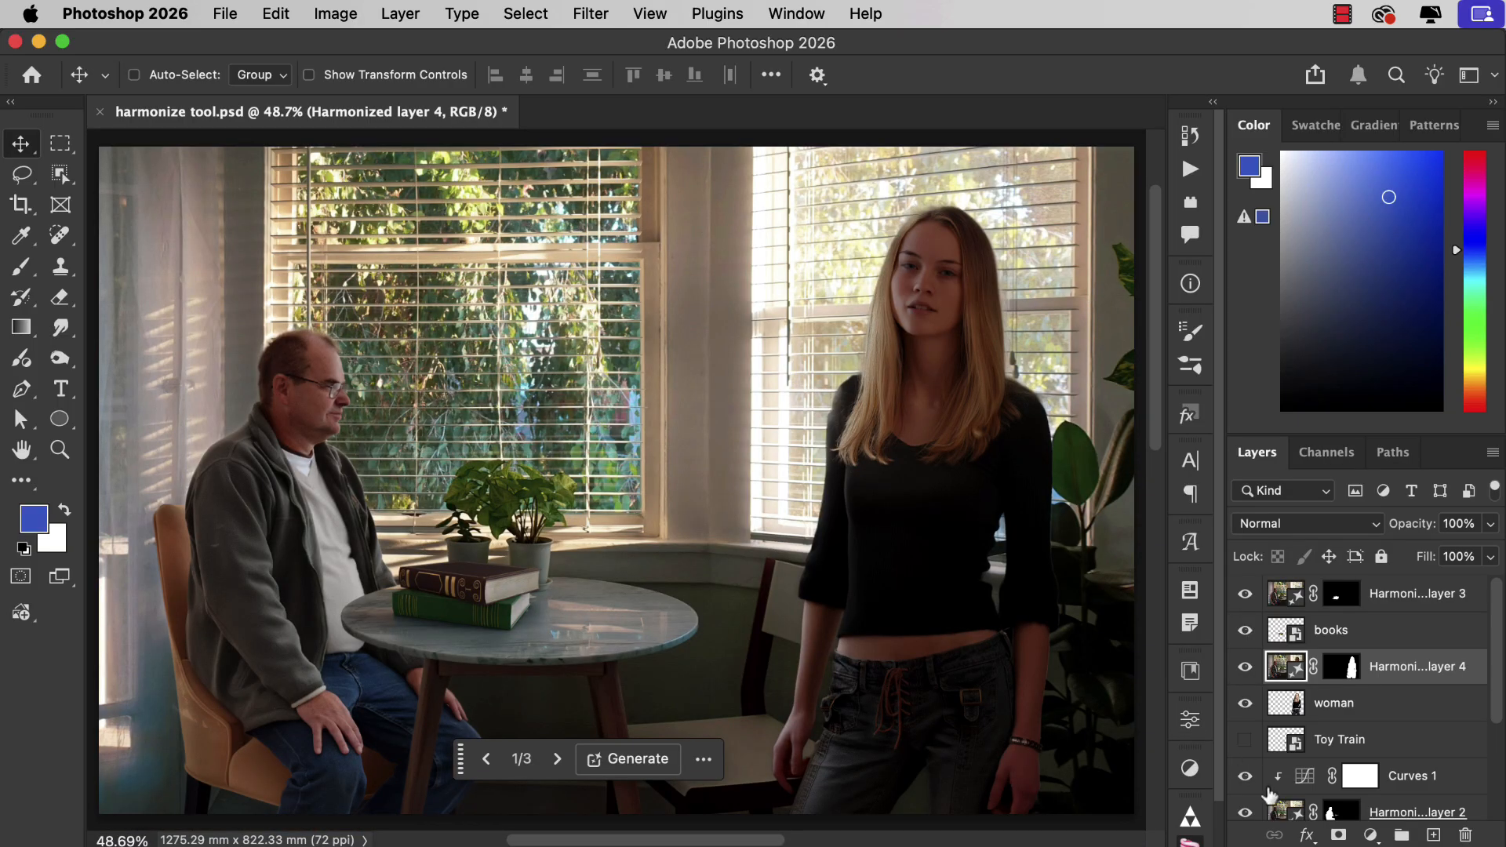
# Add a Curves adjustment raising the midtones, clipped to Harmonized layer 4 so only the woman brightens.
pyautogui.click(1189, 769)
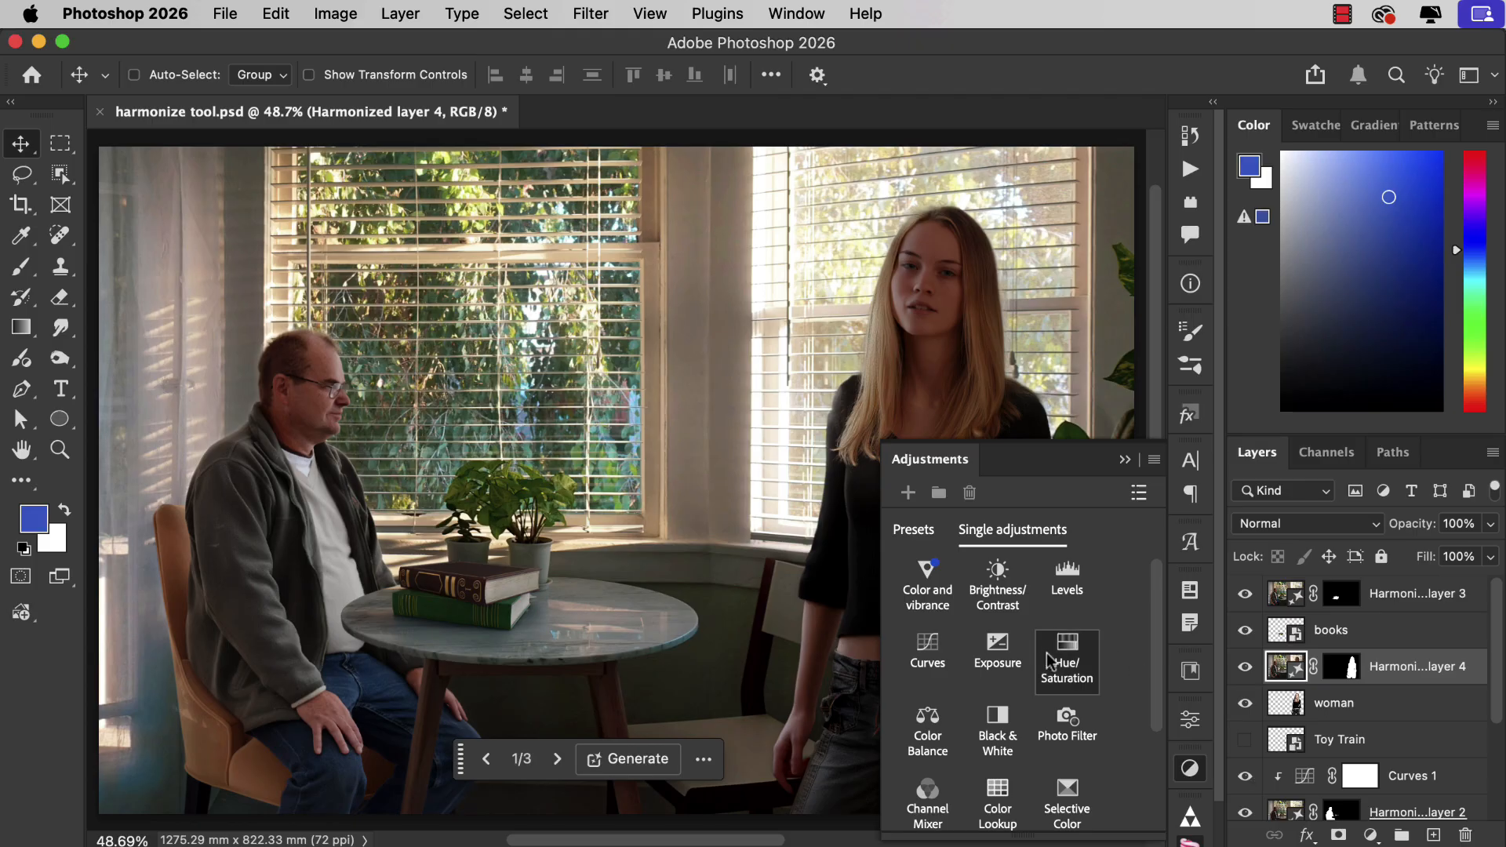
pyautogui.moveTo(960, 637)
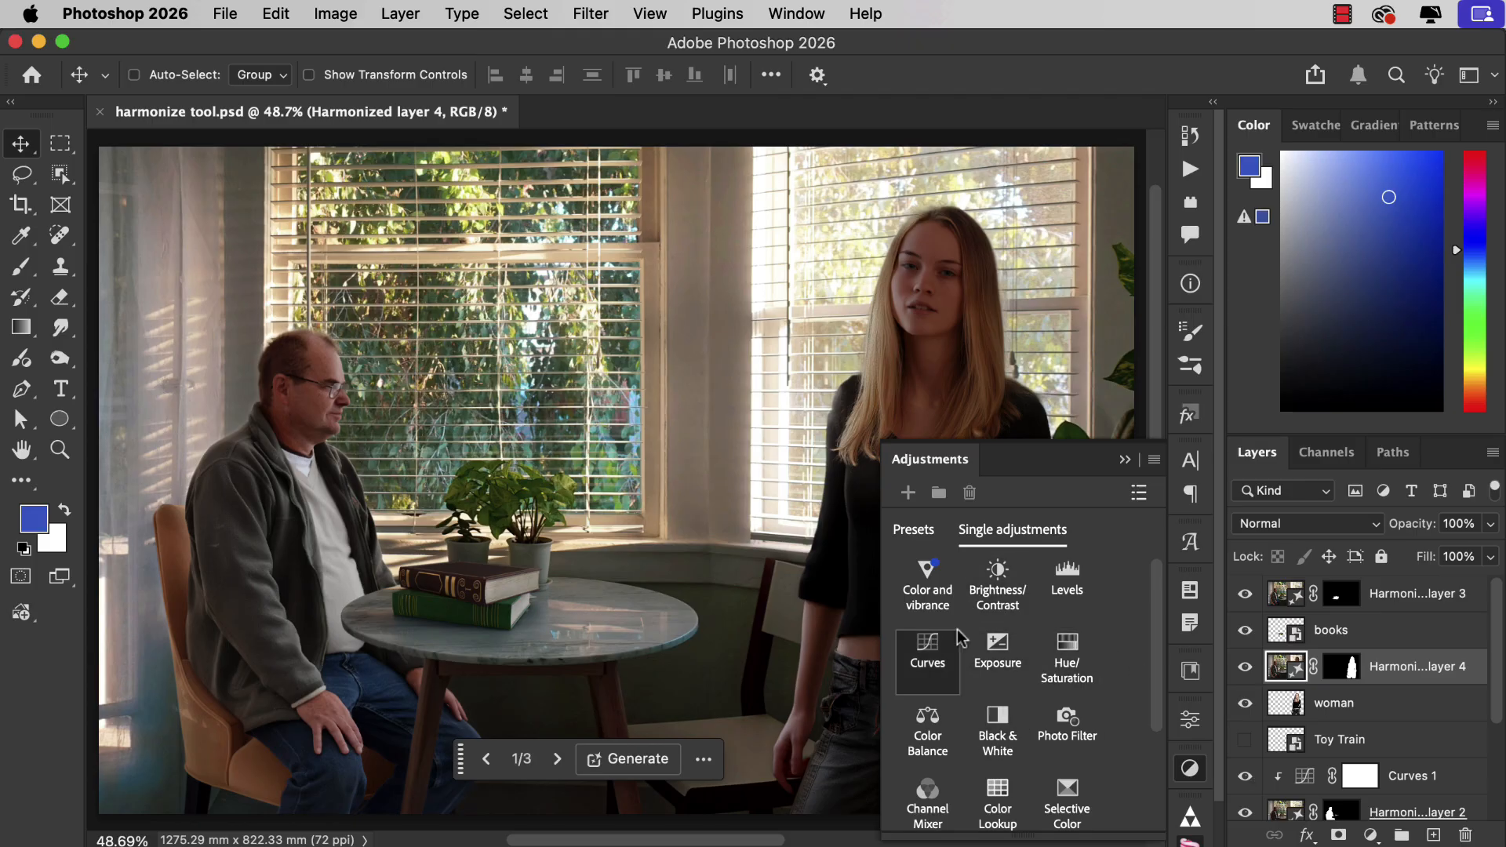
pyautogui.click(927, 661)
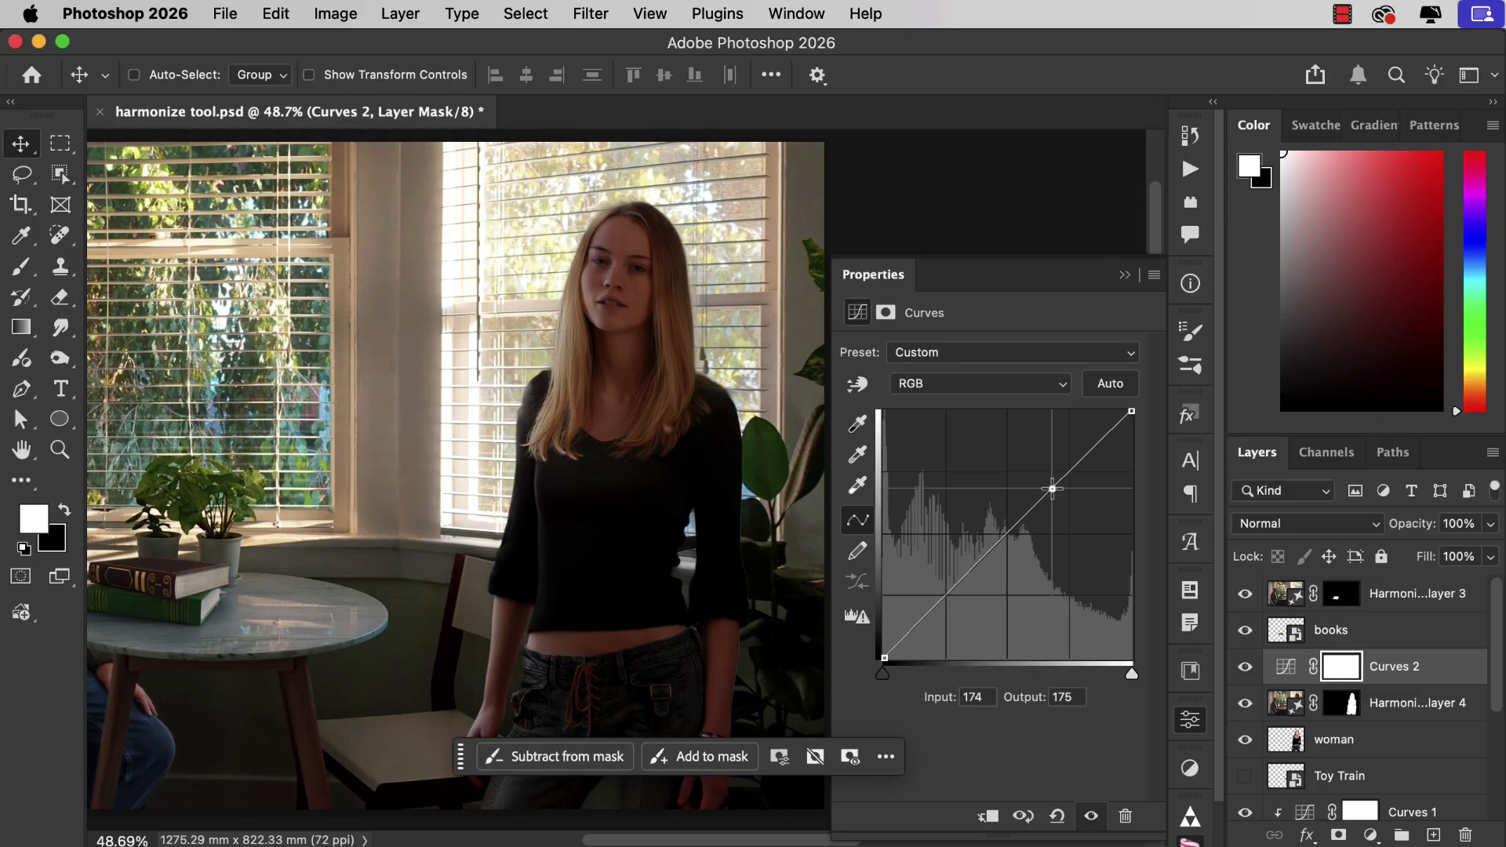
pyautogui.moveTo(1051, 488); pyautogui.dragTo(1045, 473)
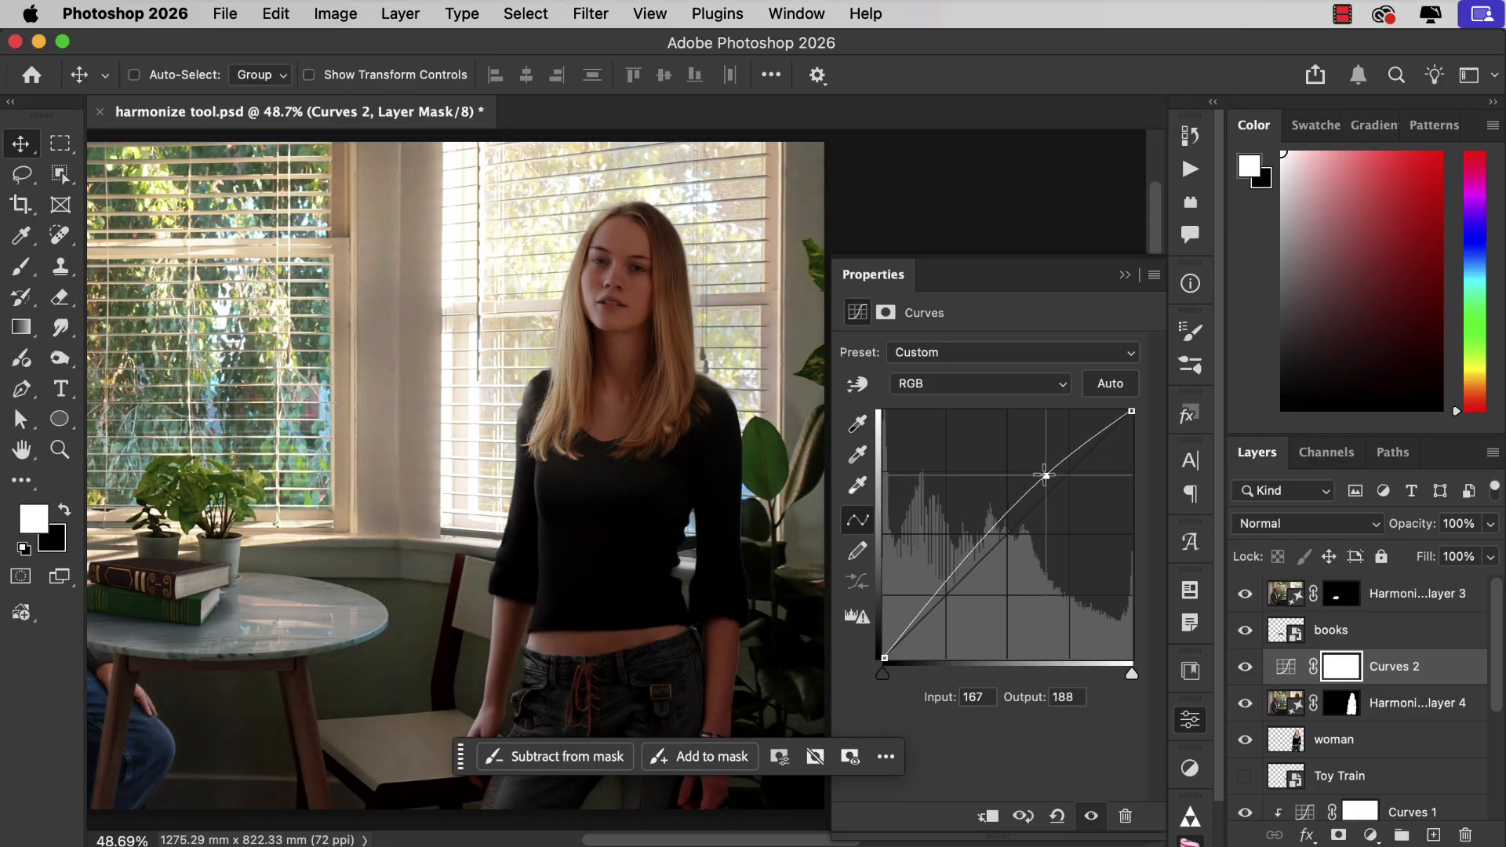
pyautogui.moveTo(1045, 475); pyautogui.dragTo(1041, 476)
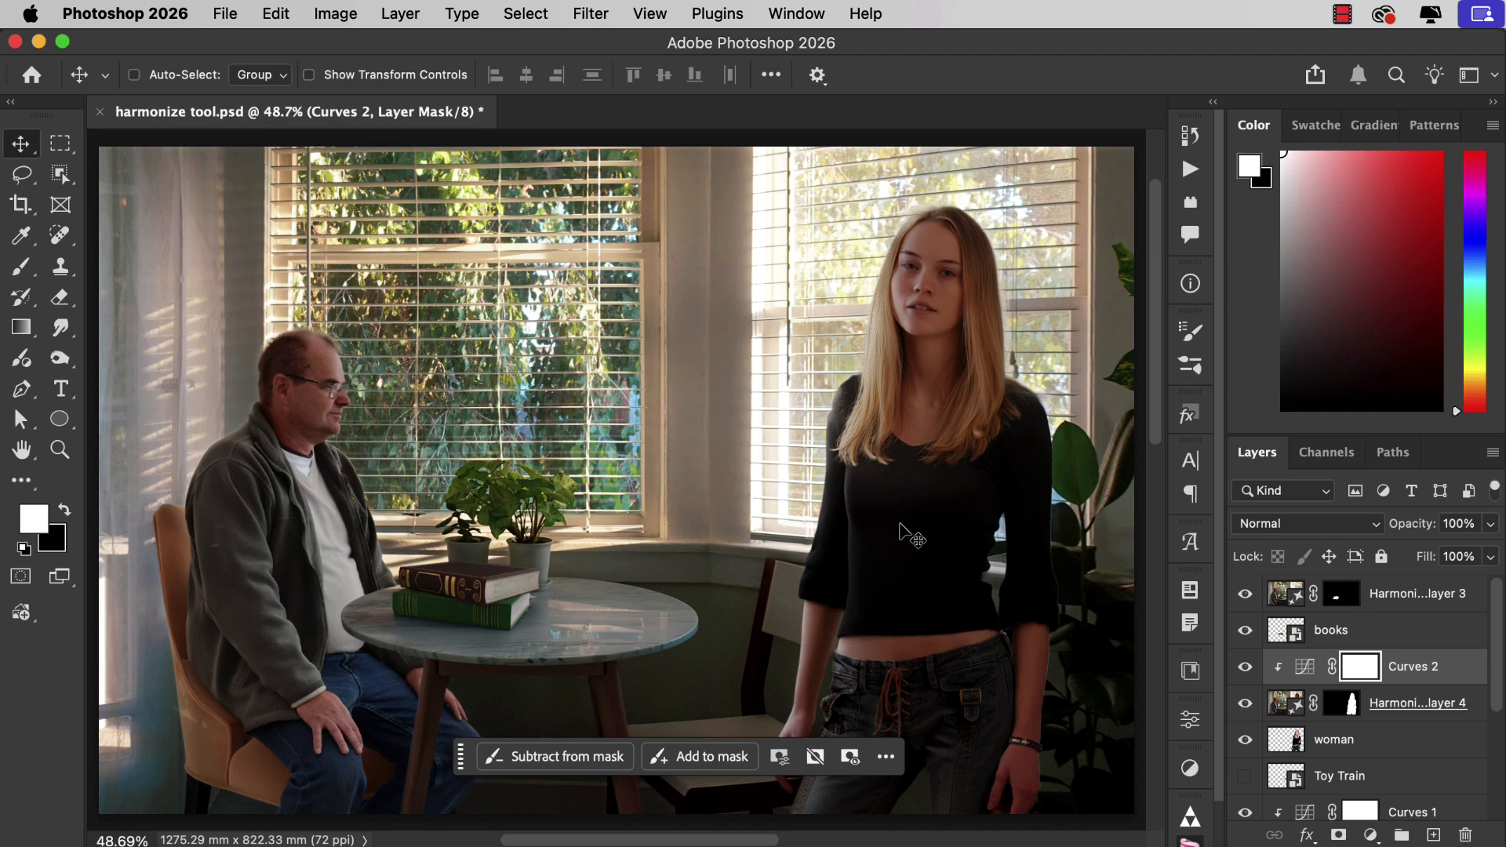
pyautogui.moveTo(950, 787)
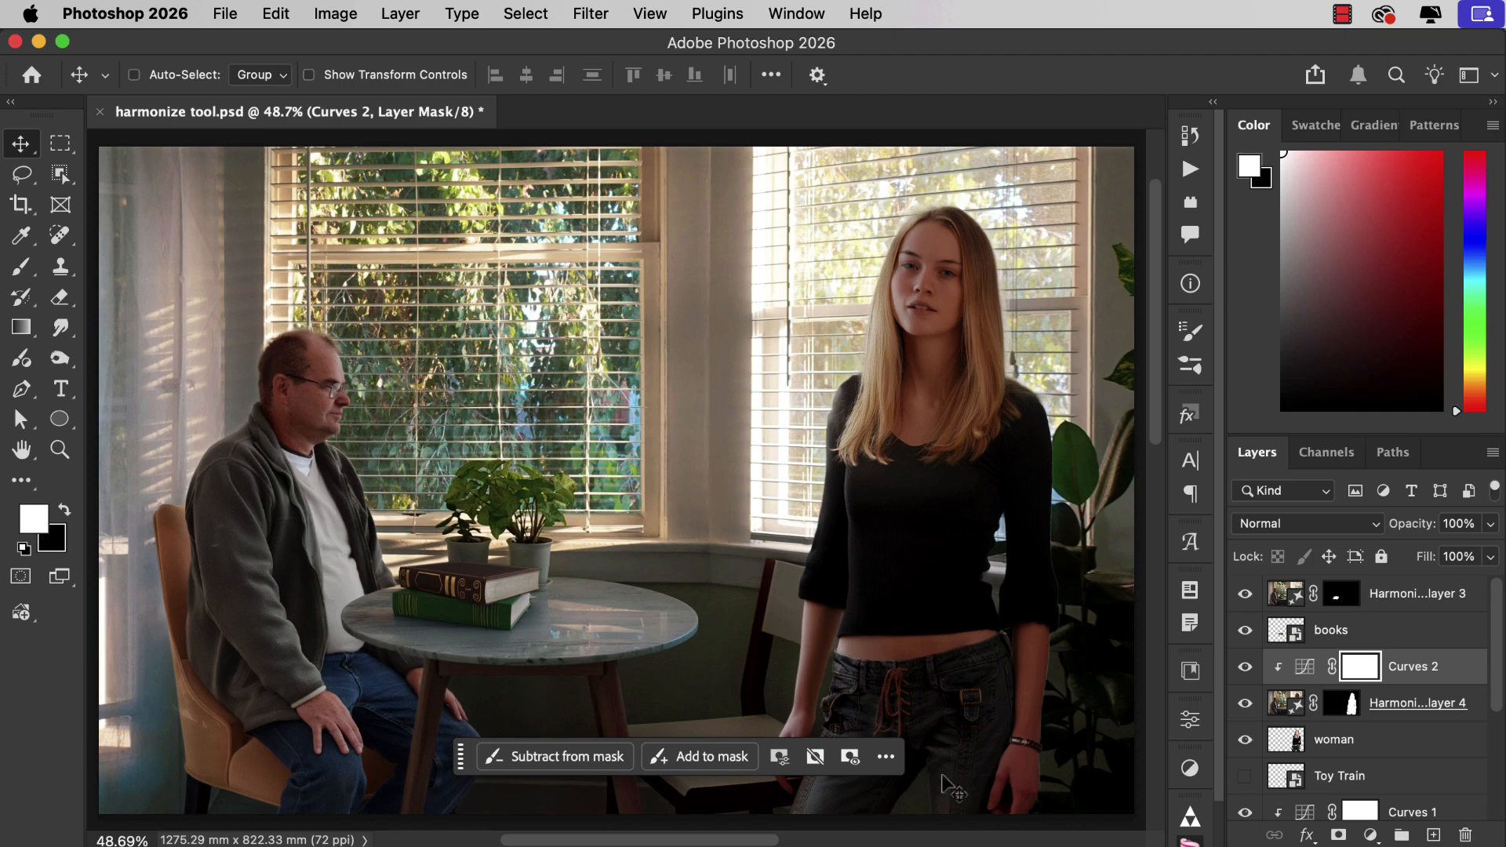
pyautogui.click(1338, 776)
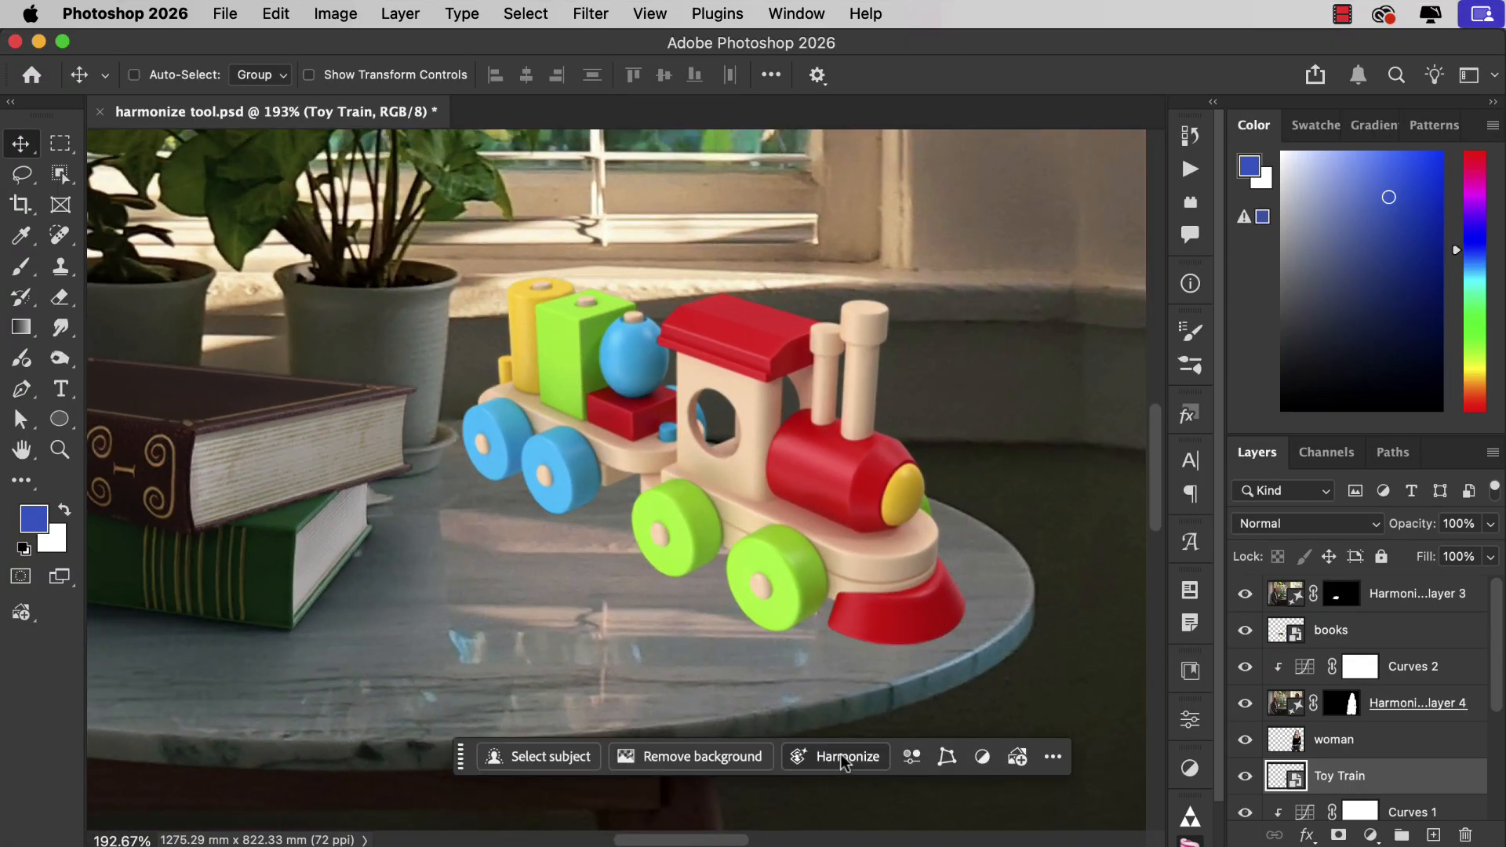
# Harmonize the Toy Train layer with the room lighting, keeping variation 1.
pyautogui.click(846, 756)
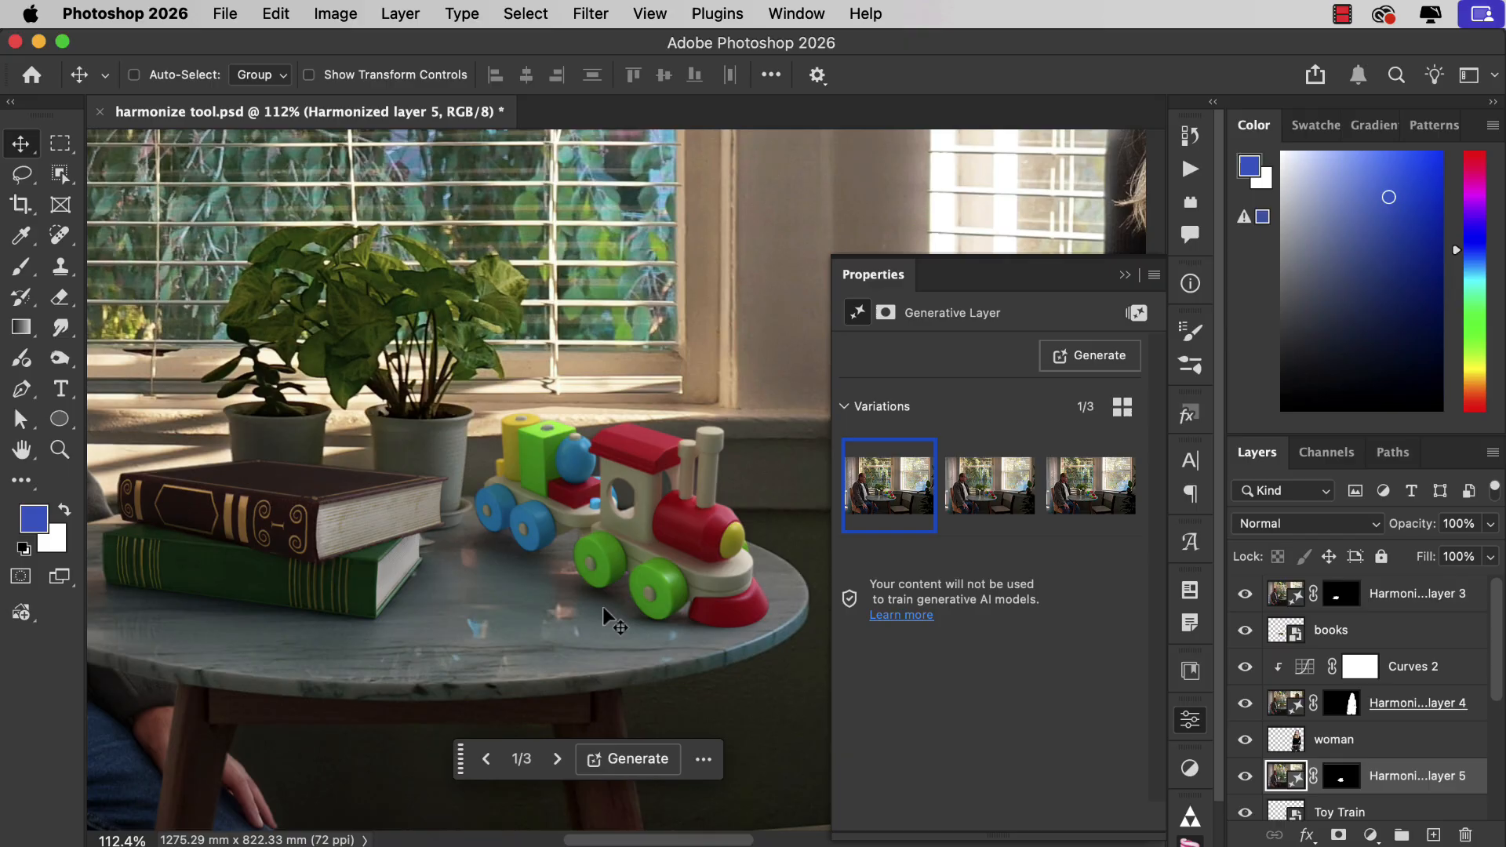
pyautogui.moveTo(607, 620)
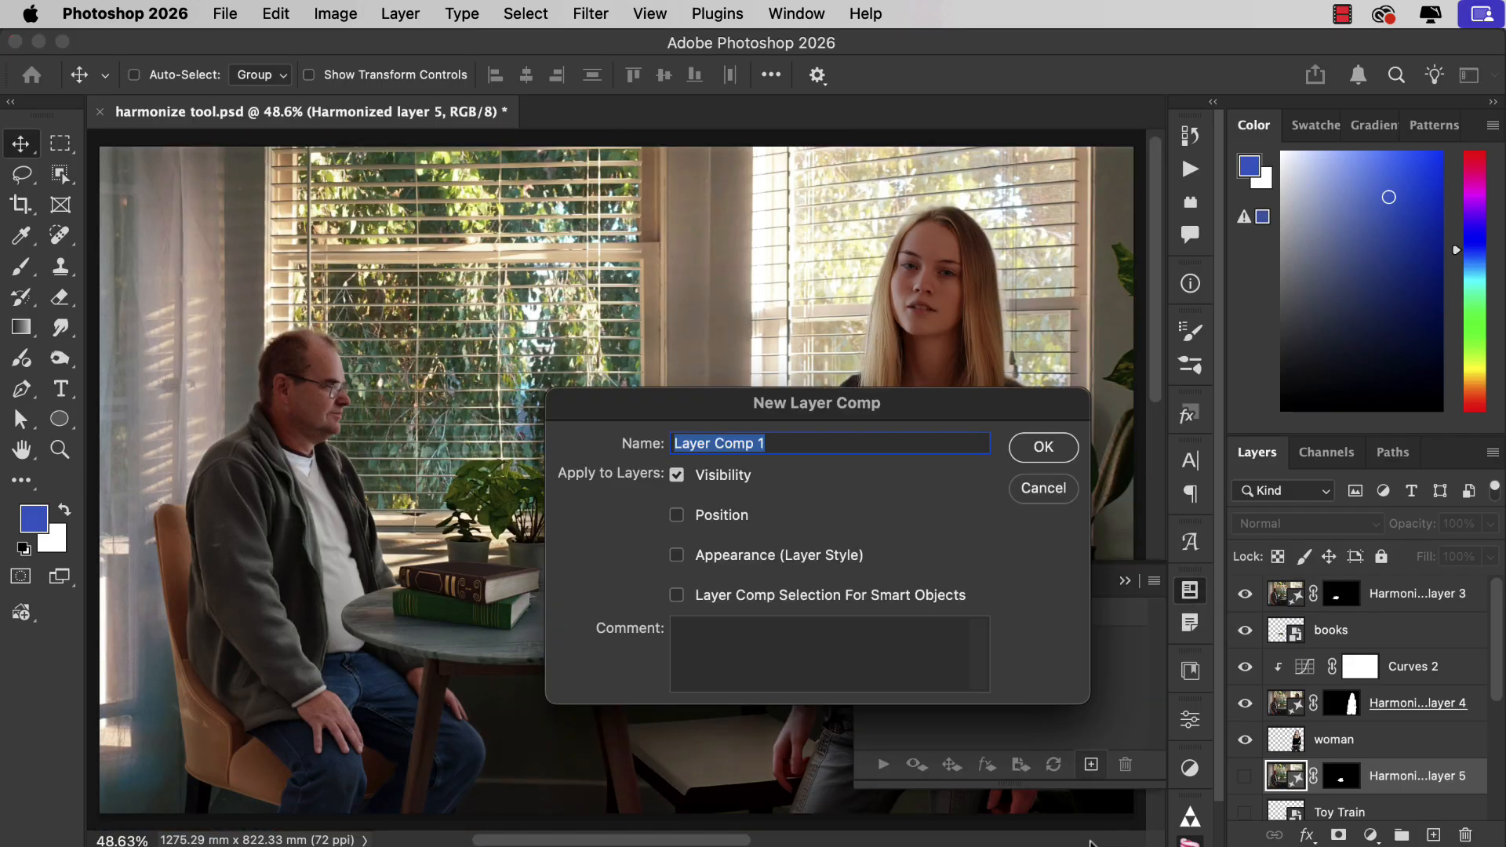
# Save a layer comp of the current scene, hide the harmonized chair, and save a second comp of the original chair.
pyautogui.click(1041, 447)
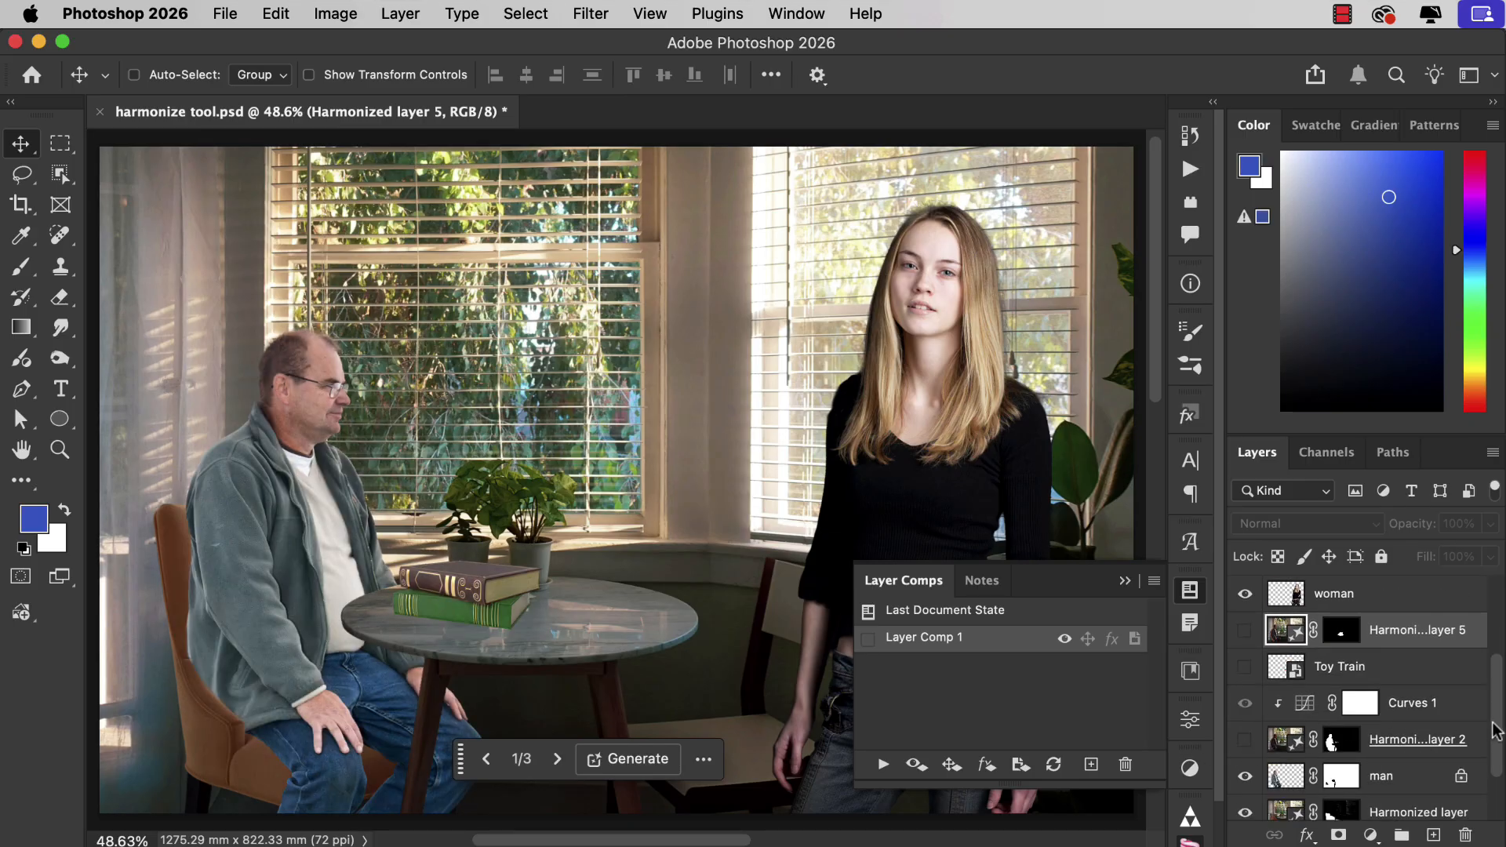
pyautogui.scroll(-3)
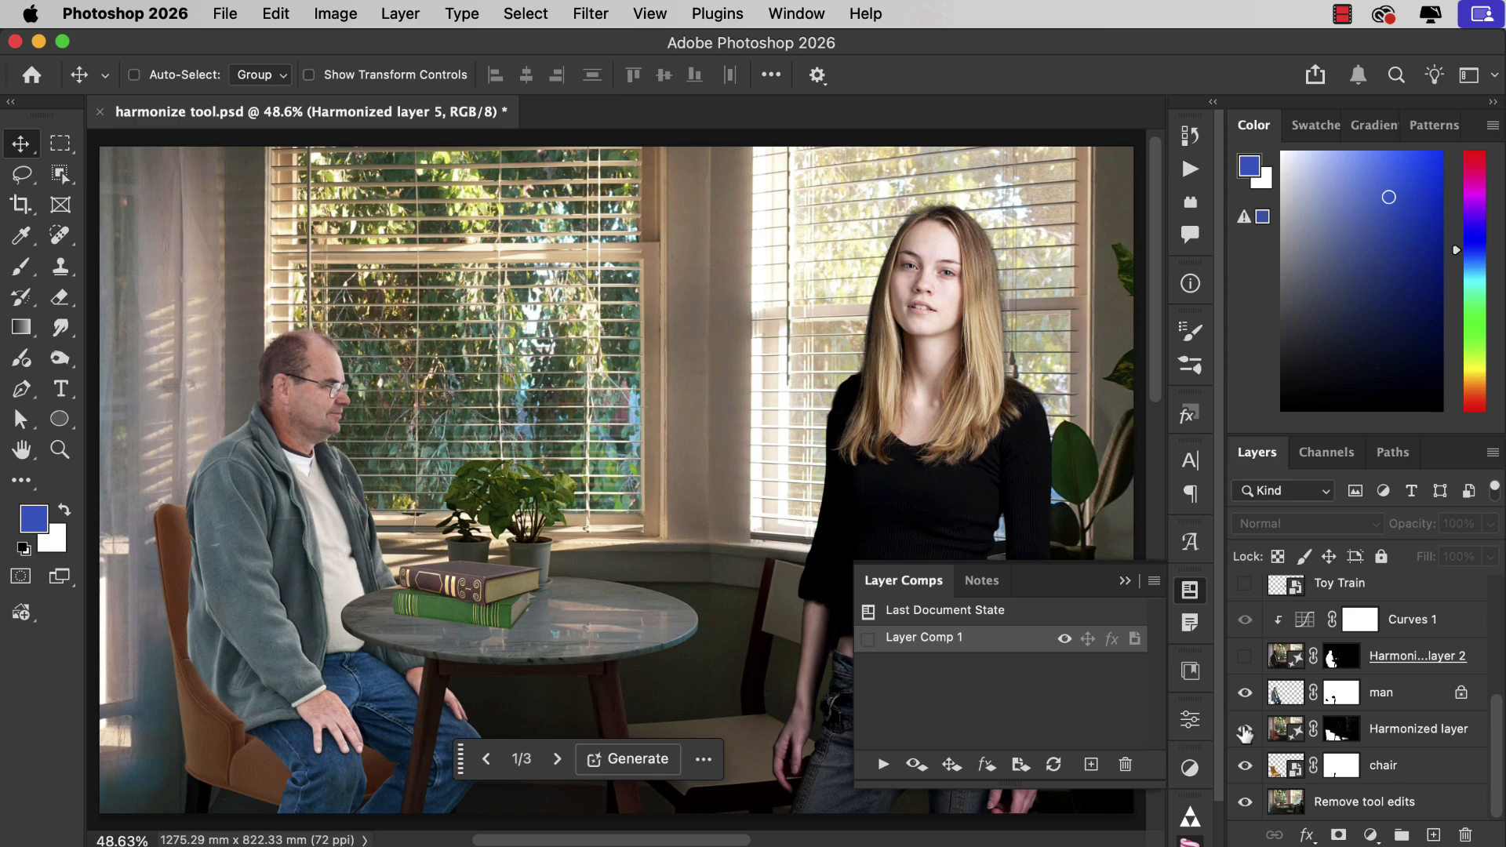
pyautogui.click(1090, 763)
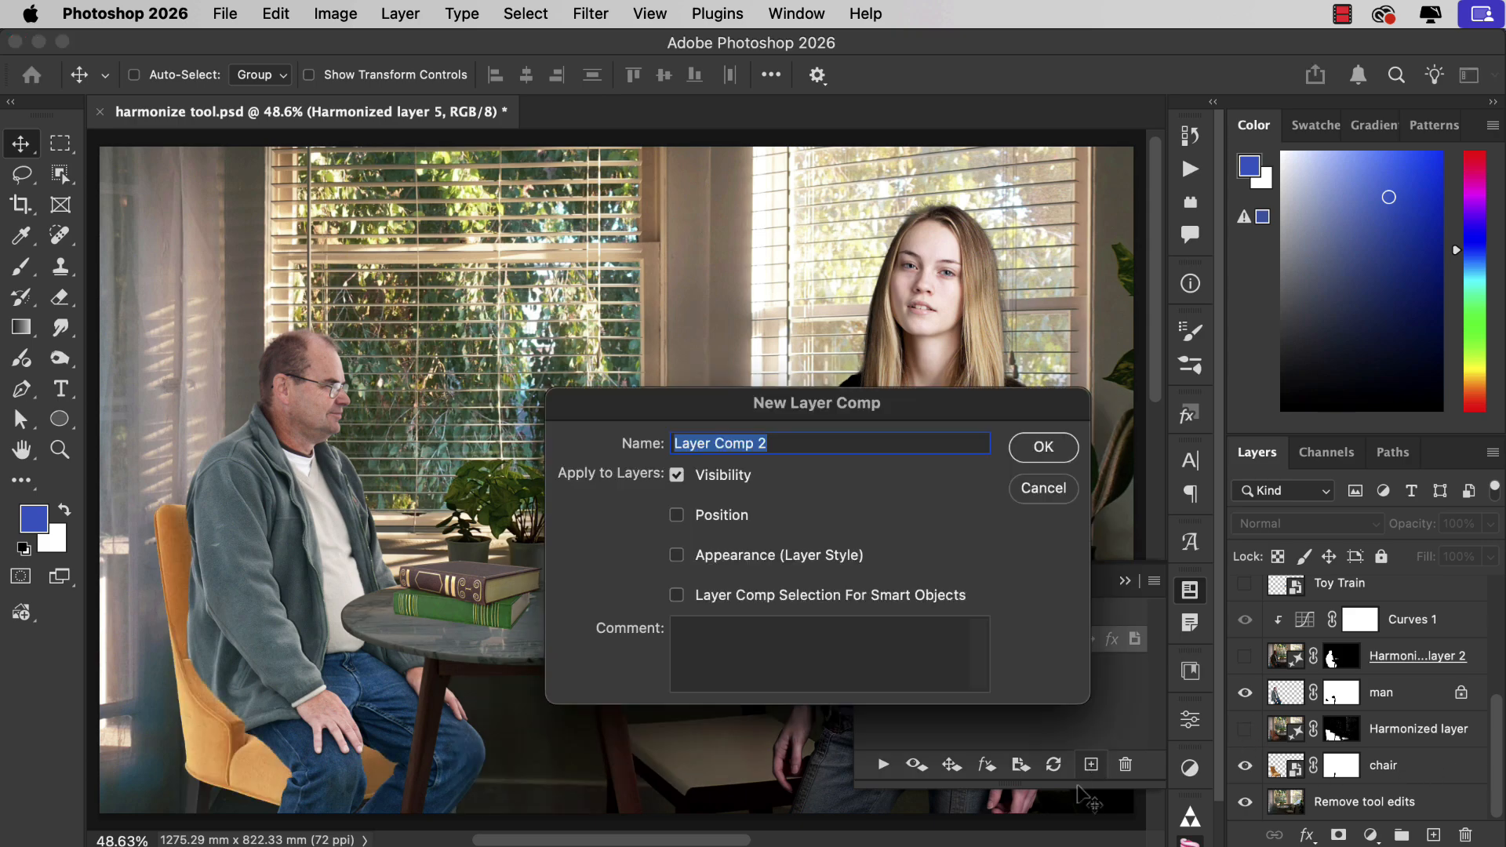
pyautogui.click(1041, 447)
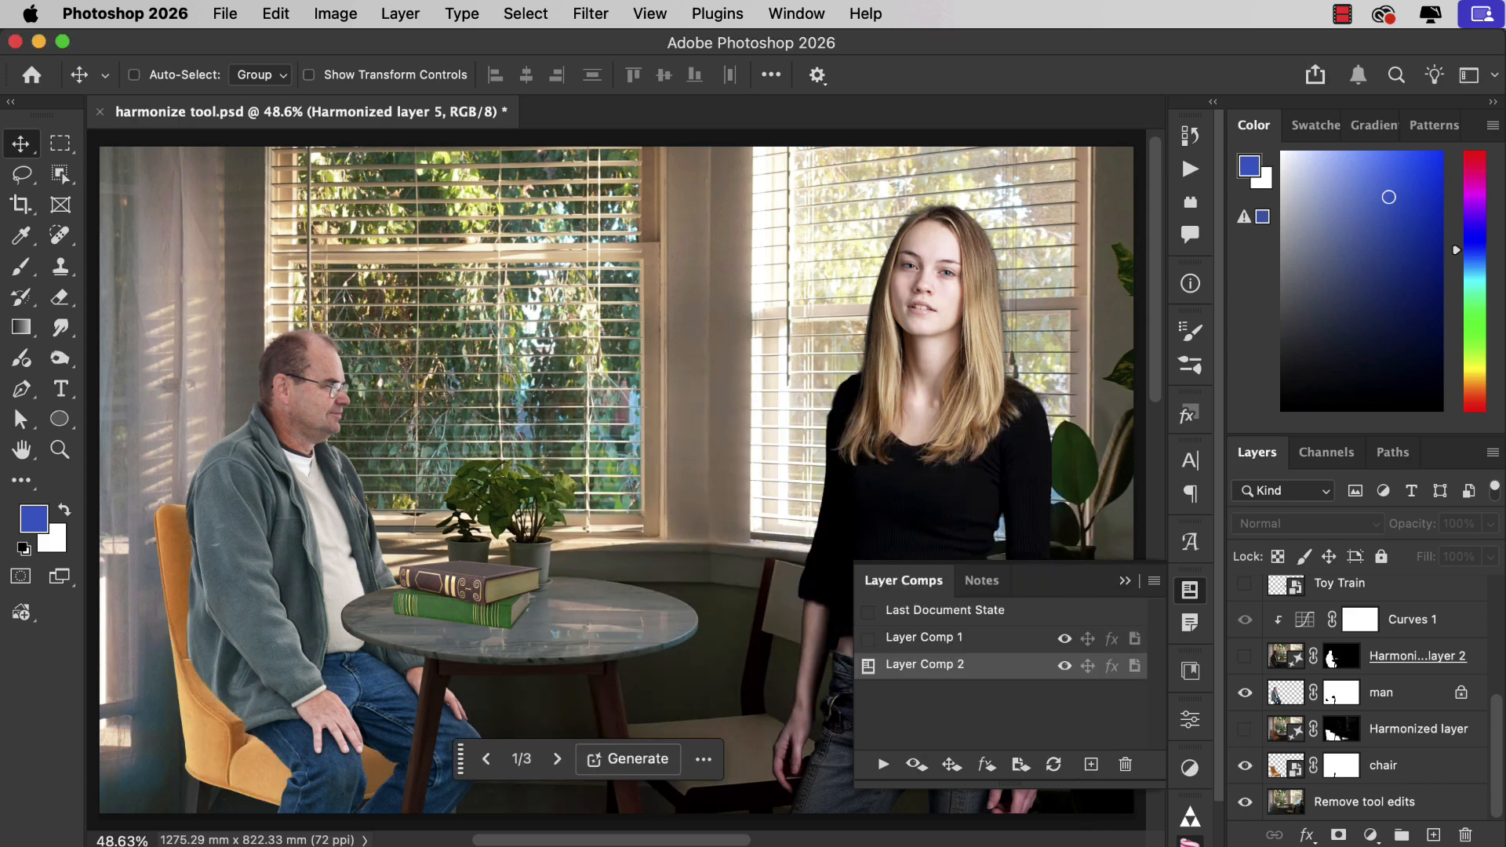